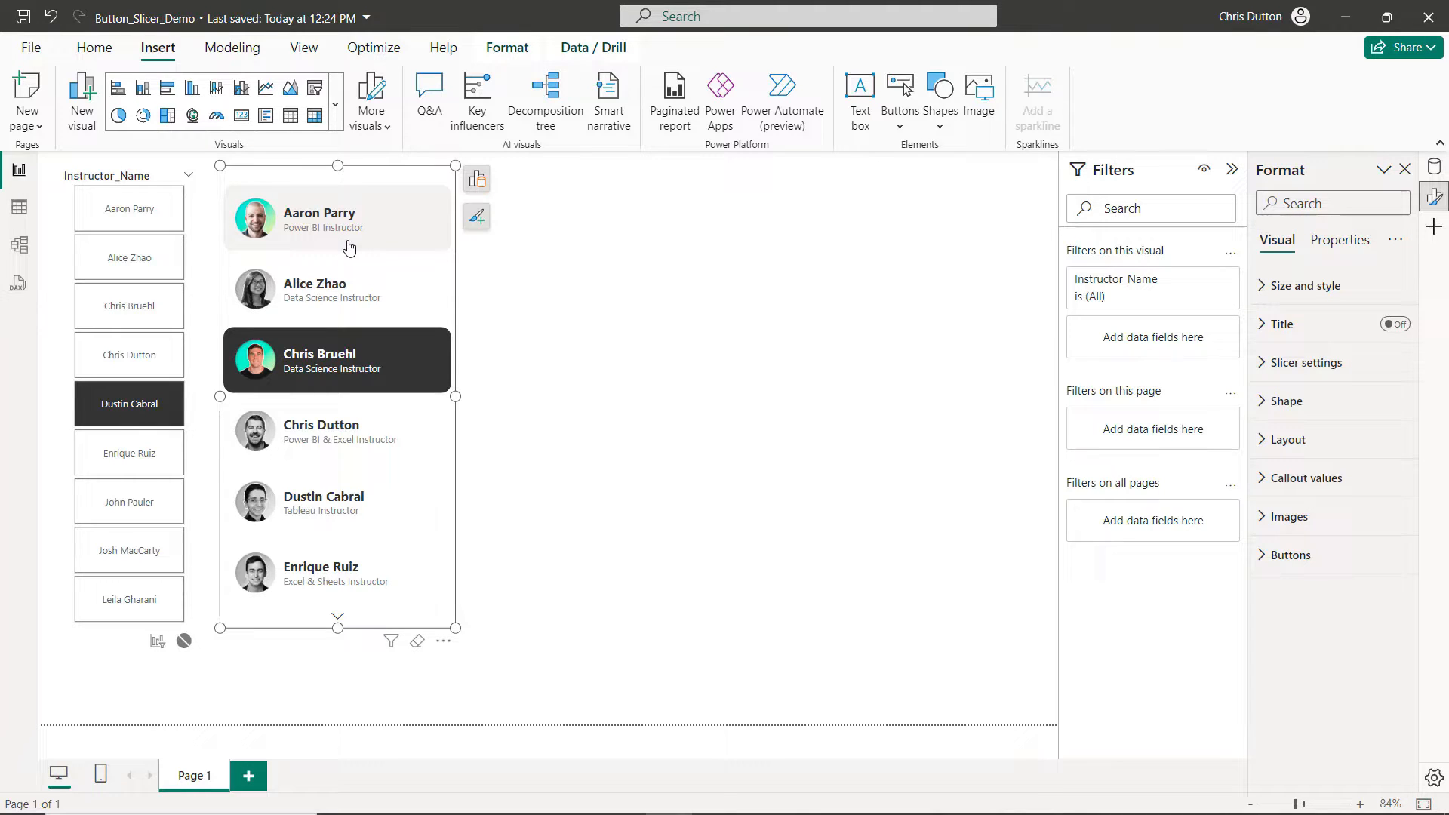
mouse_move(511, 288)
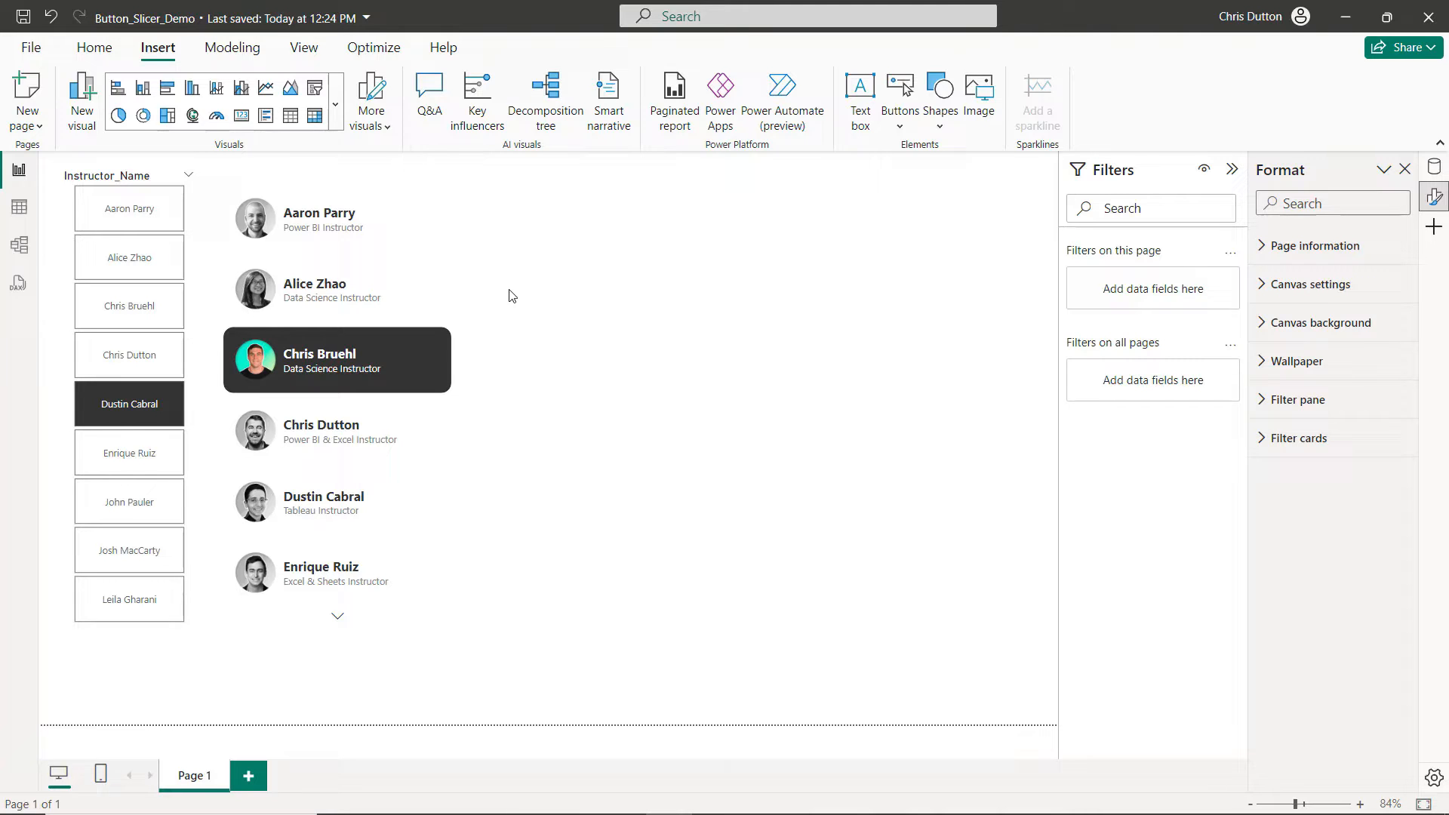
mouse_move(421, 215)
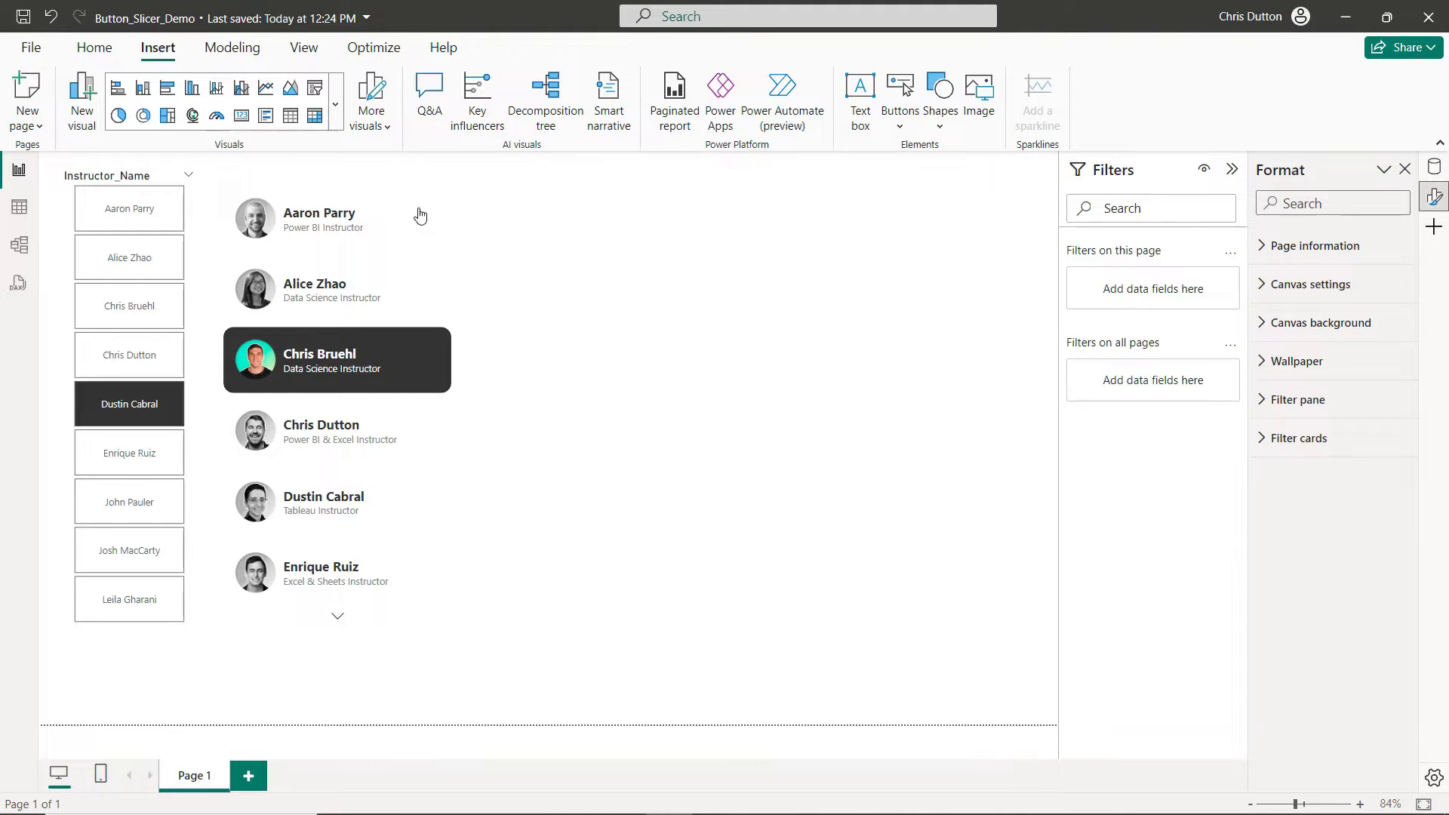
mouse_move(480, 264)
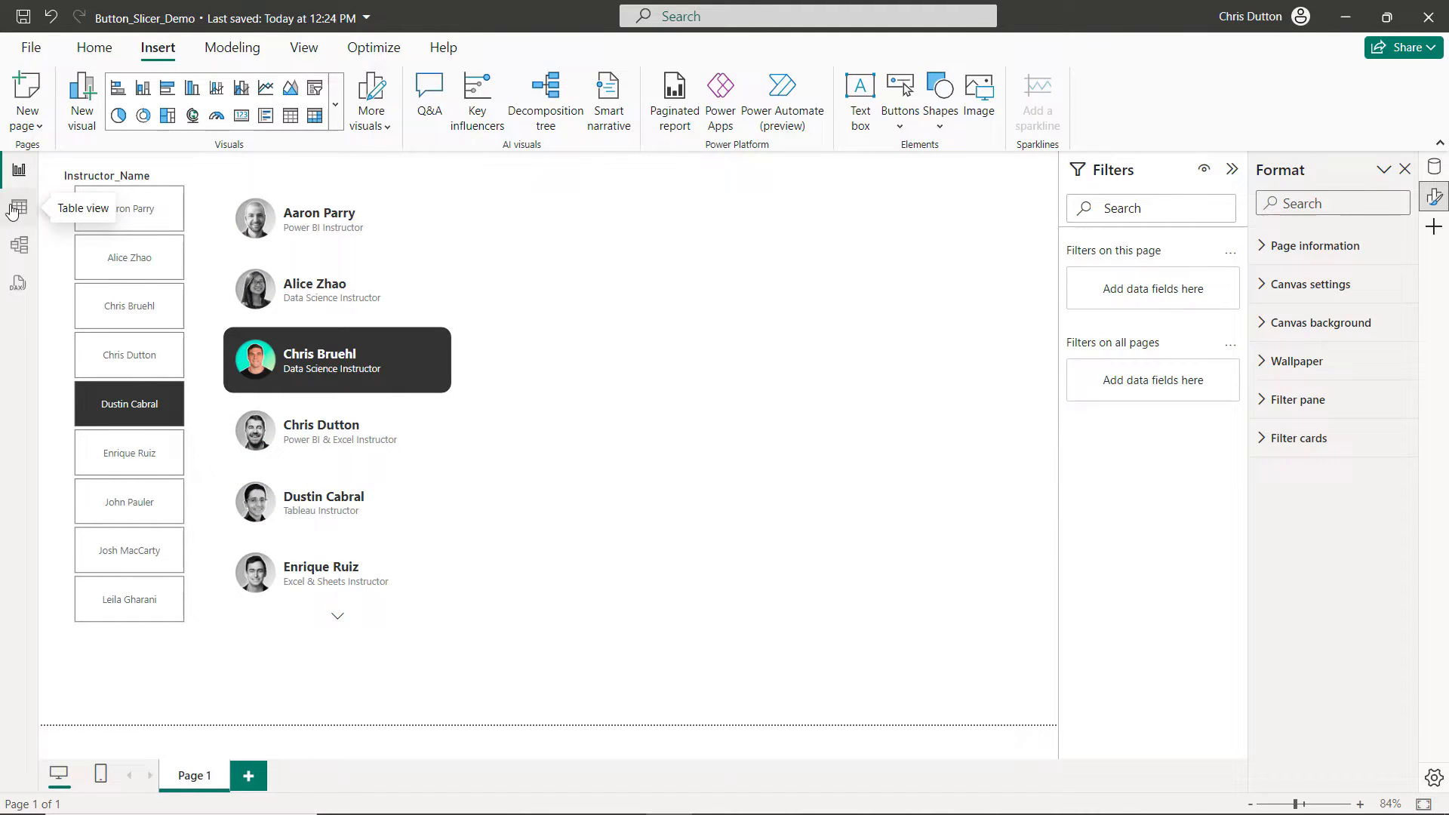
Check the Instructors table, then add Page 2 with an Instructor_Name button slicer
left_click(18, 206)
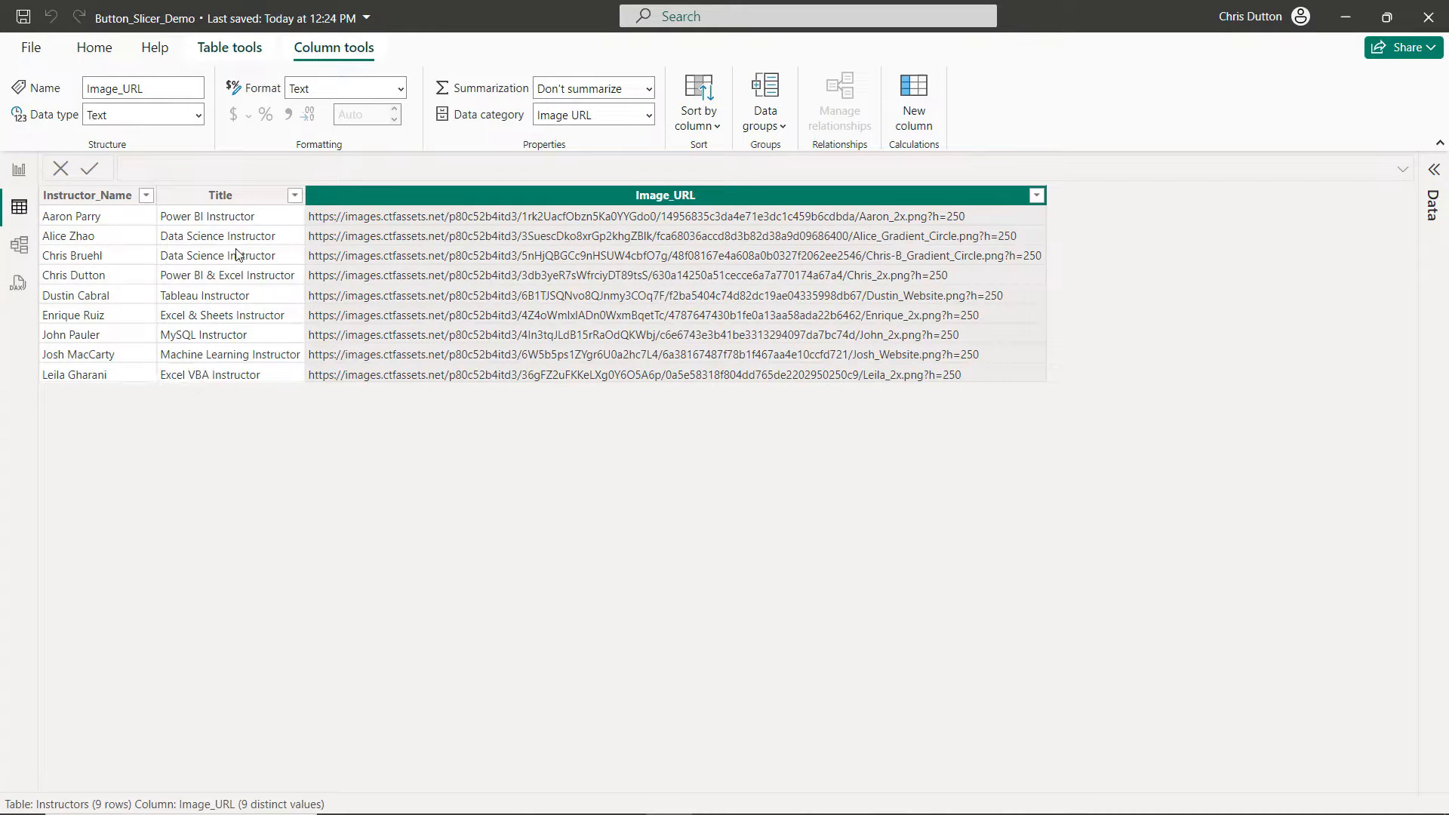
mouse_move(625, 232)
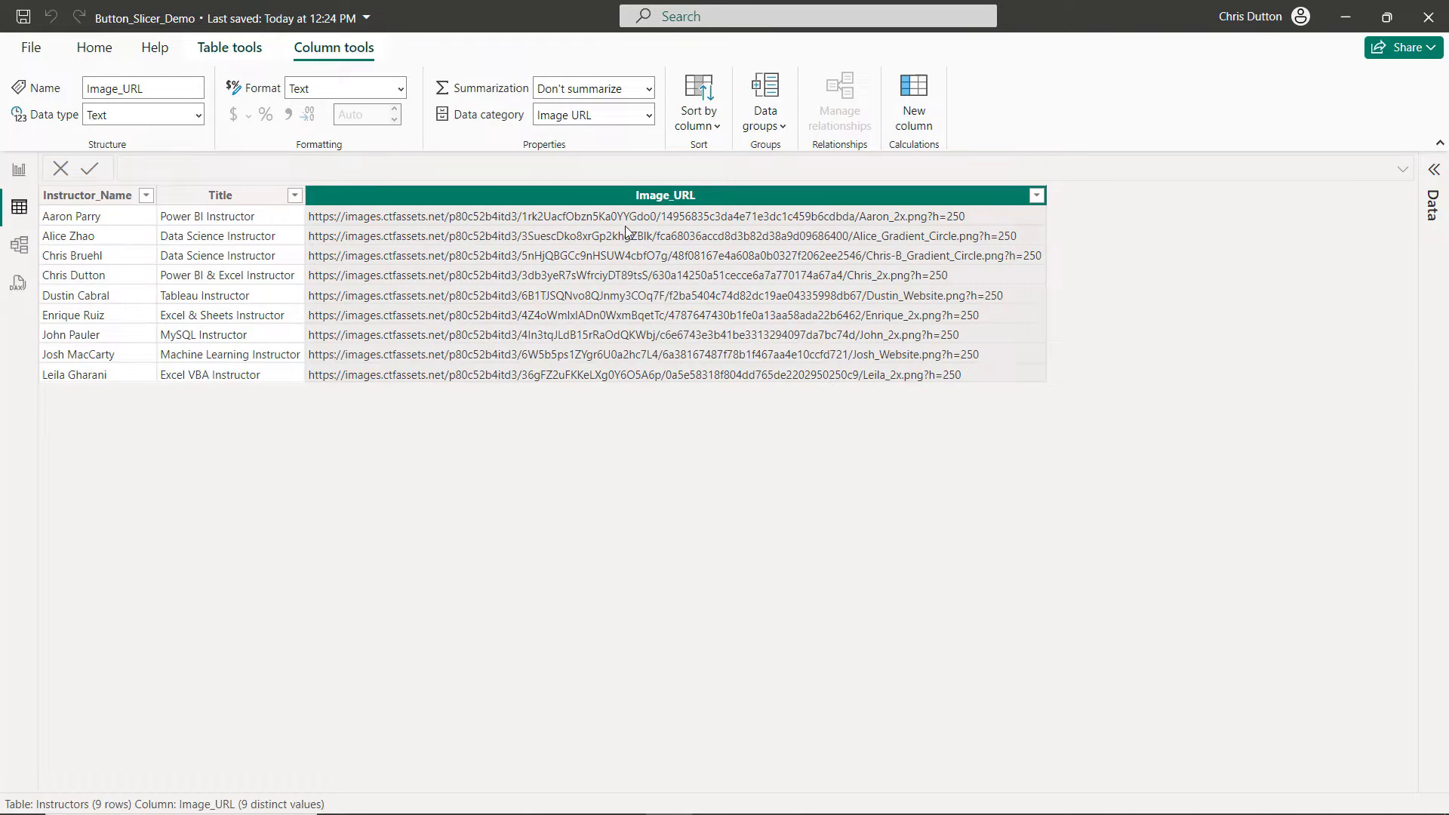
mouse_move(499, 209)
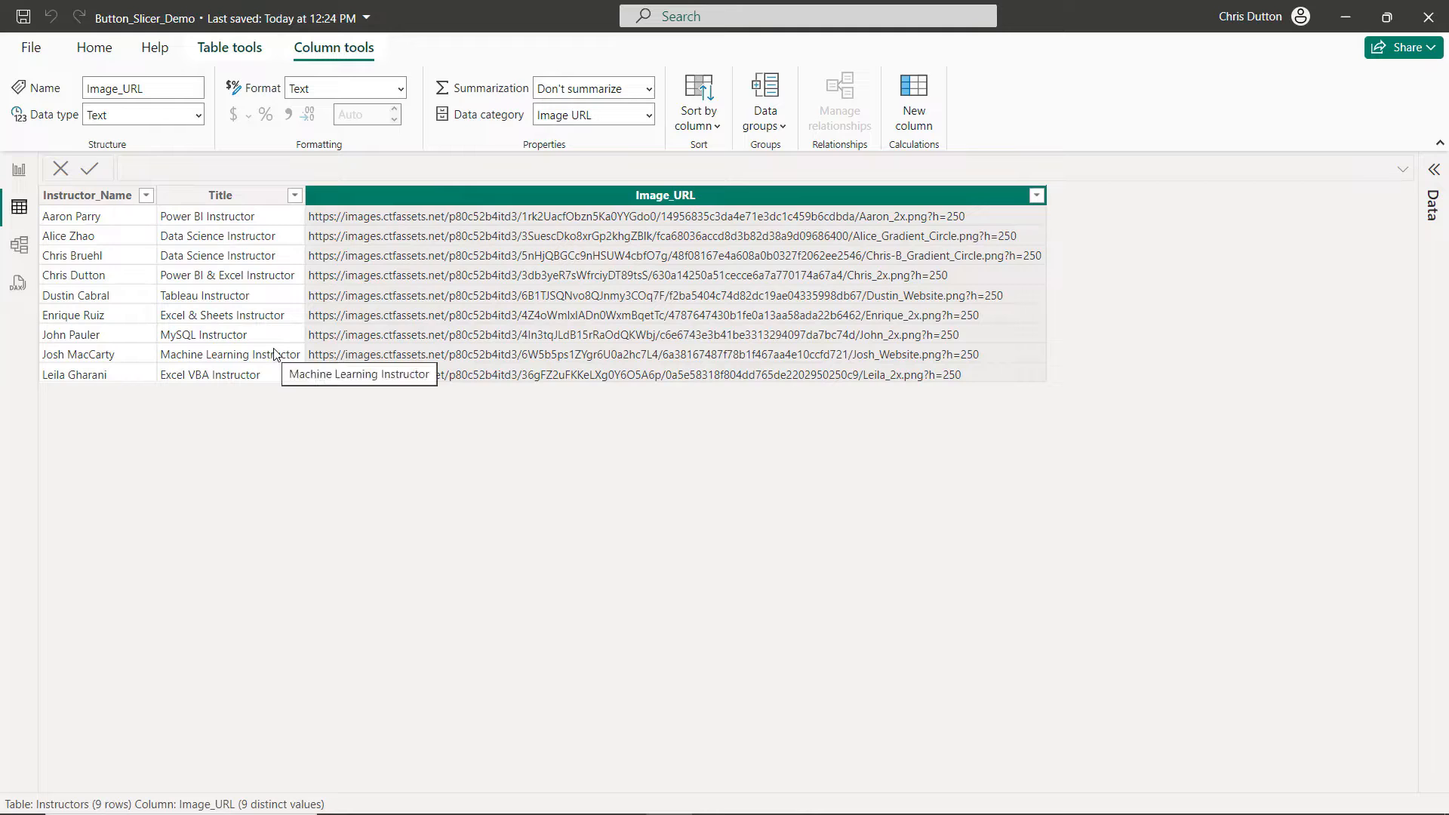
left_click(17, 170)
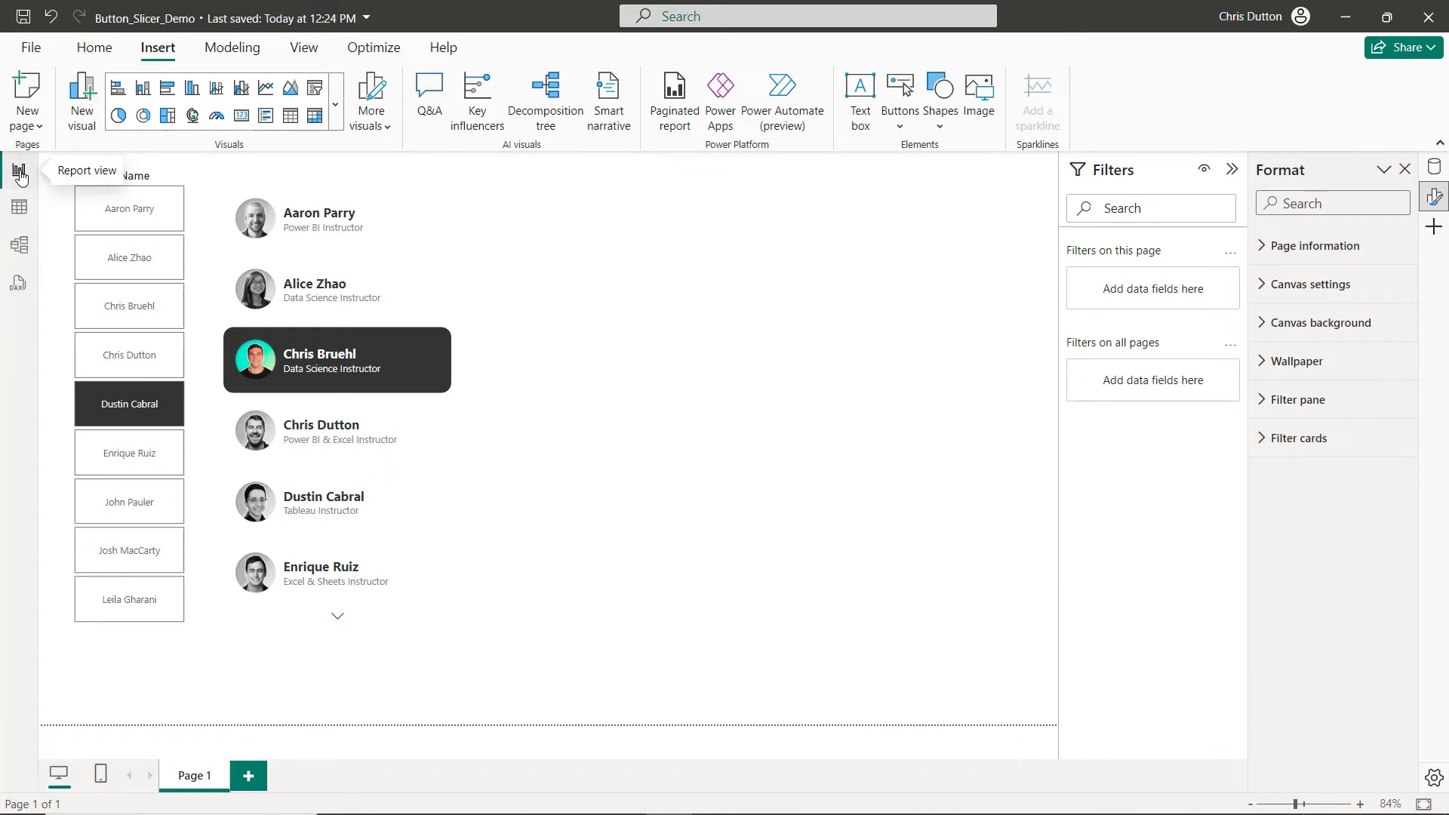
left_click(247, 775)
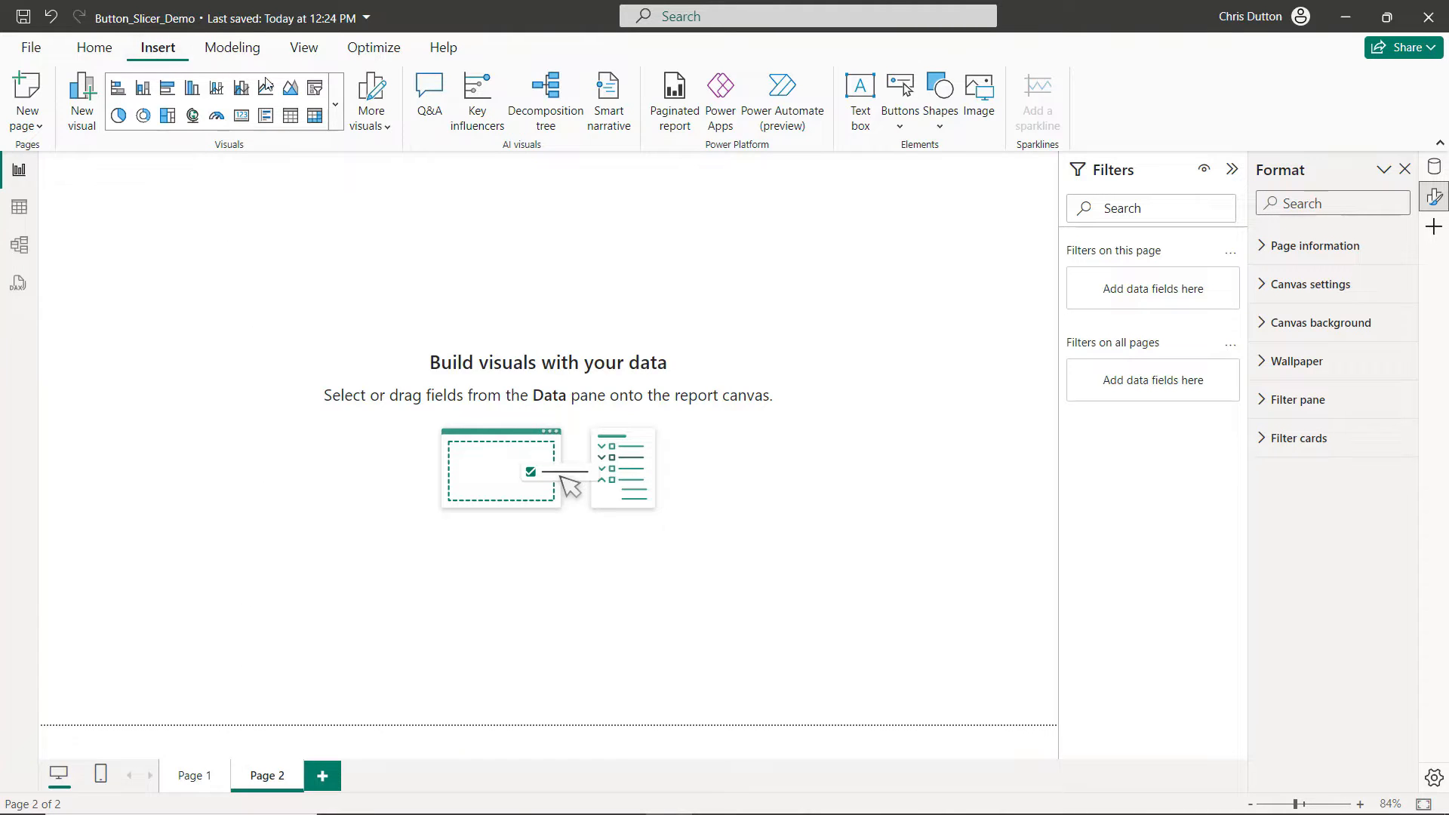
left_click(335, 103)
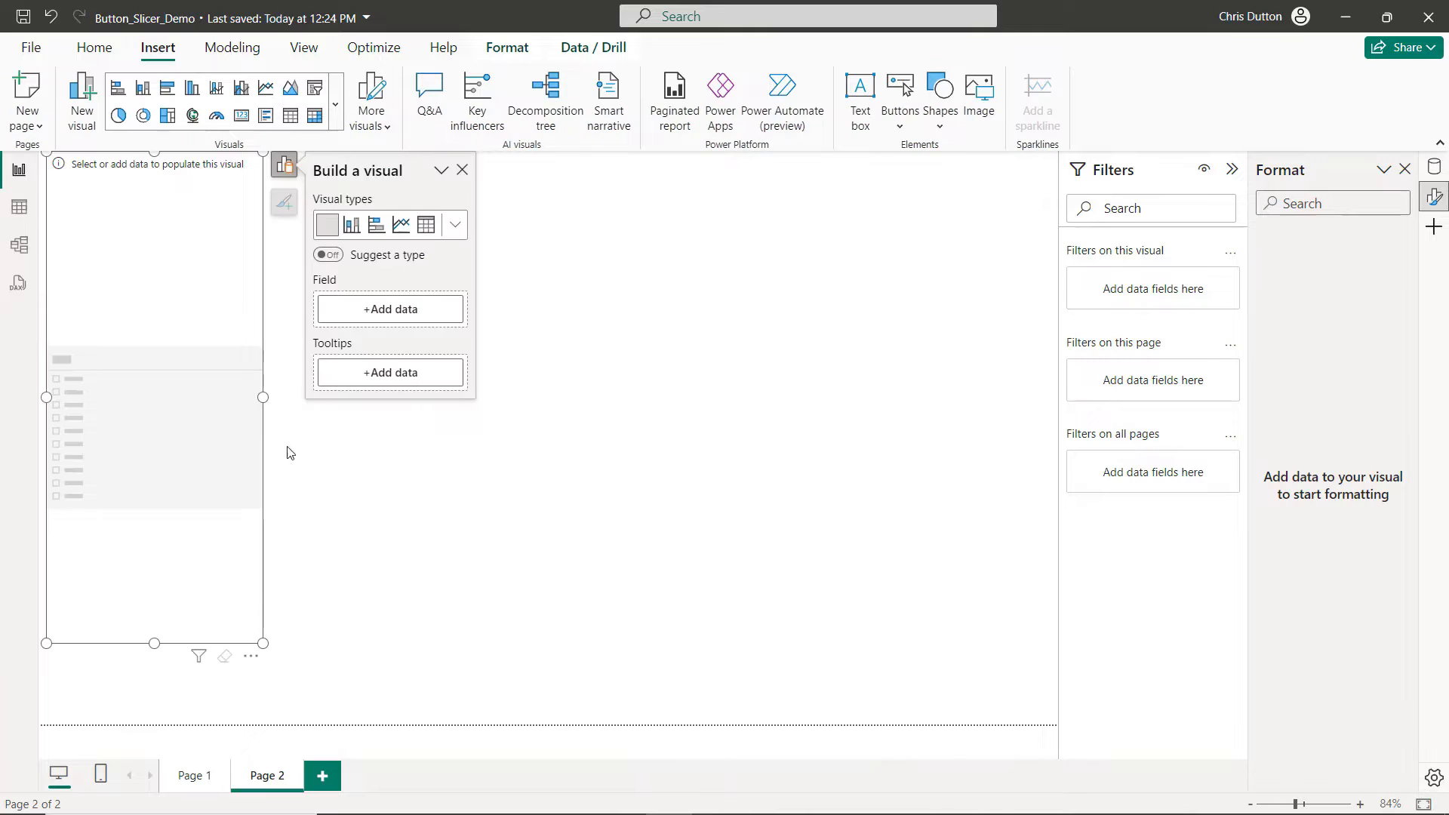
left_click(390, 308)
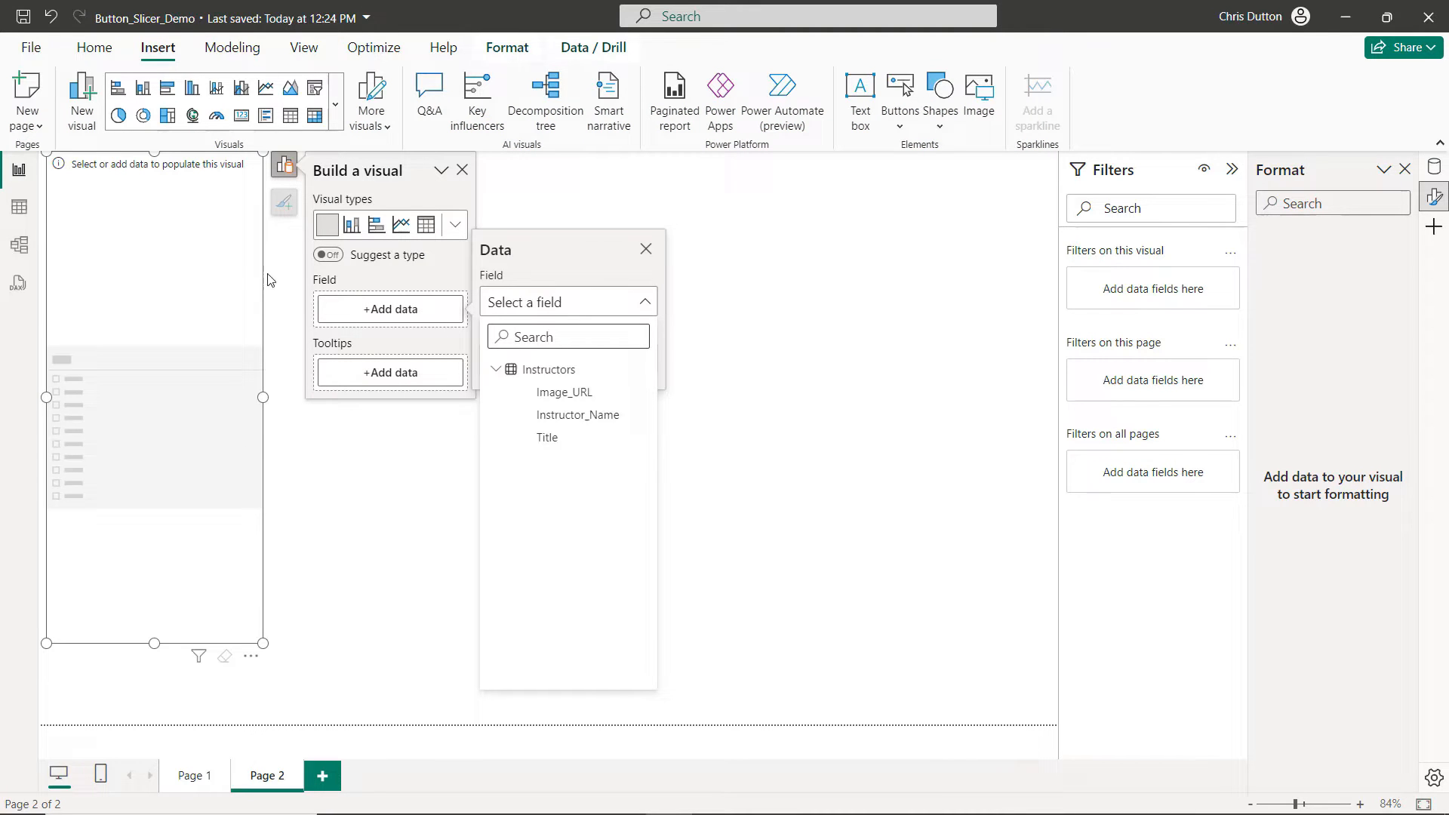
mouse_move(137, 474)
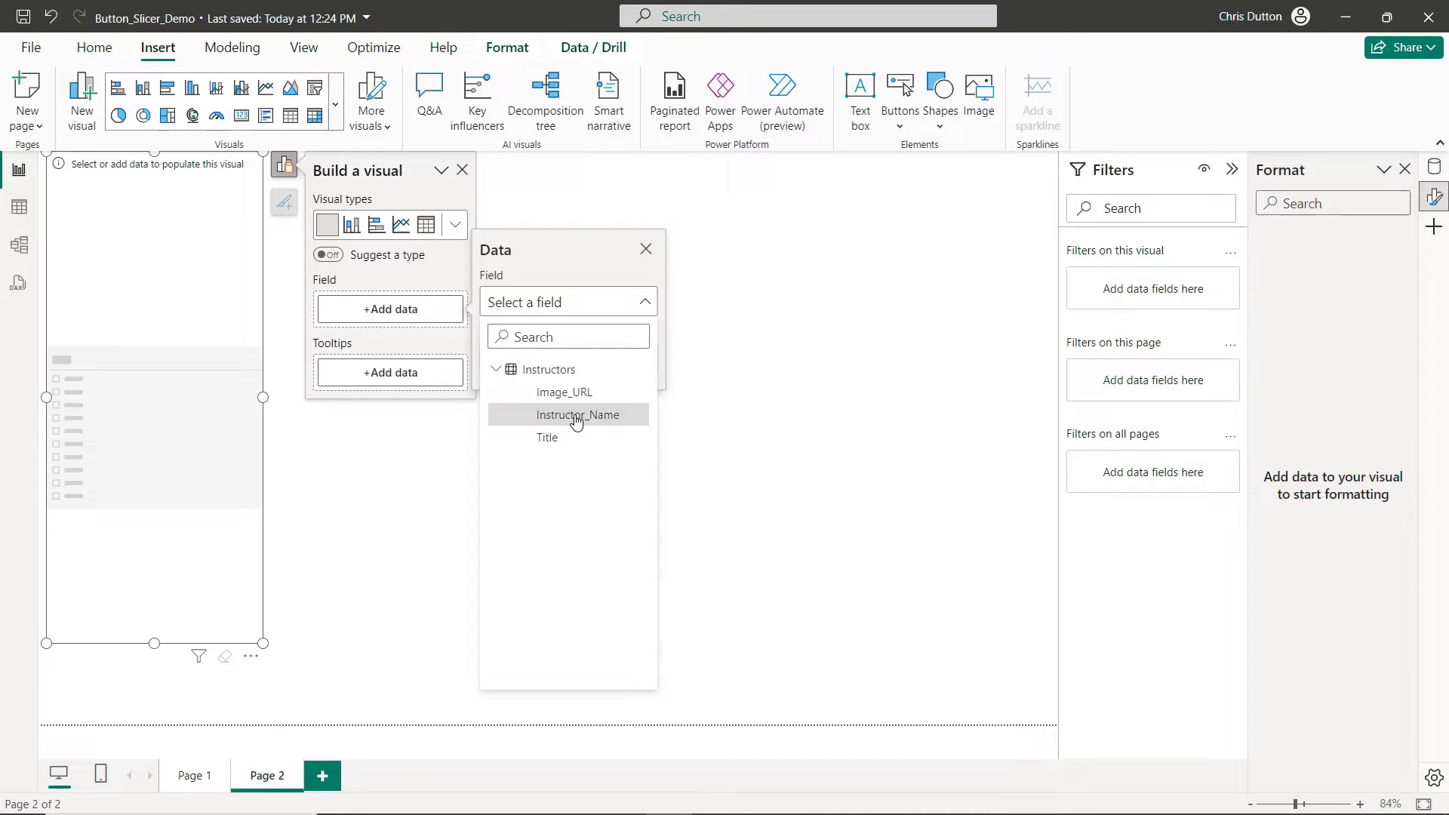
left_click(580, 414)
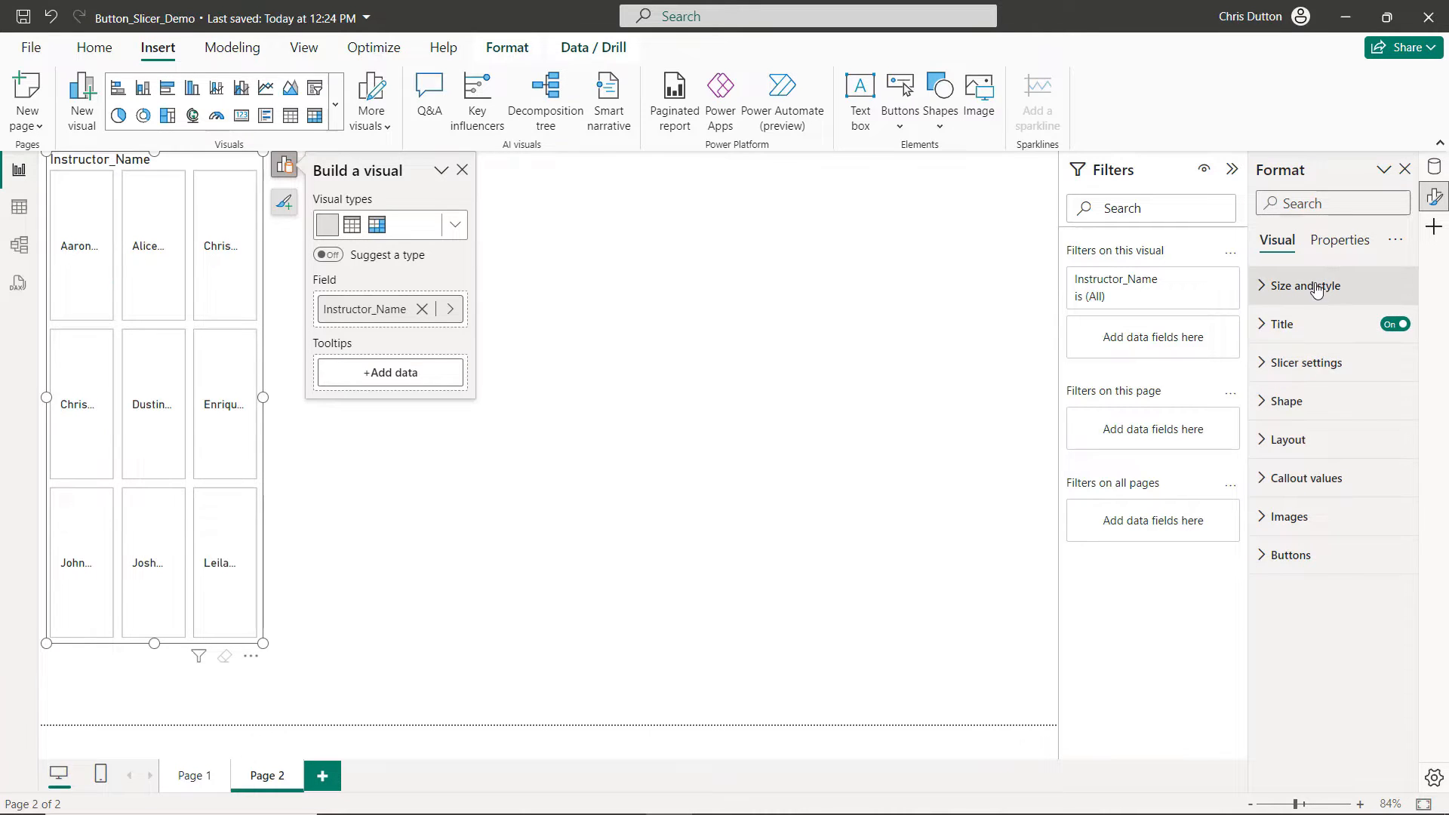
Hide the slicer's title and reveal the single-select Selection options
left_click(1304, 285)
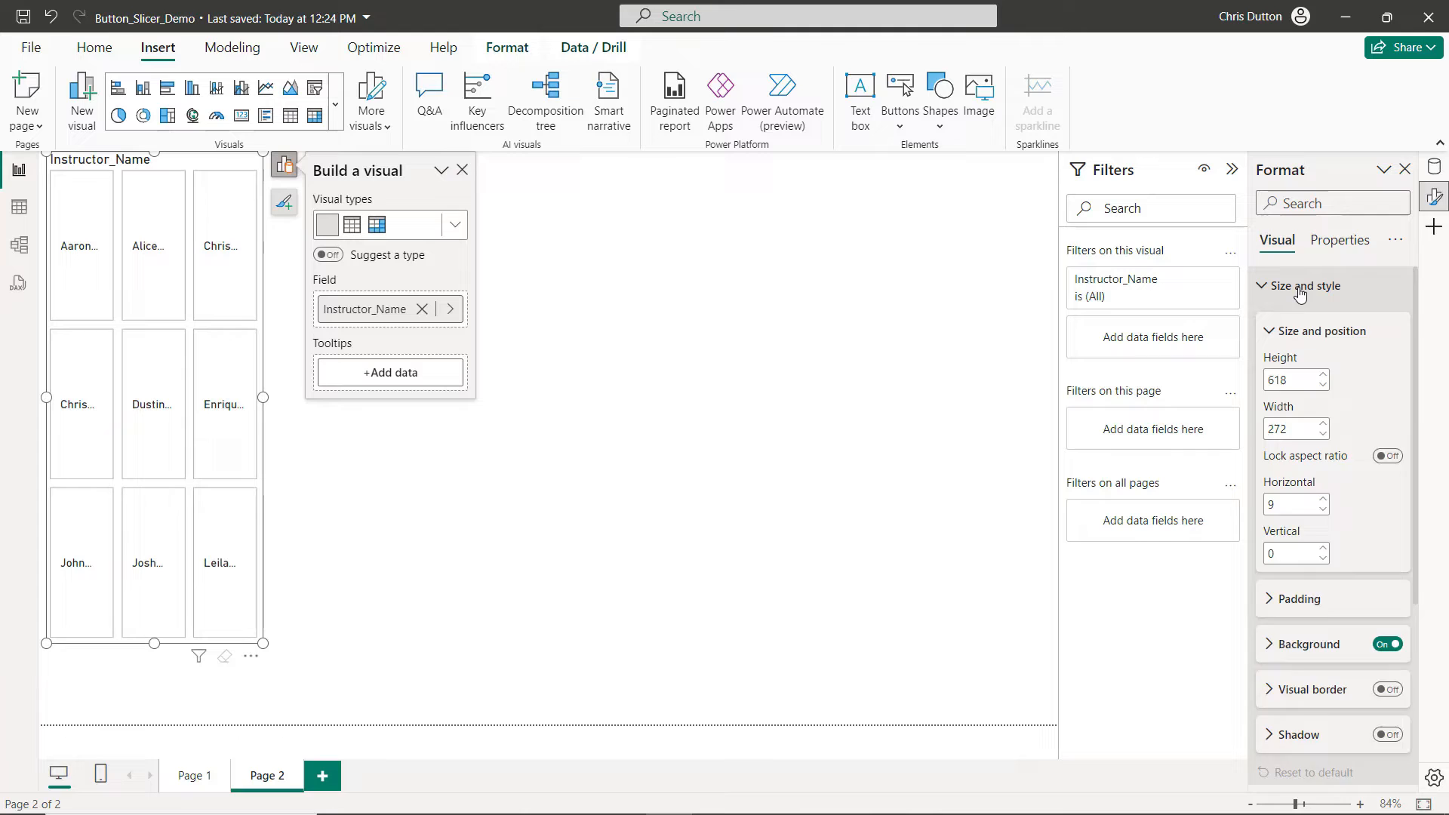
left_click(1304, 285)
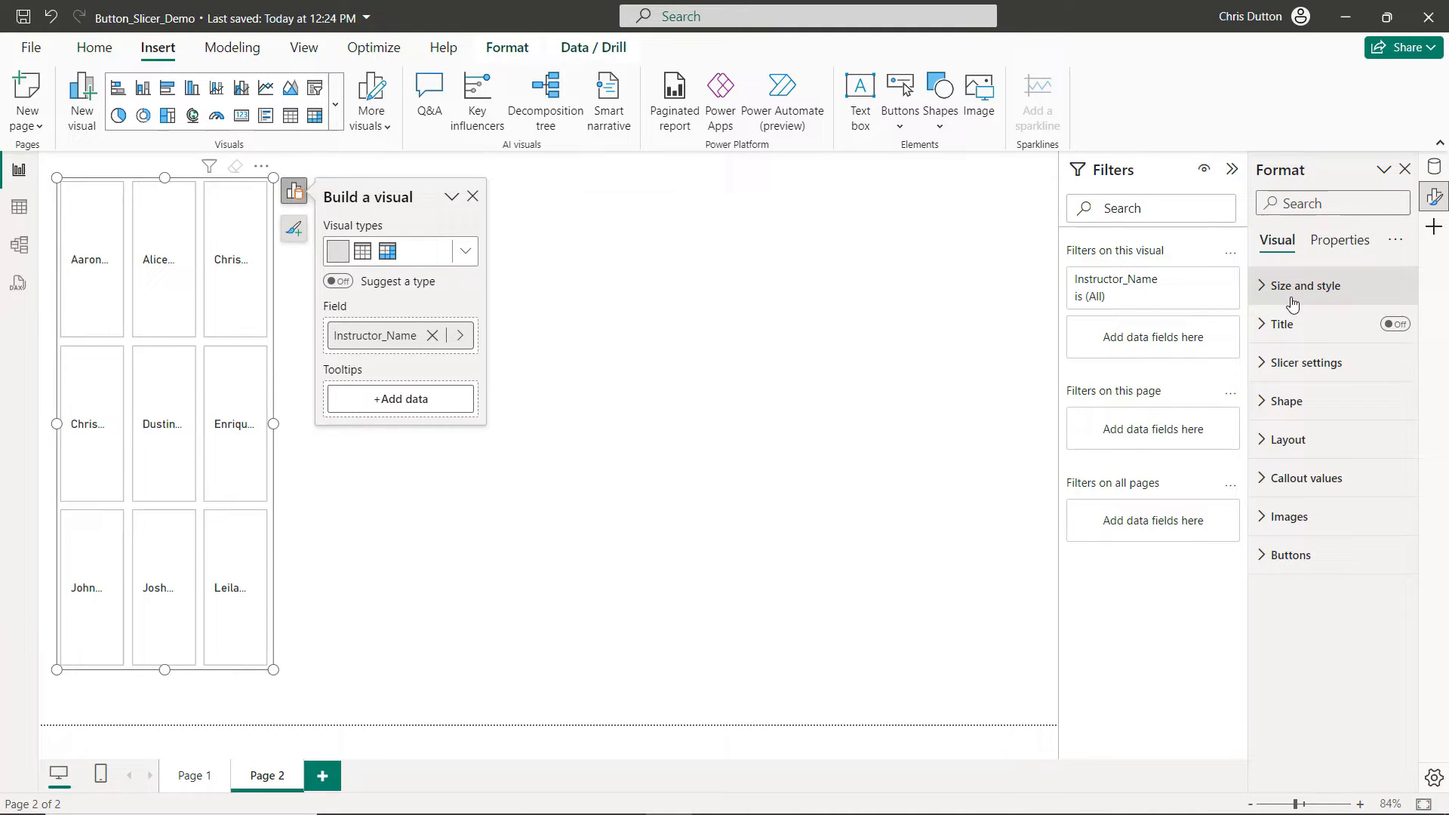
left_click(1304, 363)
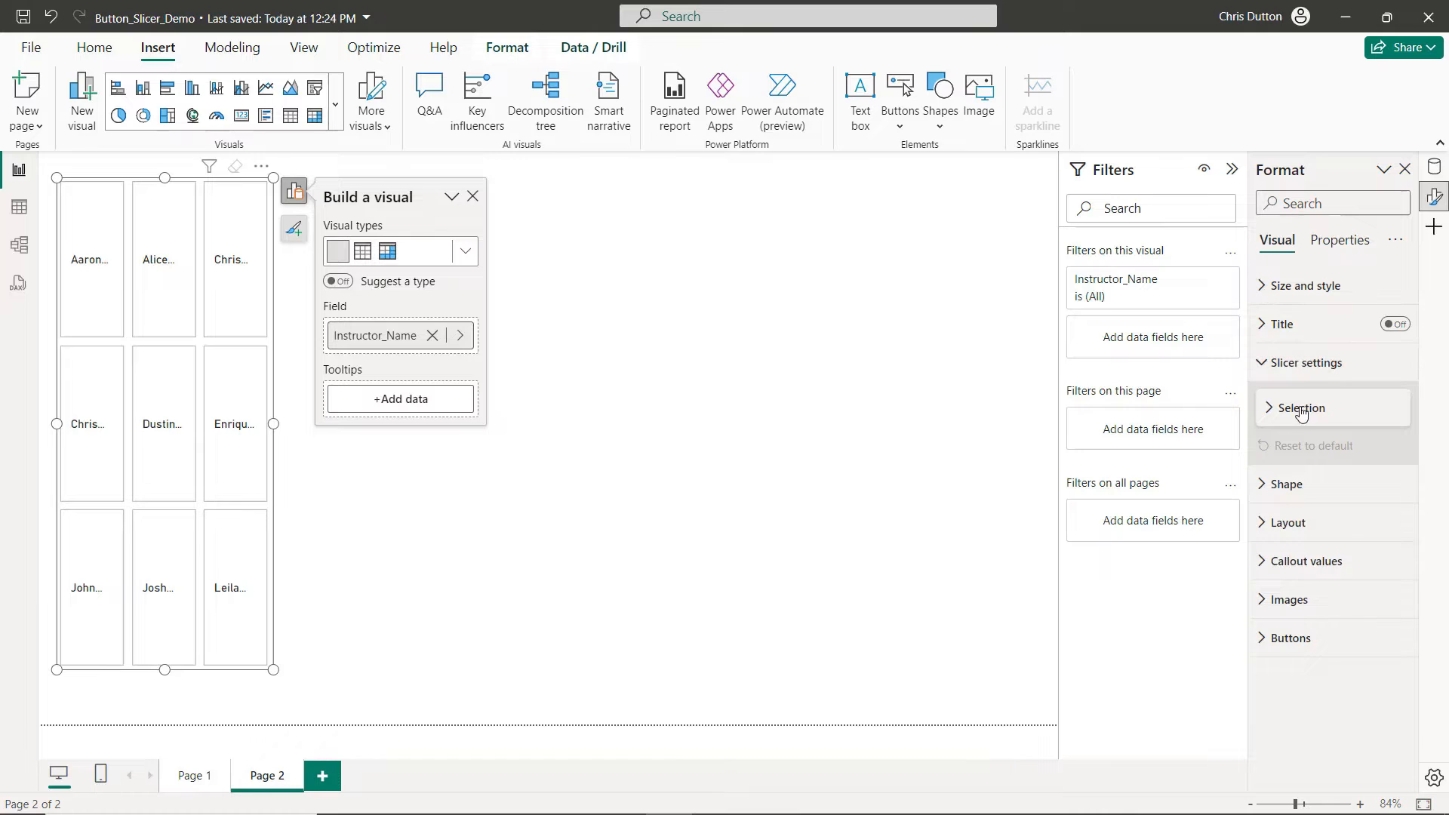
left_click(1298, 408)
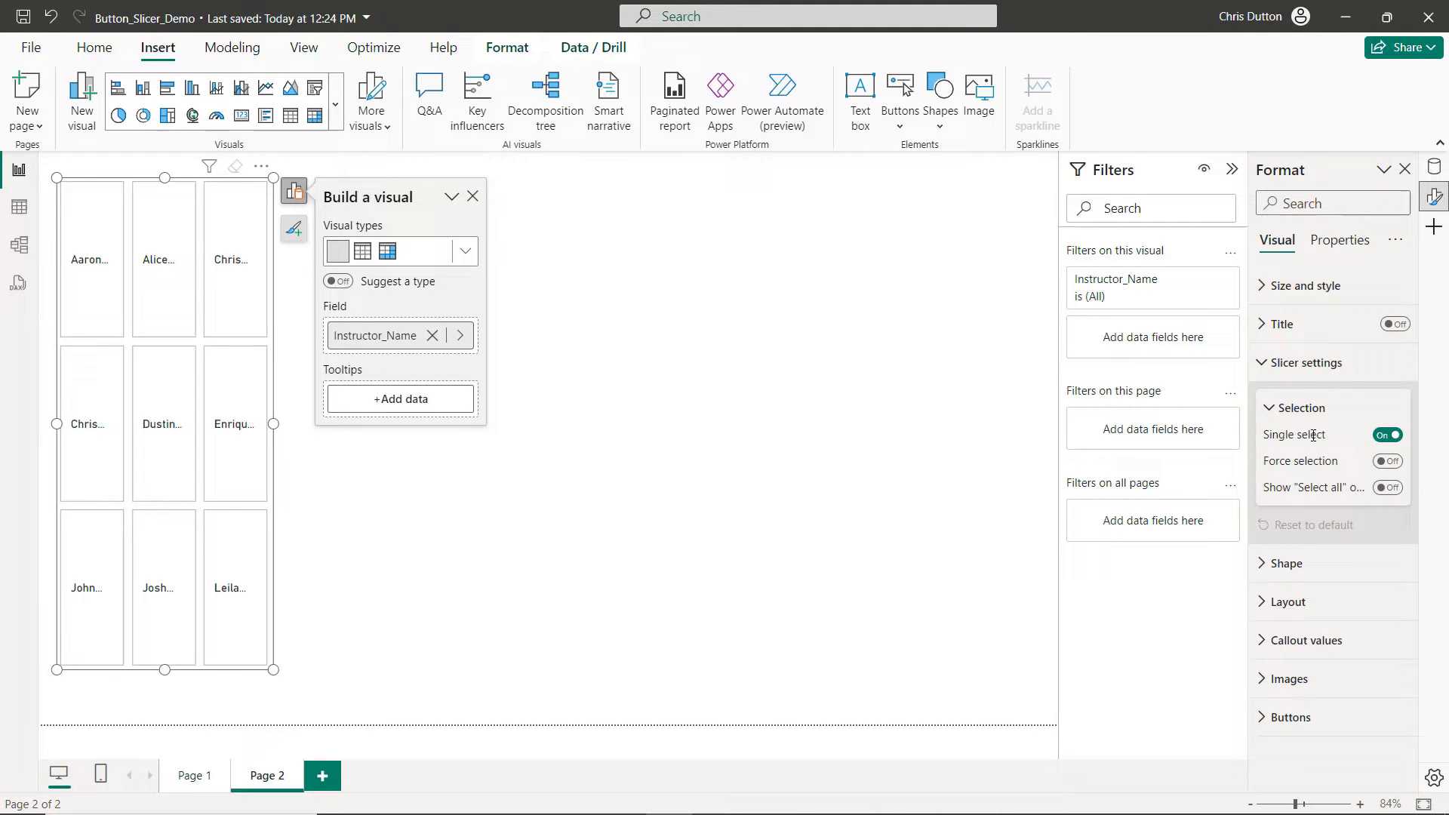
mouse_move(1310, 487)
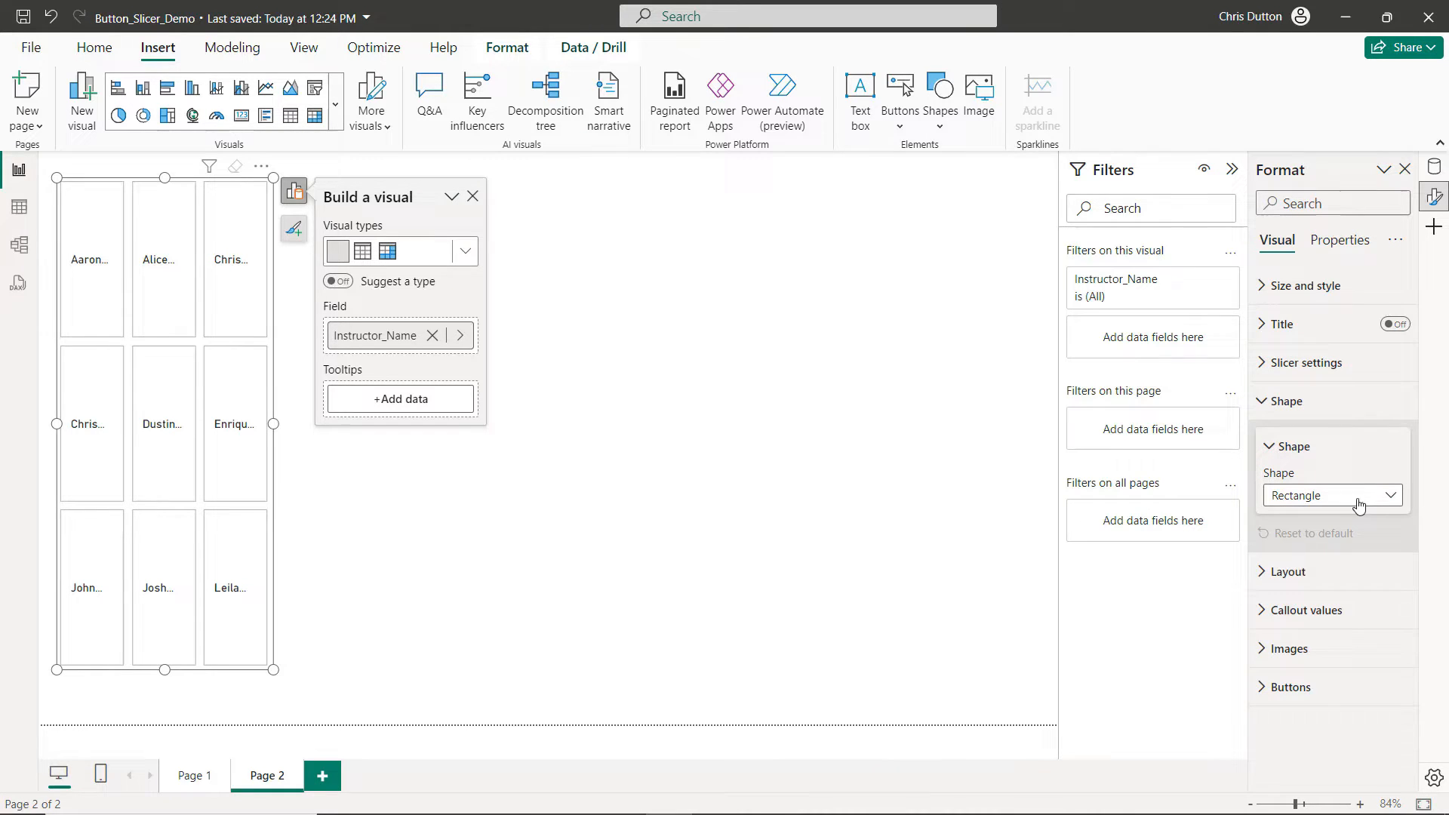
Make the buttons rounded rectangles with the corner radius lowered to about 17 px
left_click(1331, 495)
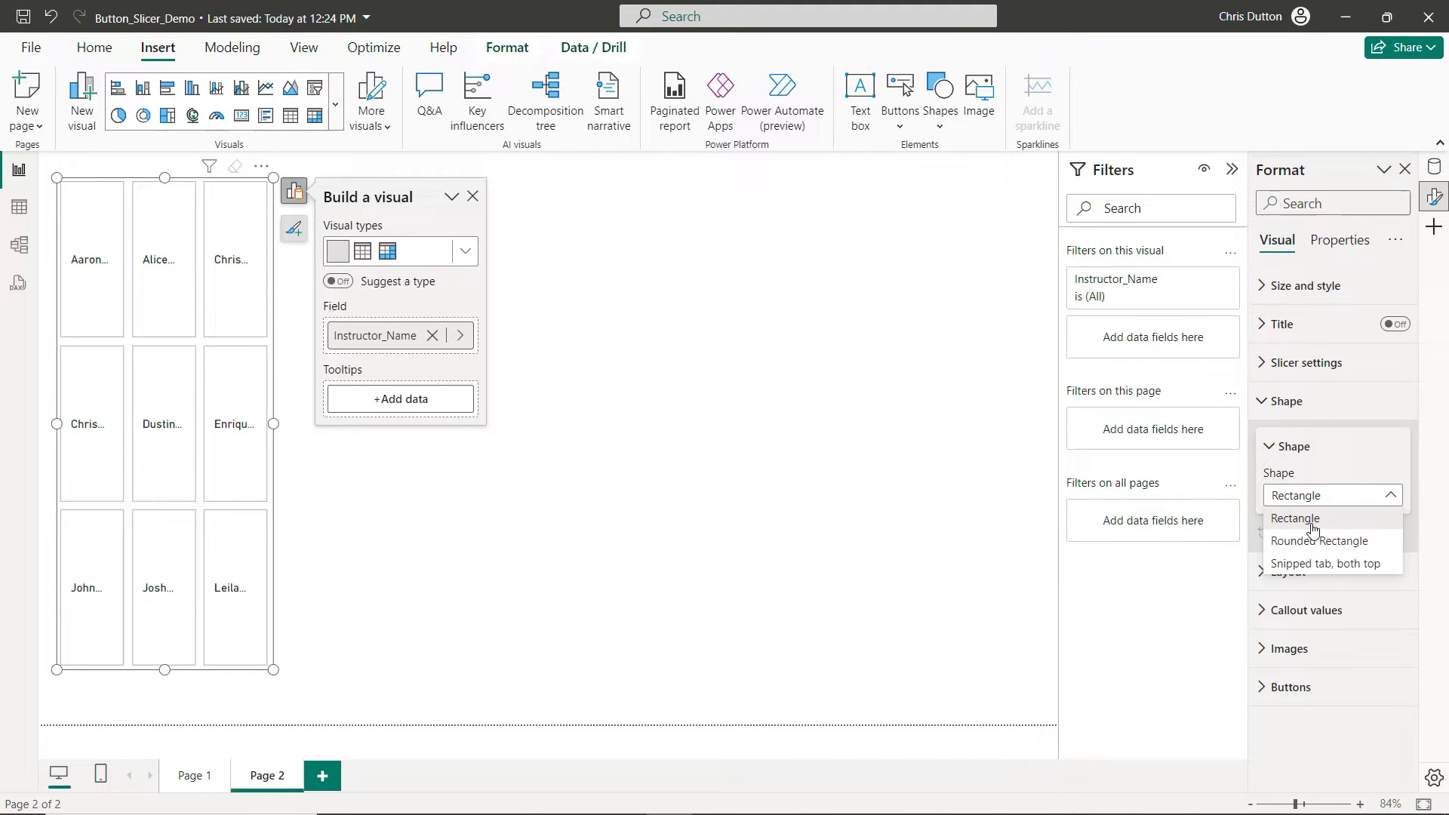
mouse_move(1320, 540)
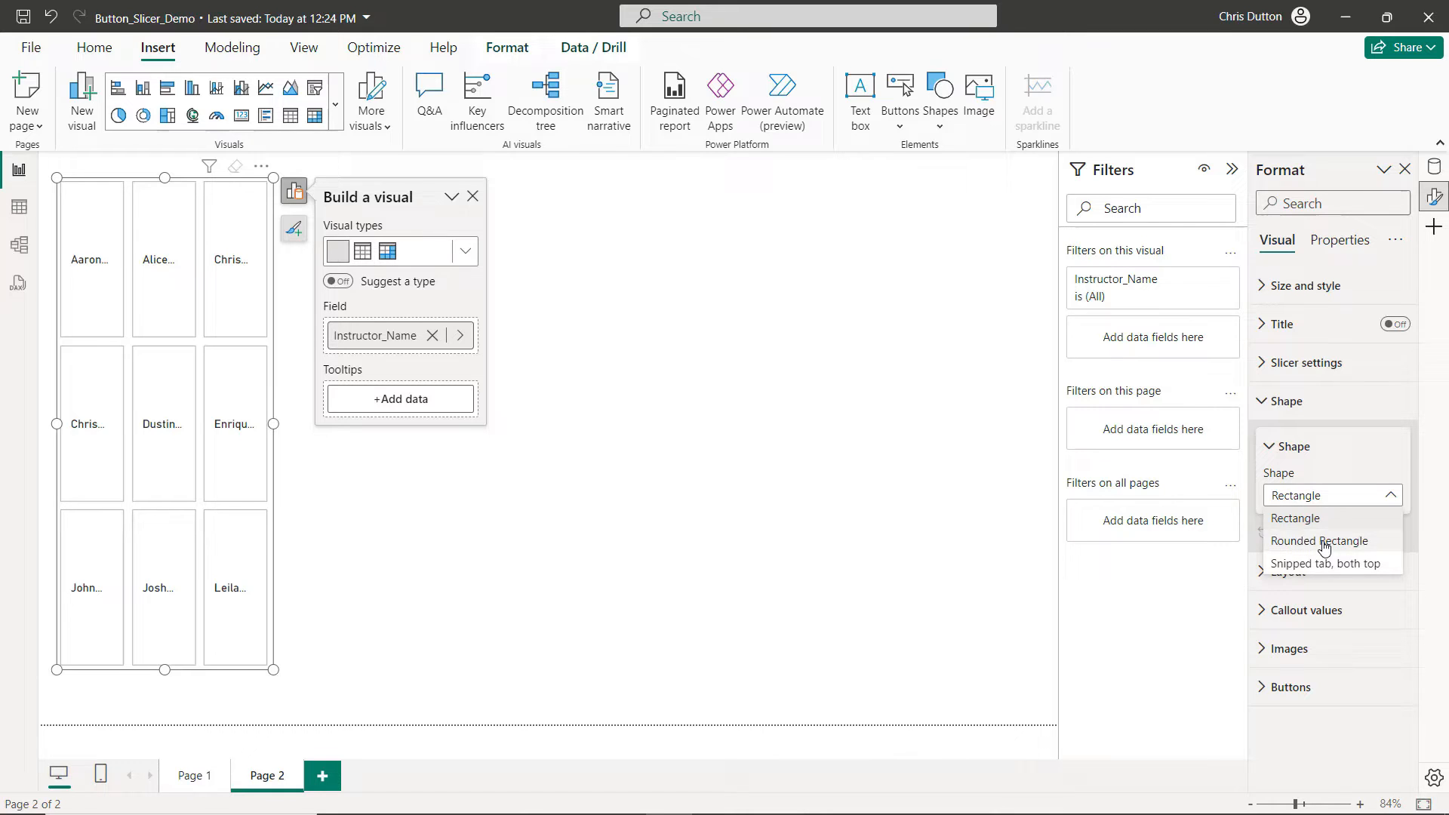
left_click(1321, 541)
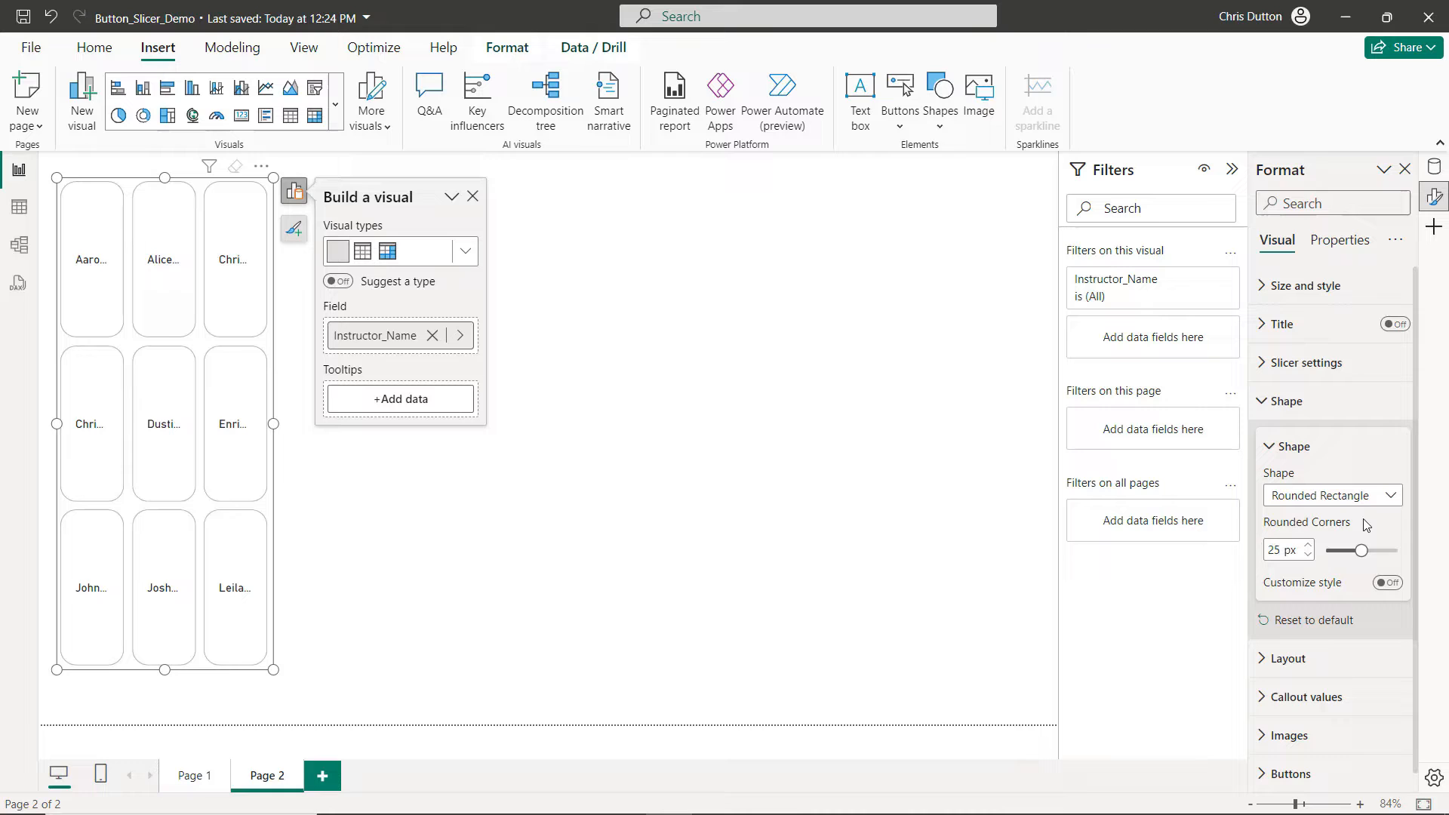
left_click(1308, 555)
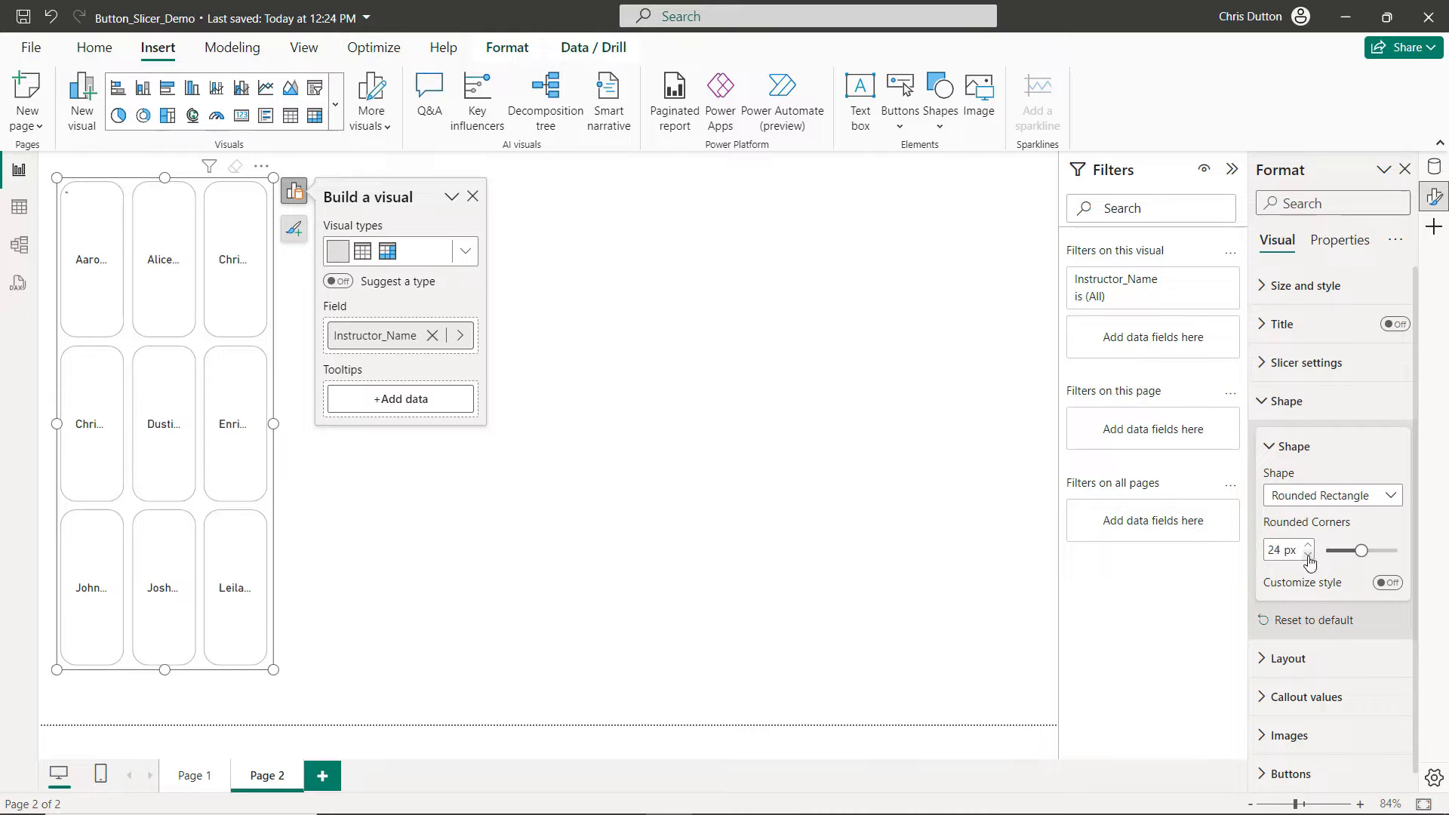
left_click(1308, 555)
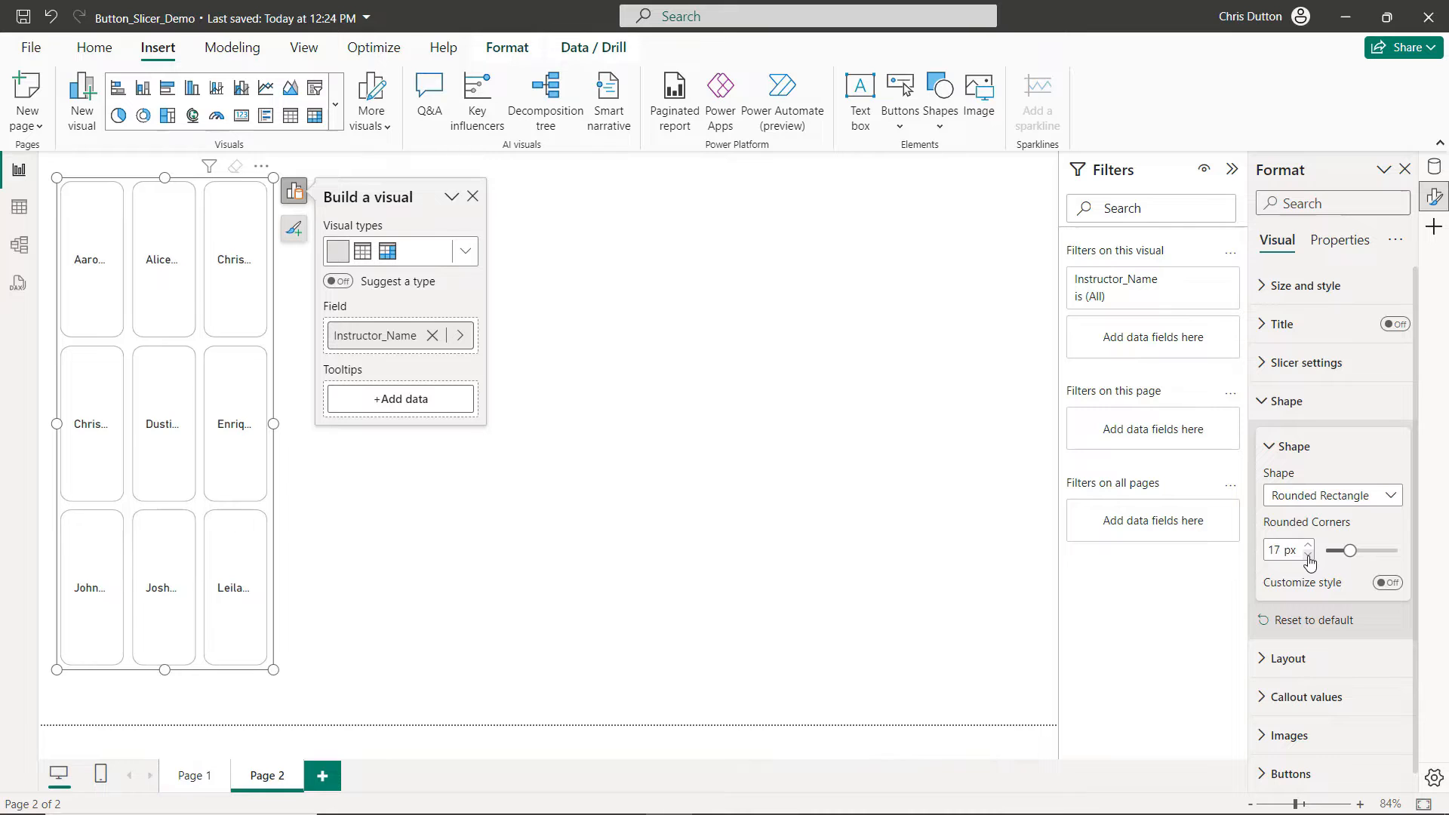
left_click(1309, 555)
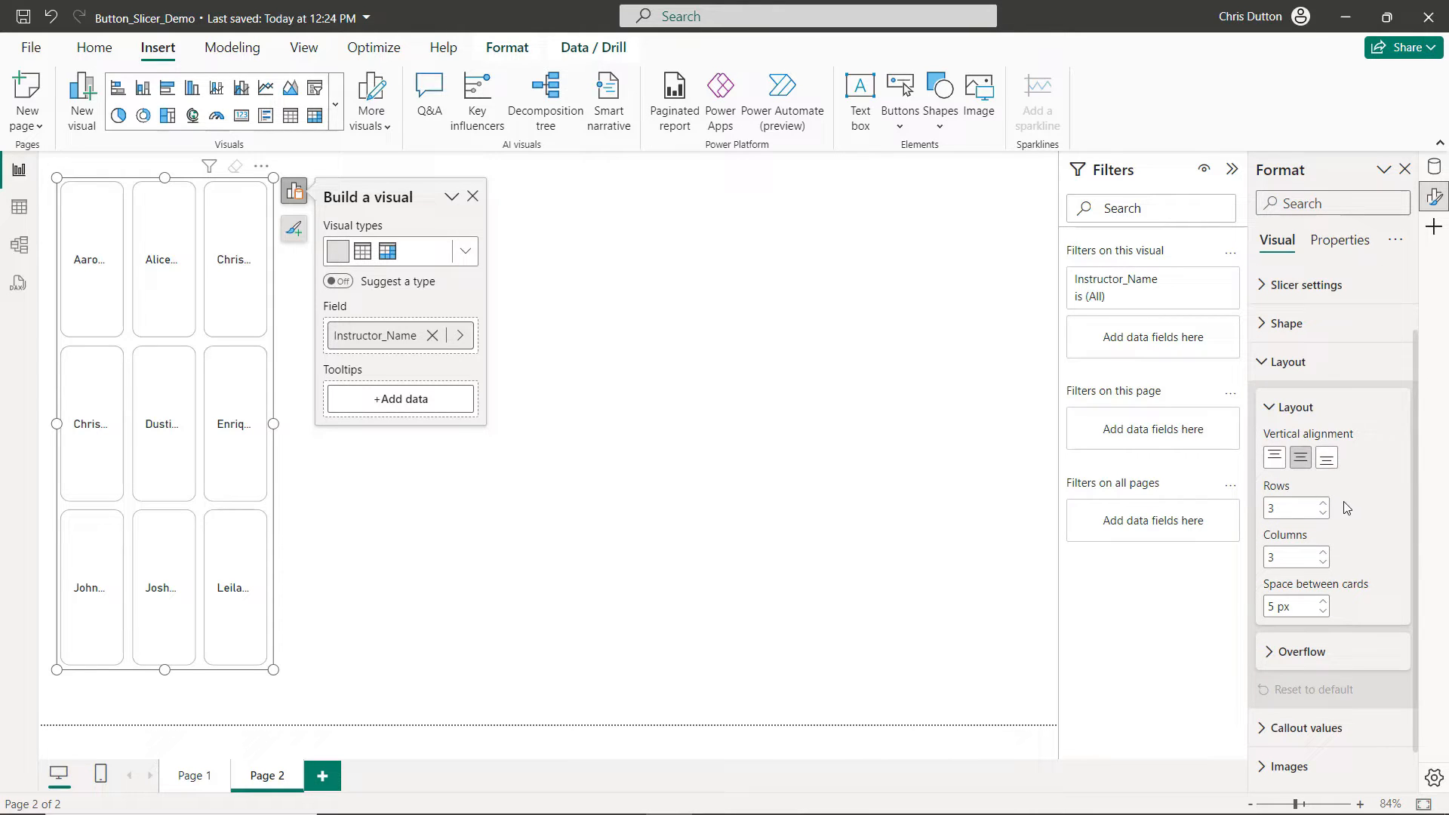
mouse_move(296, 367)
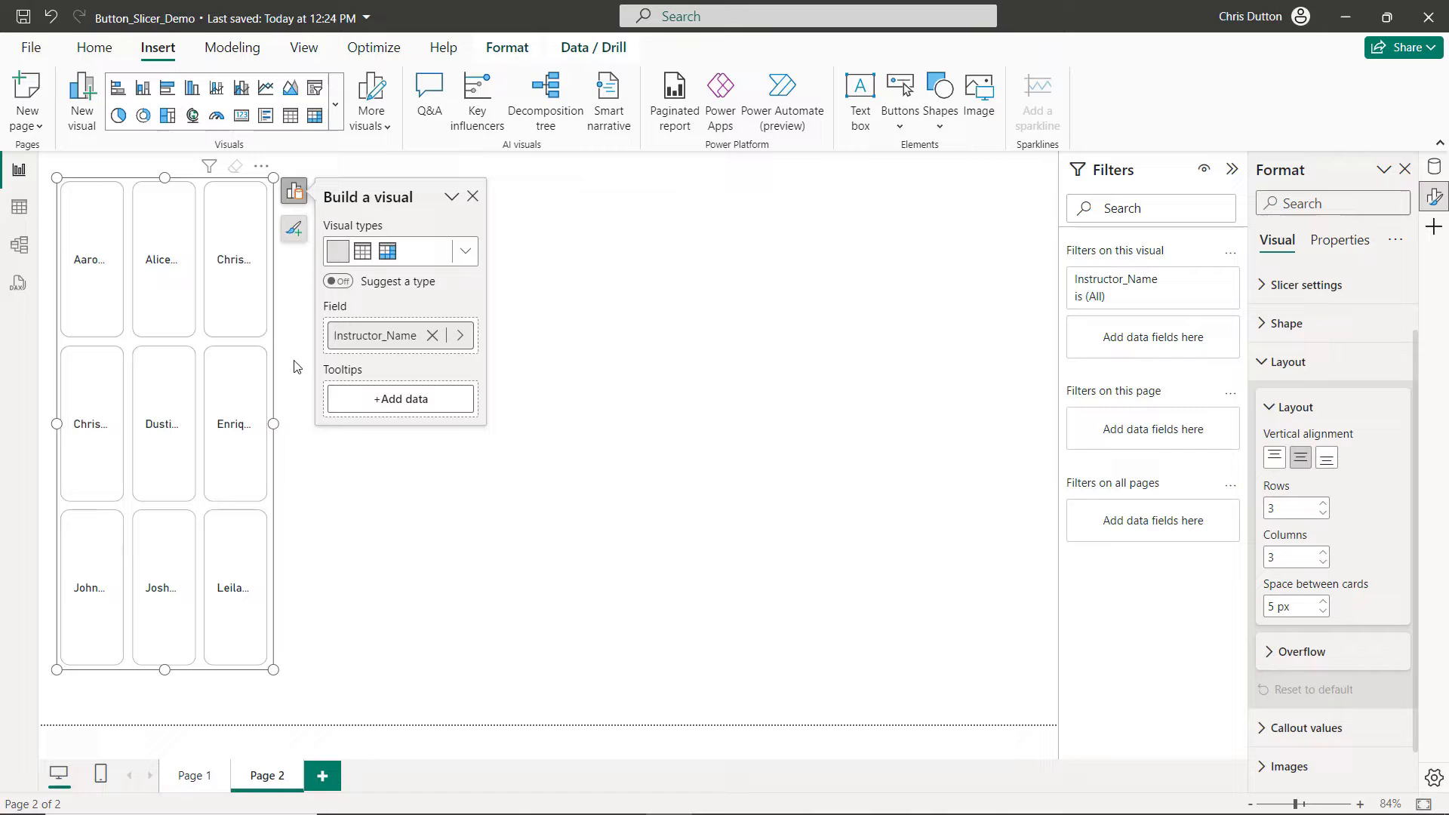
Lay out the cards as 6 rows by 1 column with 3 px spacing
left_click(1323, 503)
type("6")
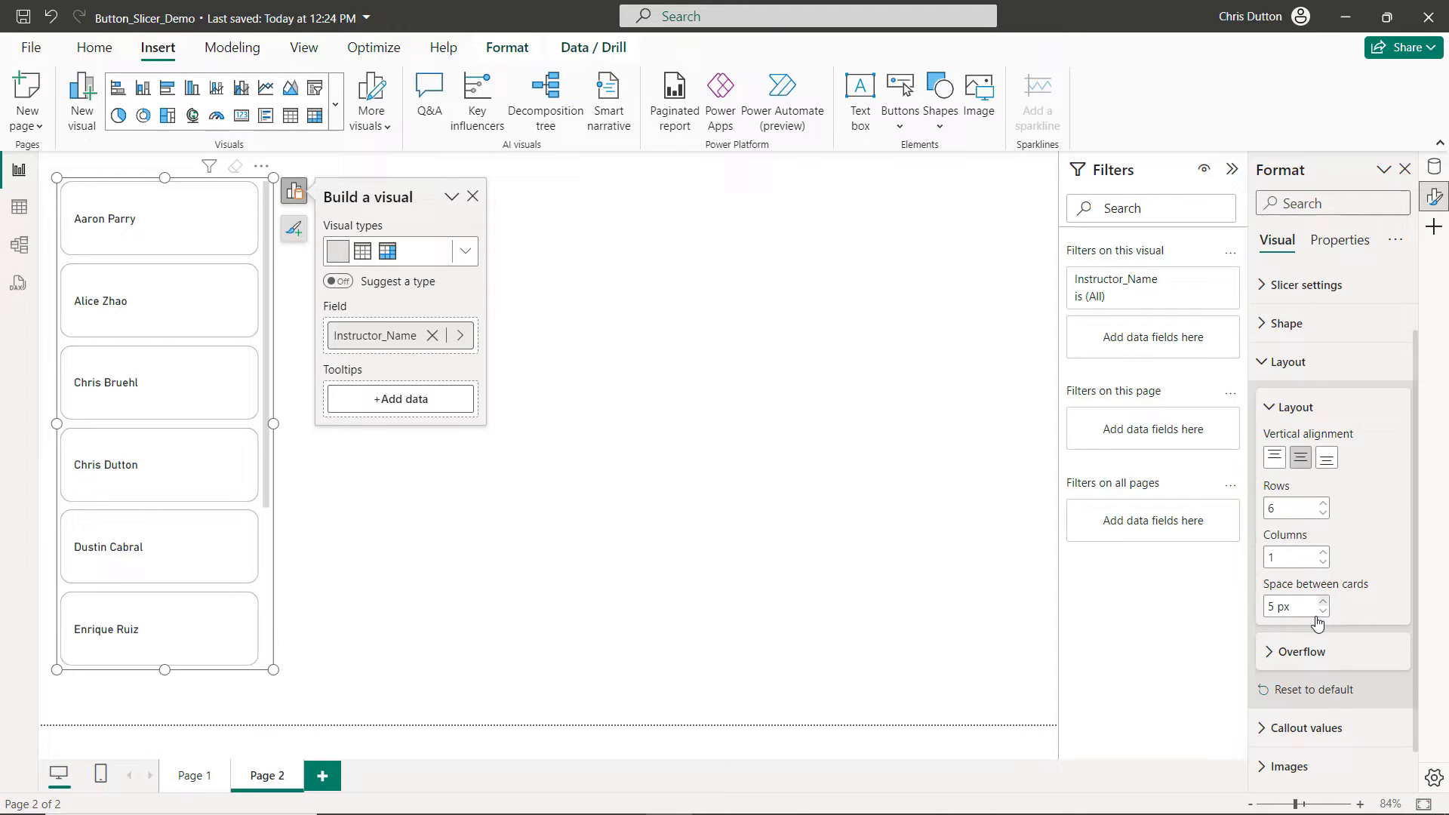
left_click(1321, 612)
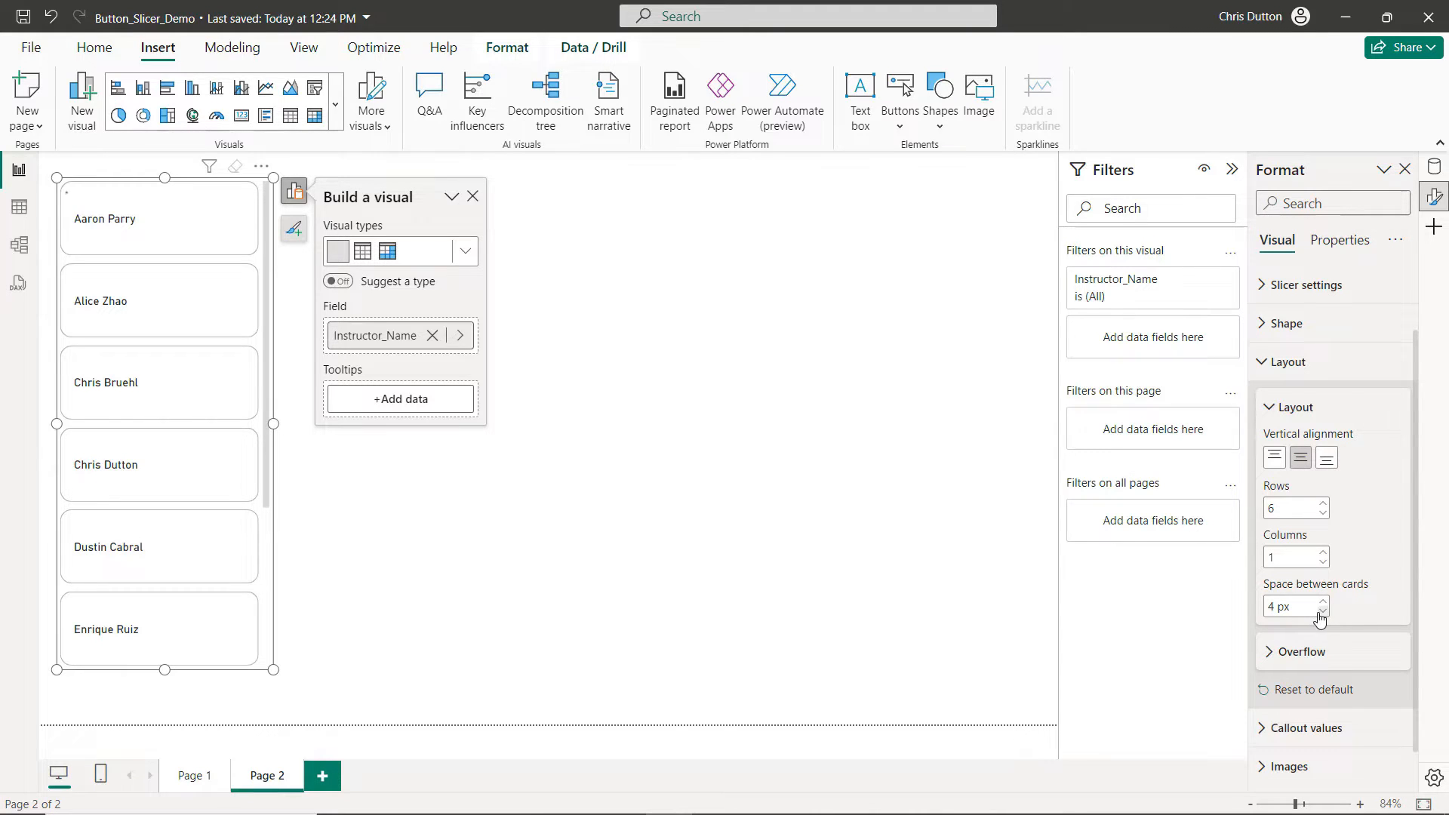
left_click(1321, 611)
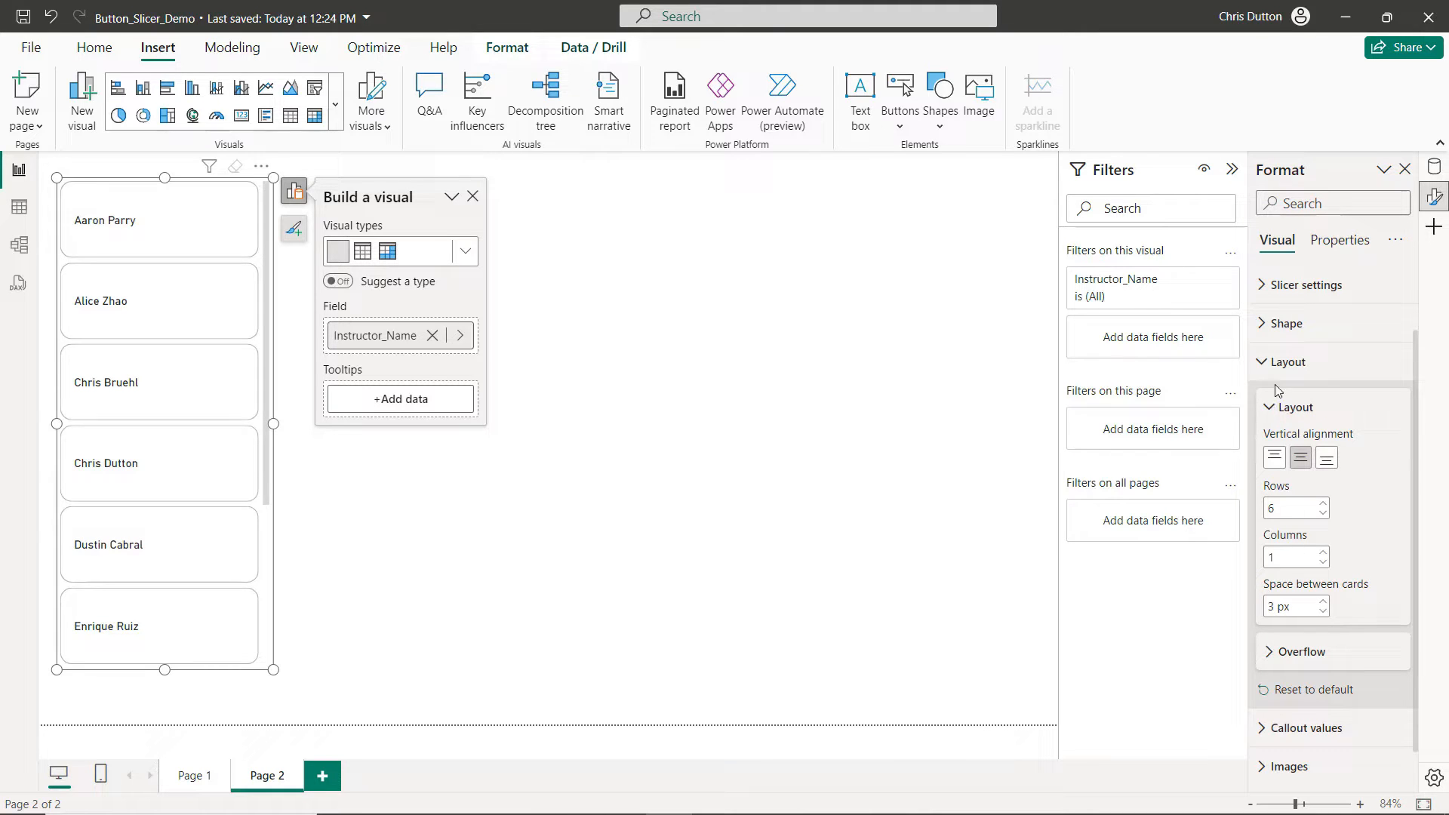
left_click(1300, 651)
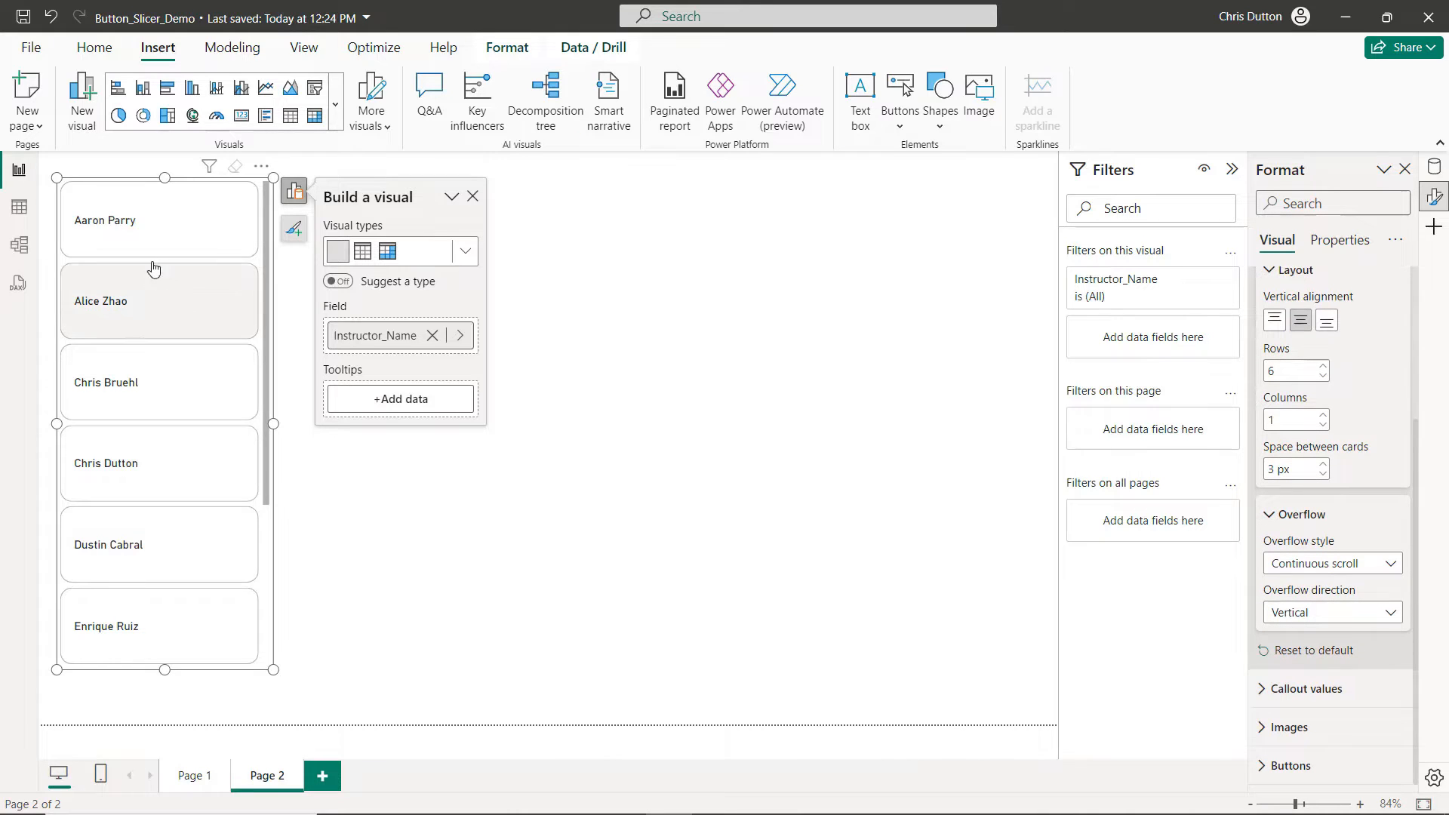
mouse_move(177, 369)
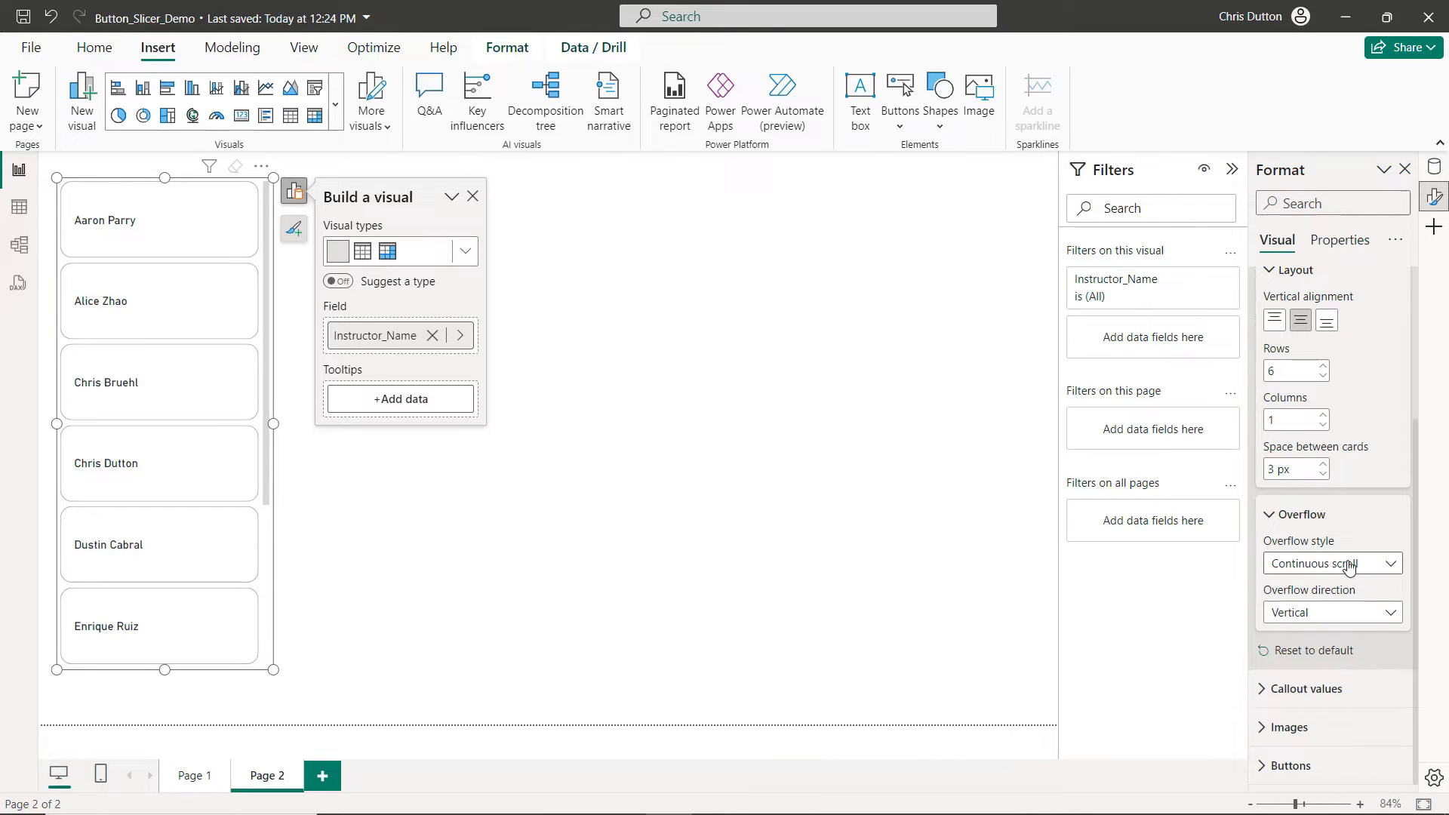
Switch Overflow style from Continuous scroll to Paginated and collapse the Overflow card
left_click(1331, 563)
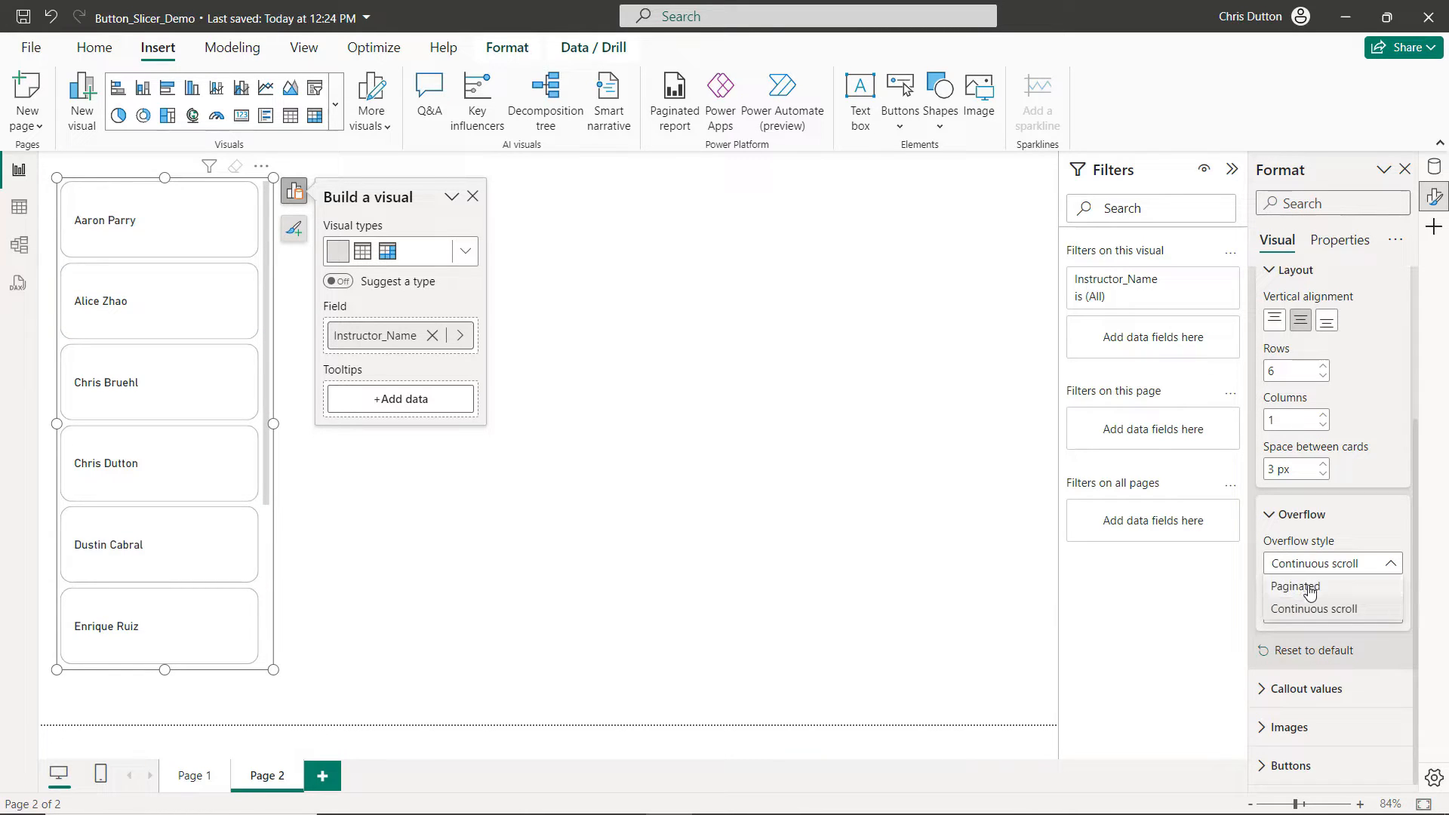
left_click(1292, 585)
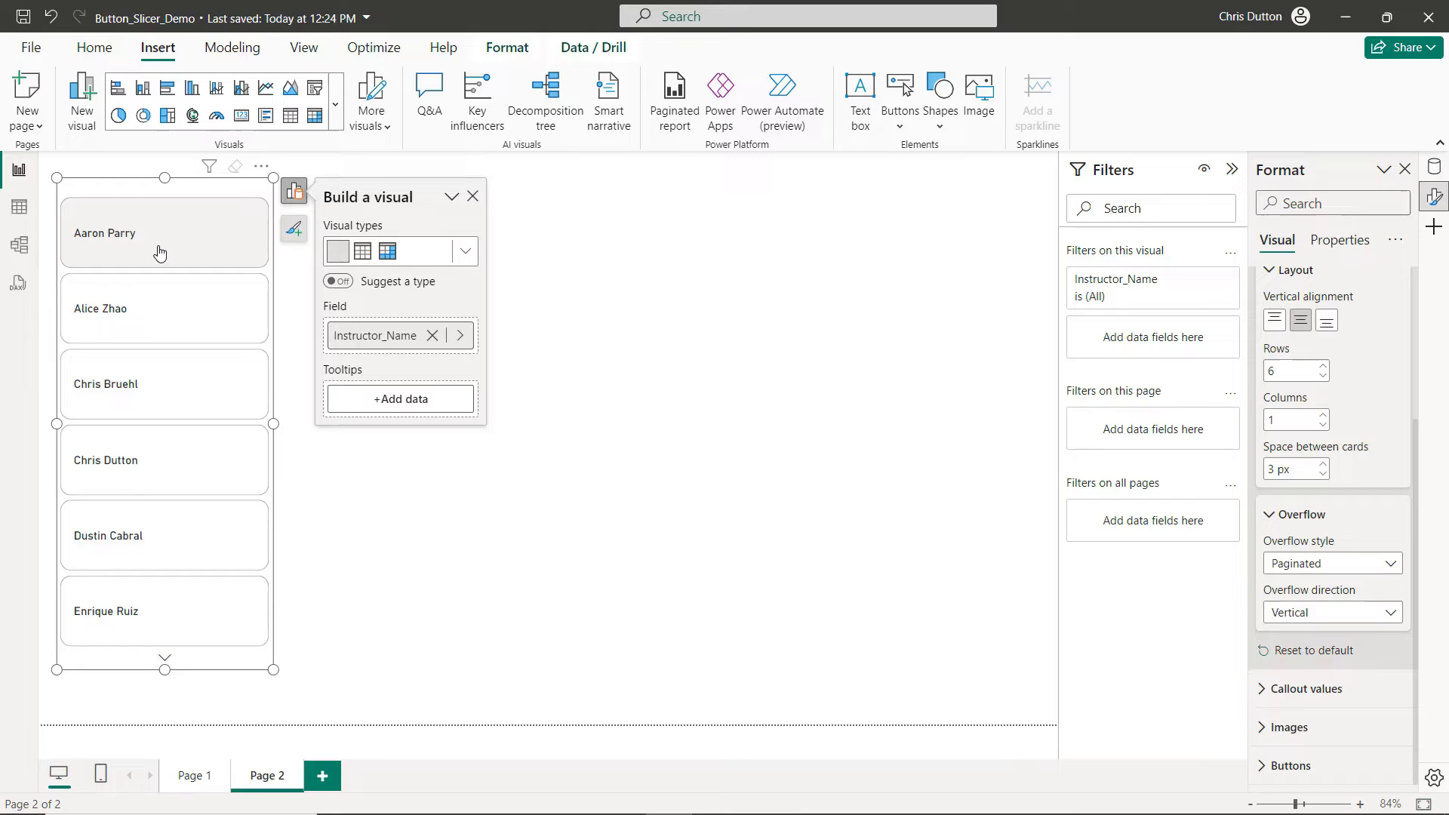
mouse_move(1298, 526)
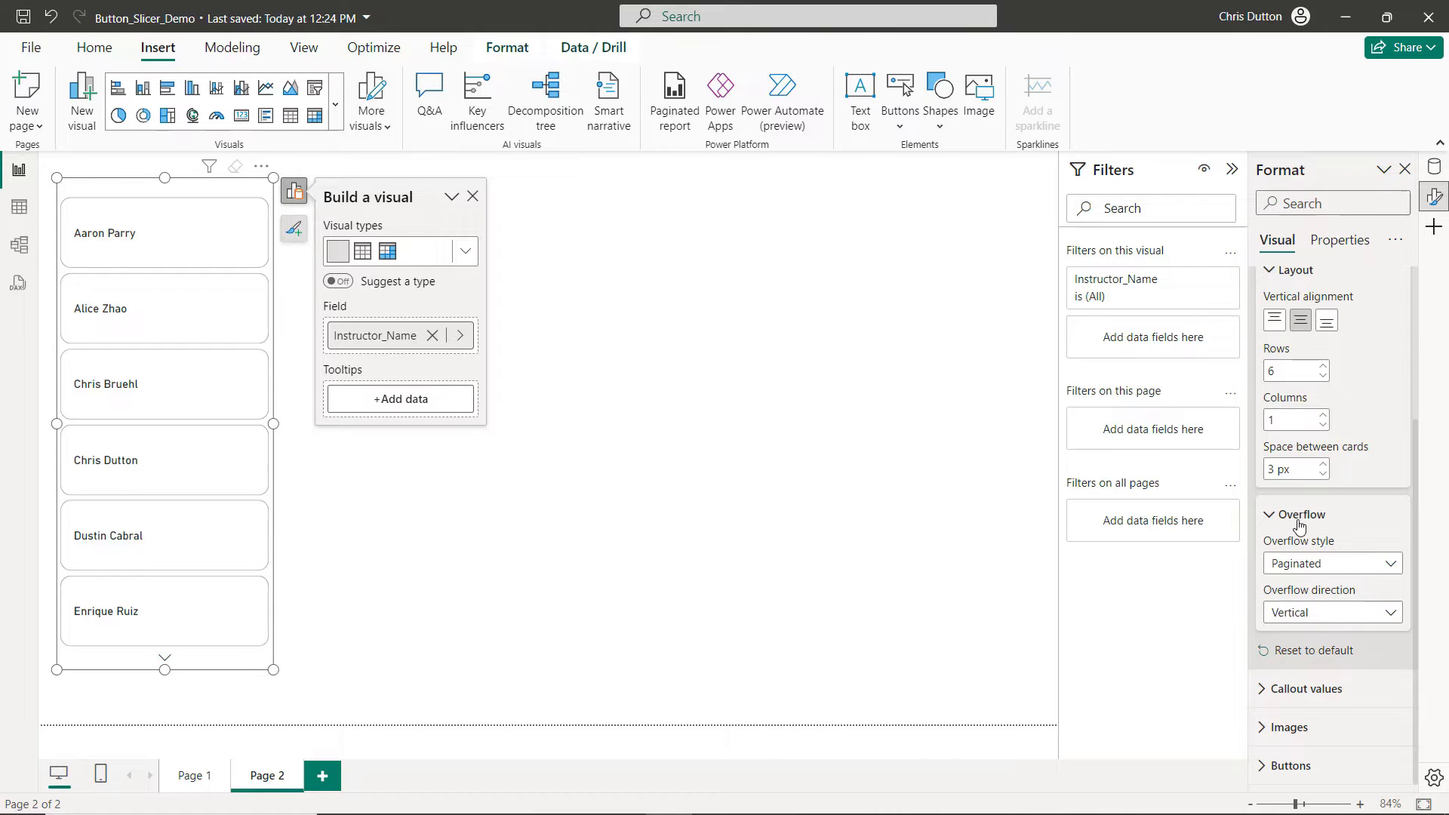
left_click(1292, 439)
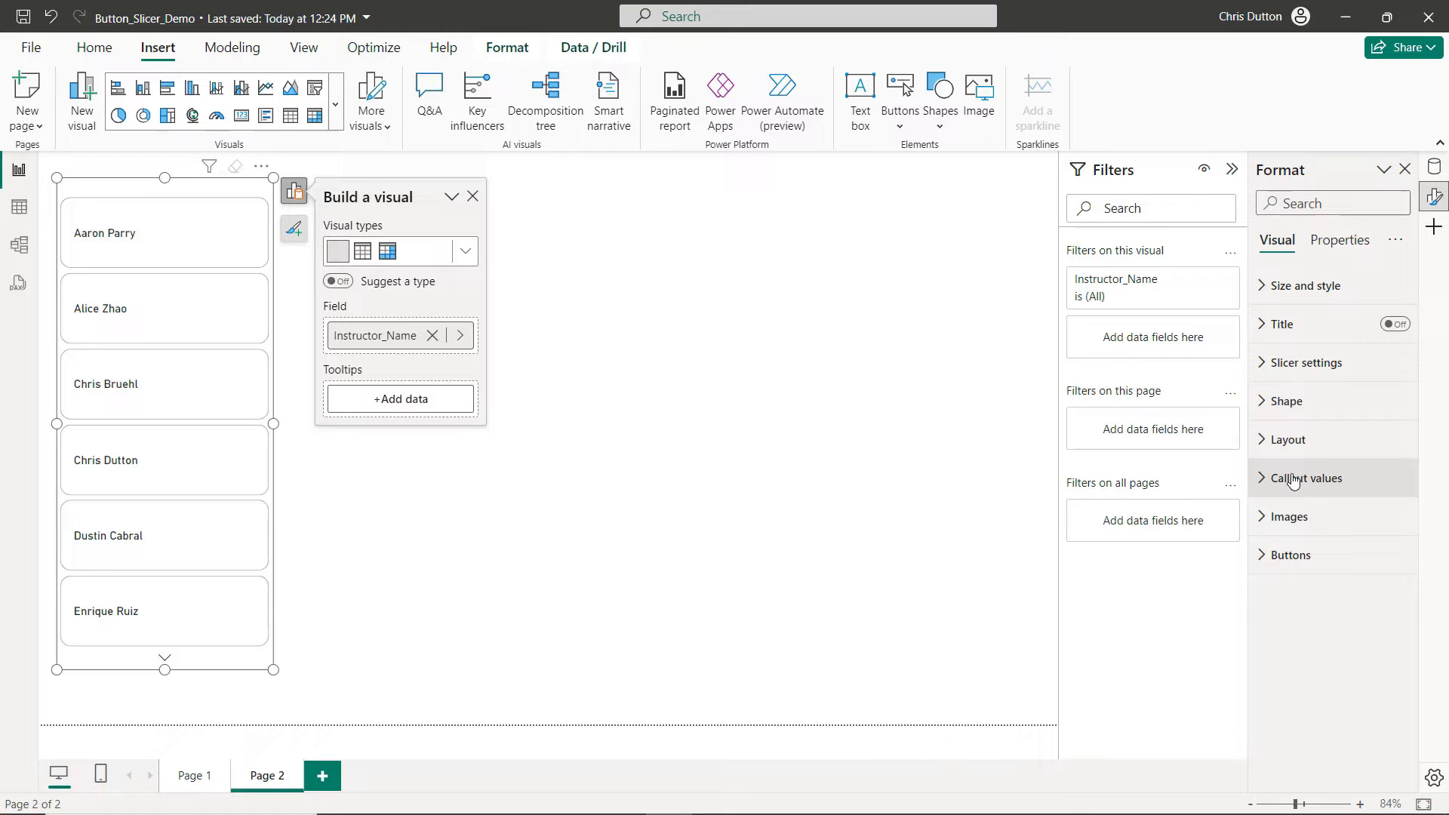
Set Callout values for the Default state to bold Segoe UI
left_click(1306, 478)
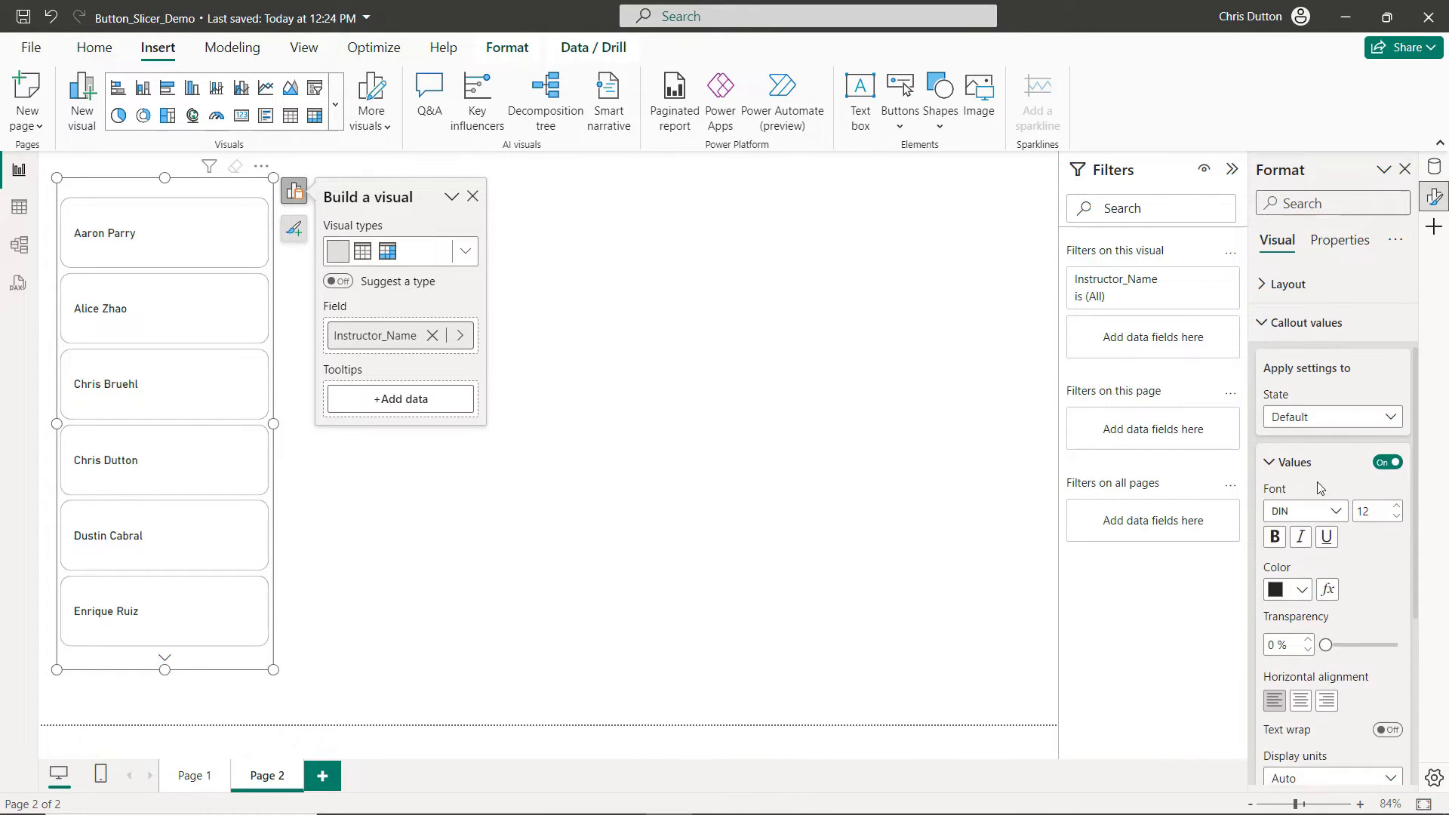
mouse_move(1306, 403)
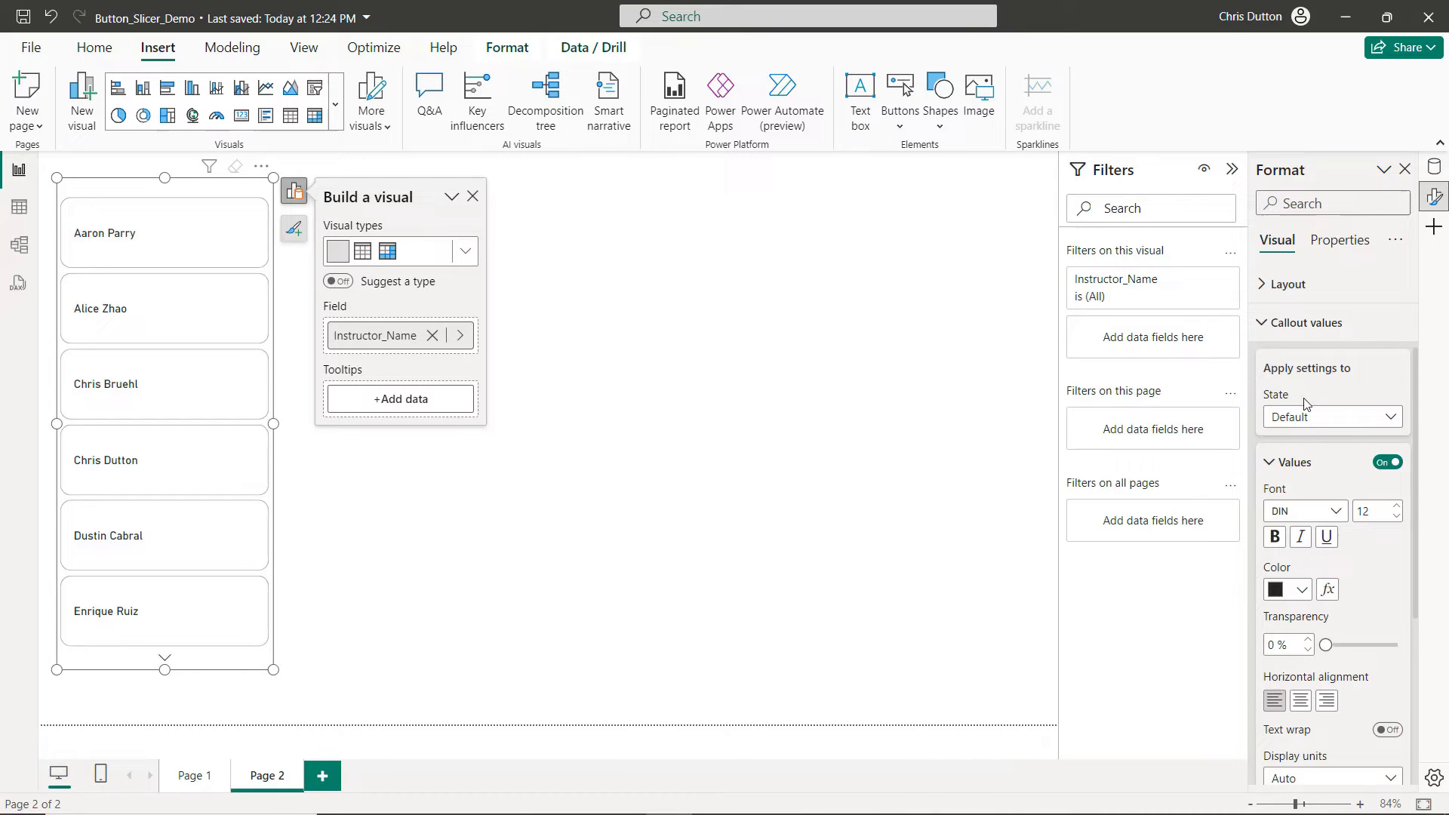
mouse_move(1331, 417)
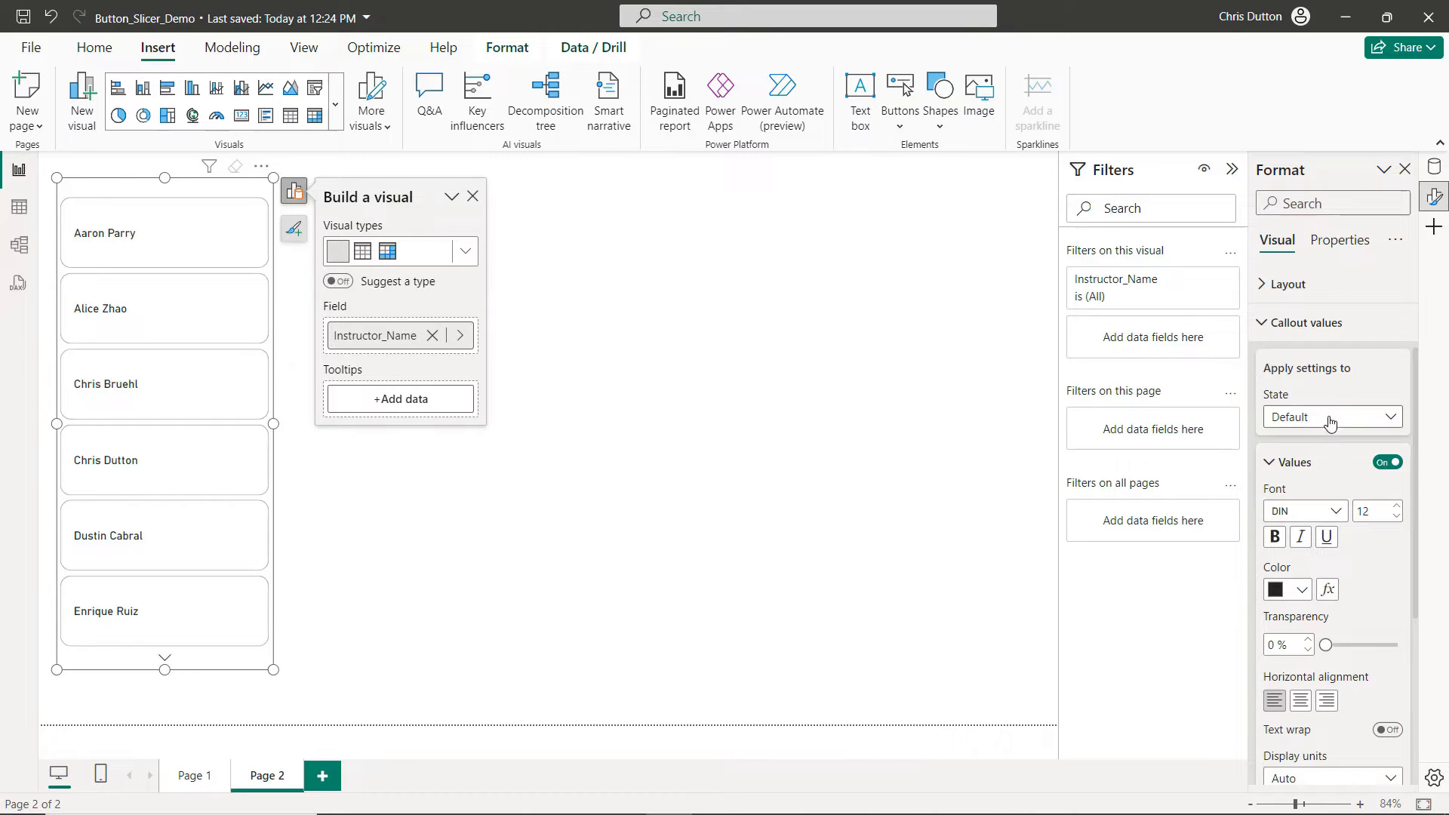
left_click(1331, 416)
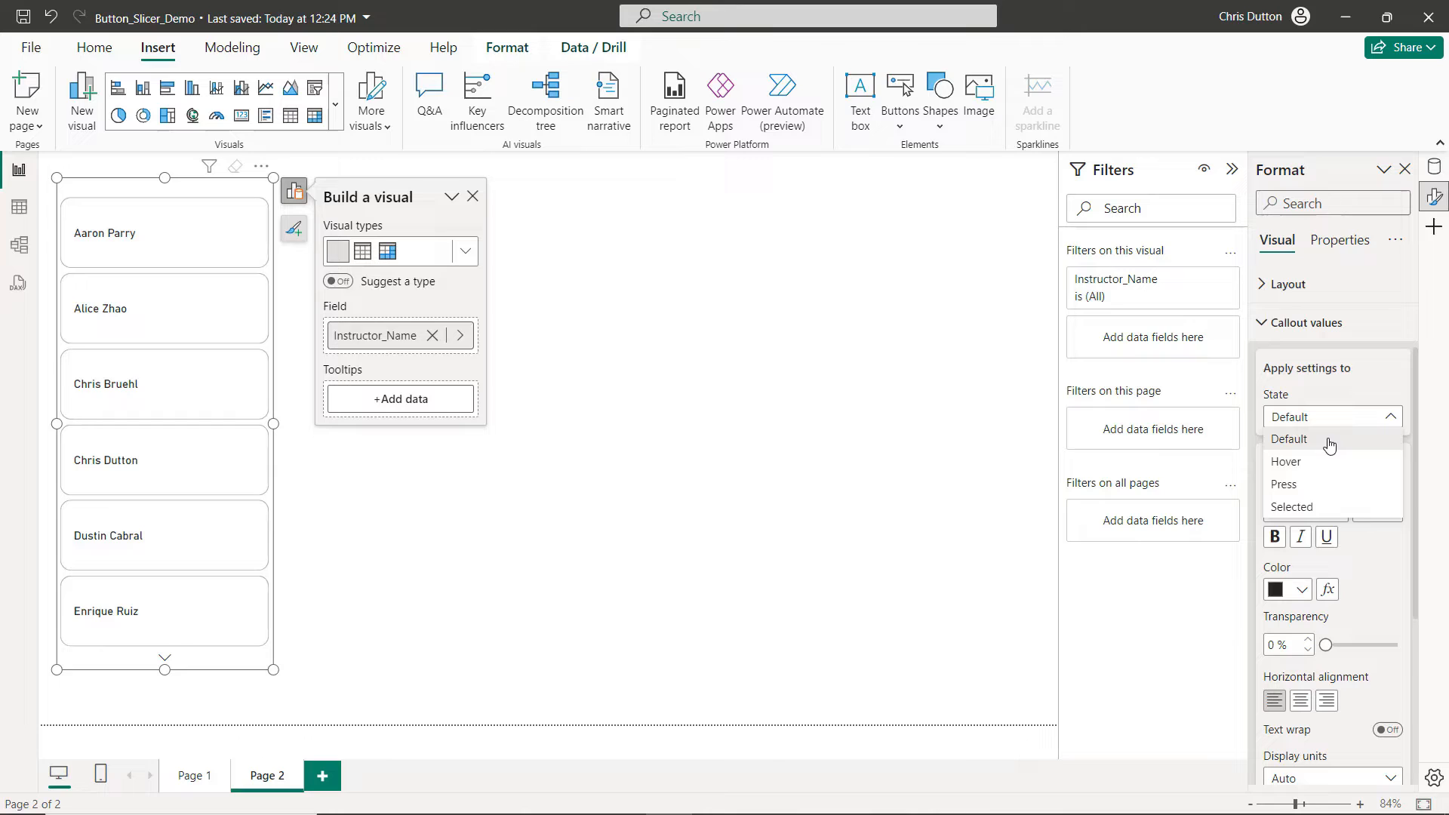
left_click(1290, 438)
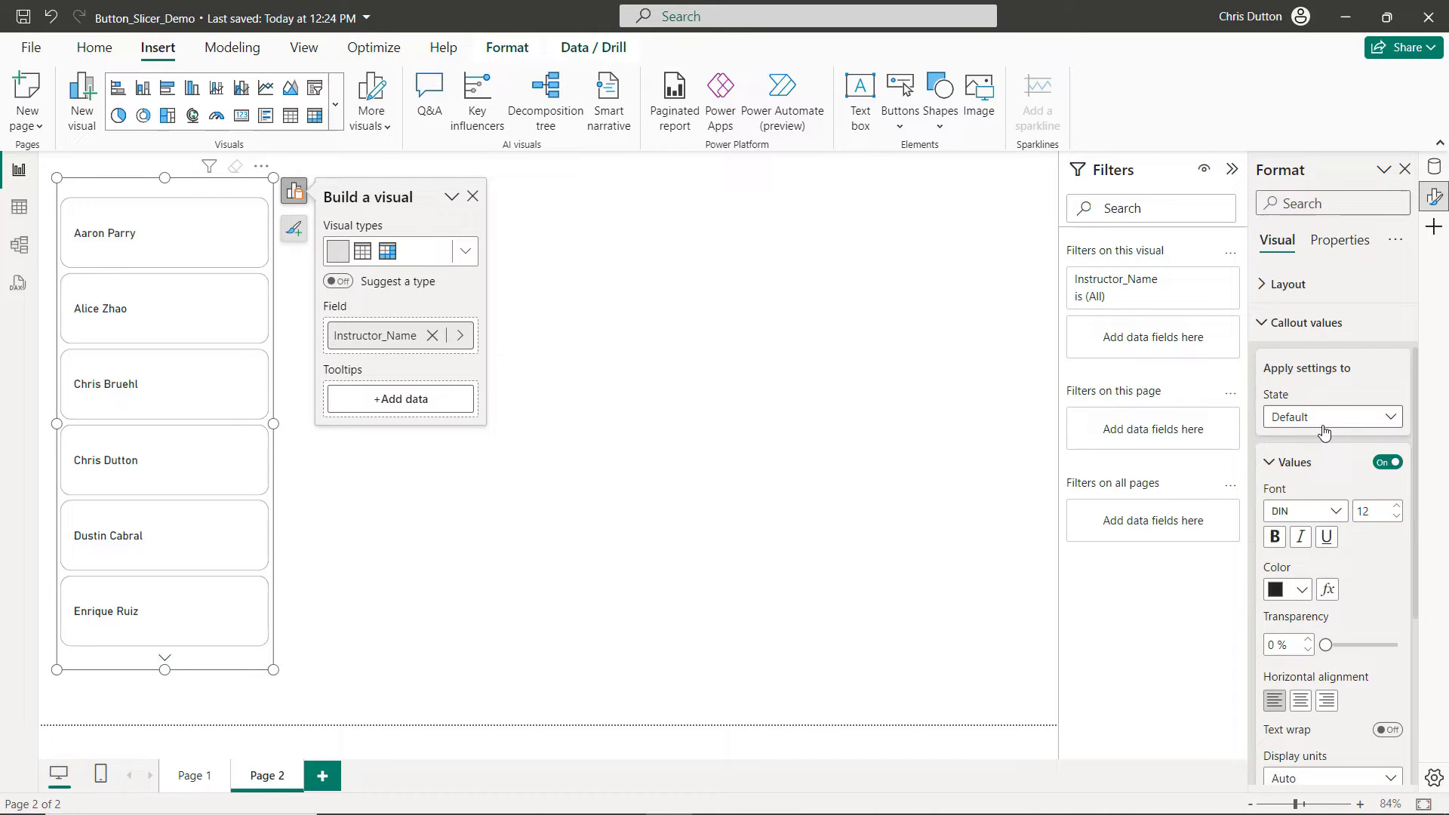
left_click(1335, 510)
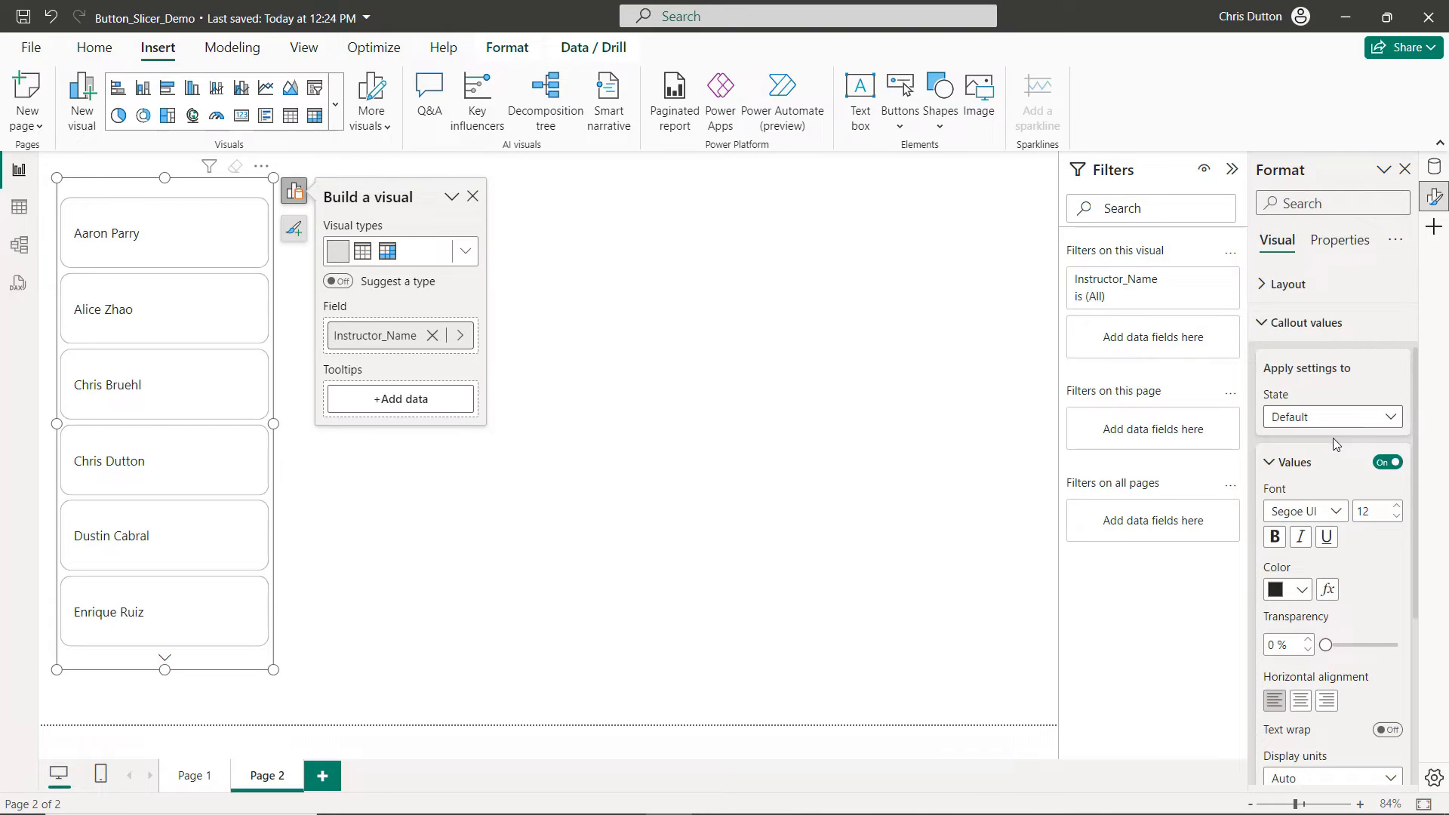
left_click(1273, 537)
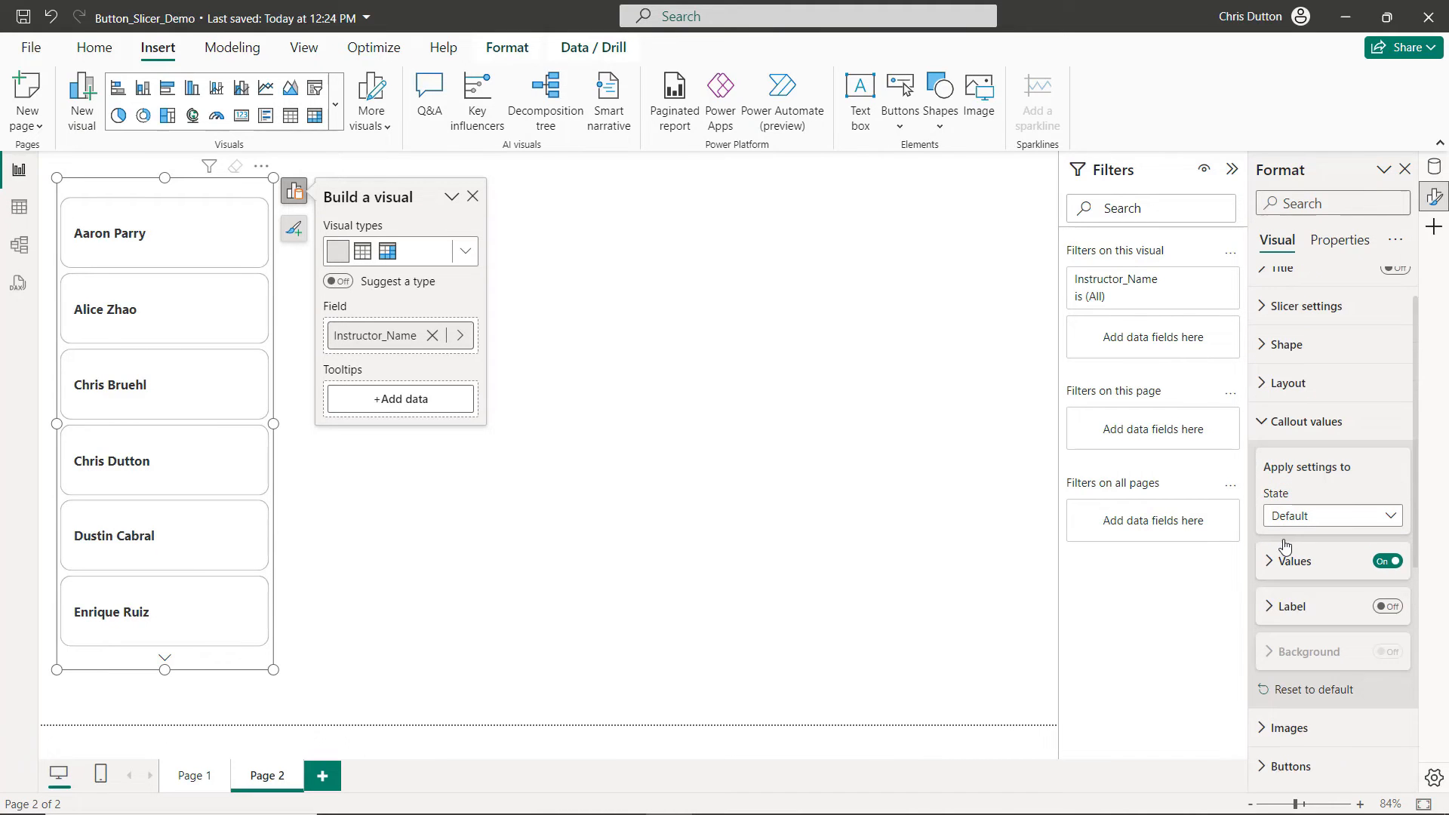
mouse_move(1289, 612)
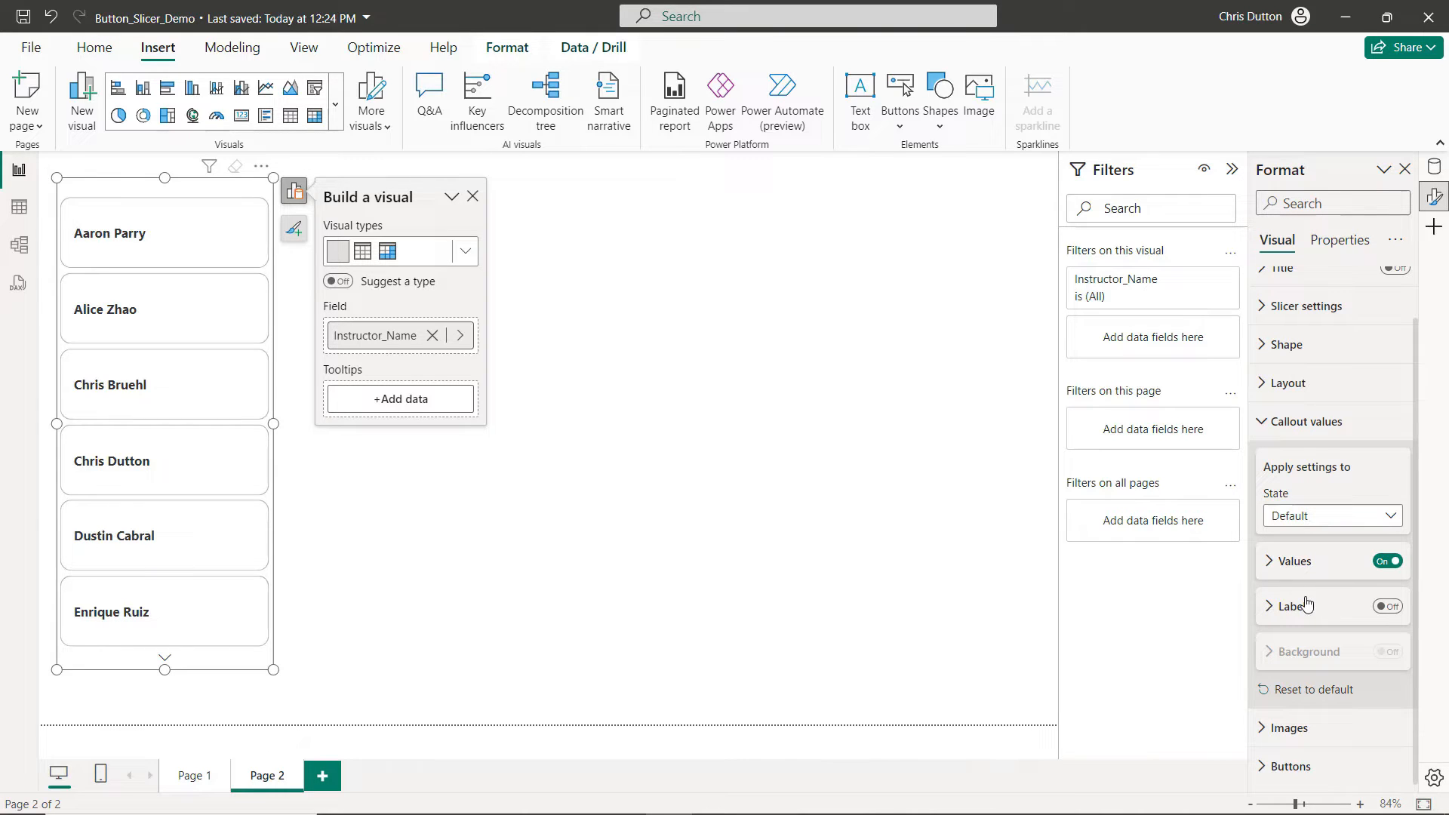
Turn on the First Title label under each name in 8 pt Segoe UI Light
left_click(1387, 605)
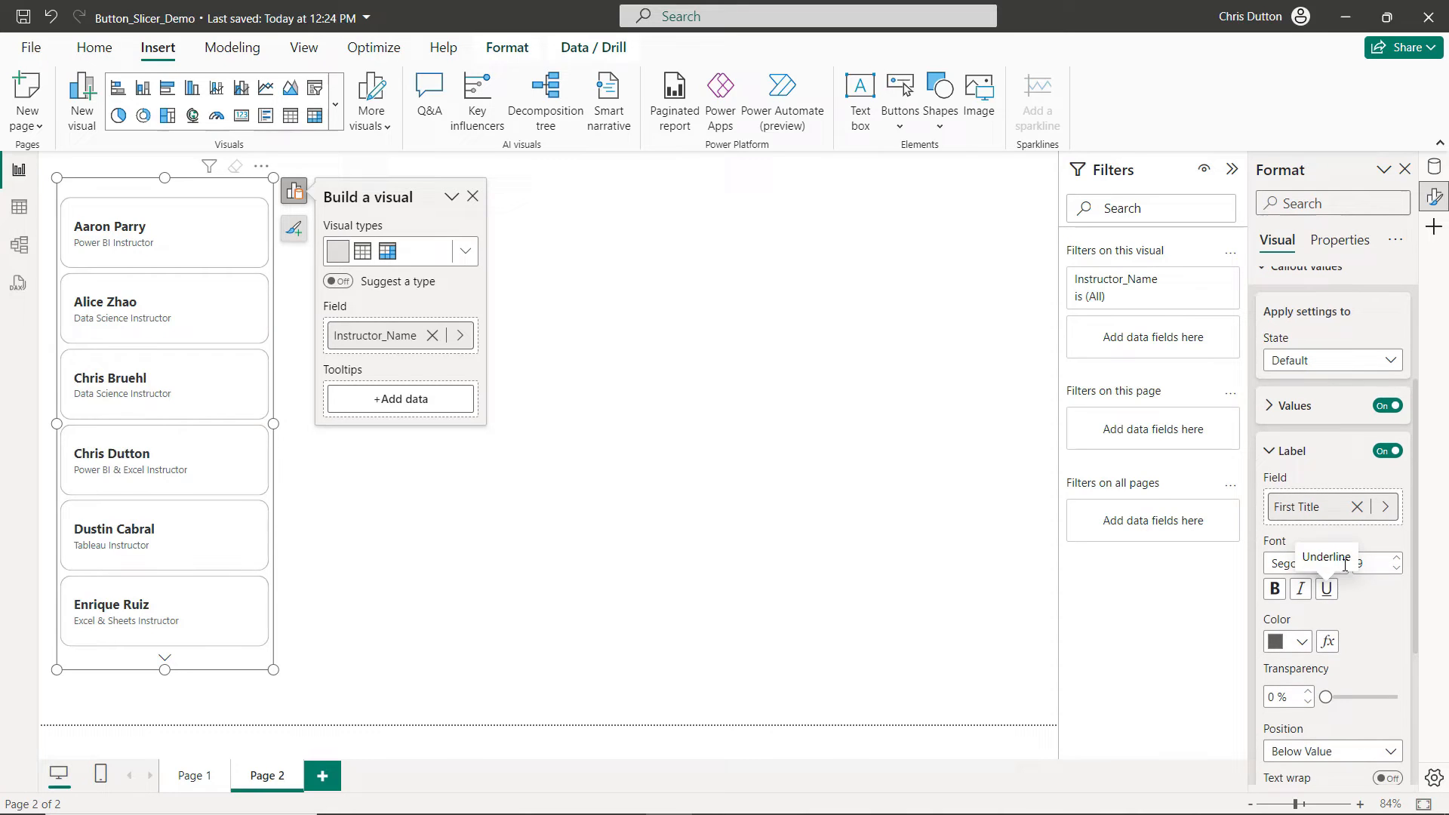
left_click(1298, 563)
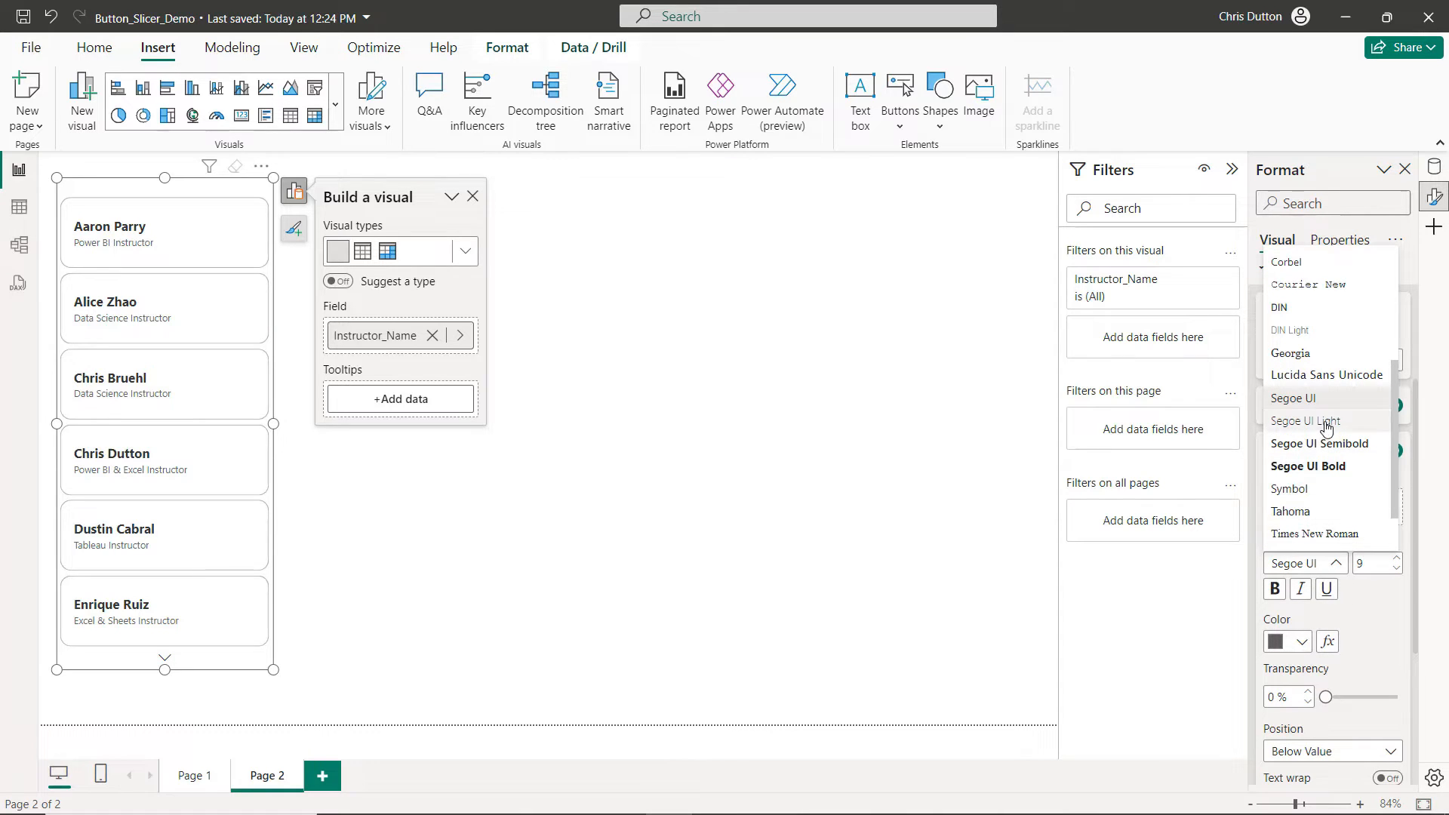
left_click(1303, 420)
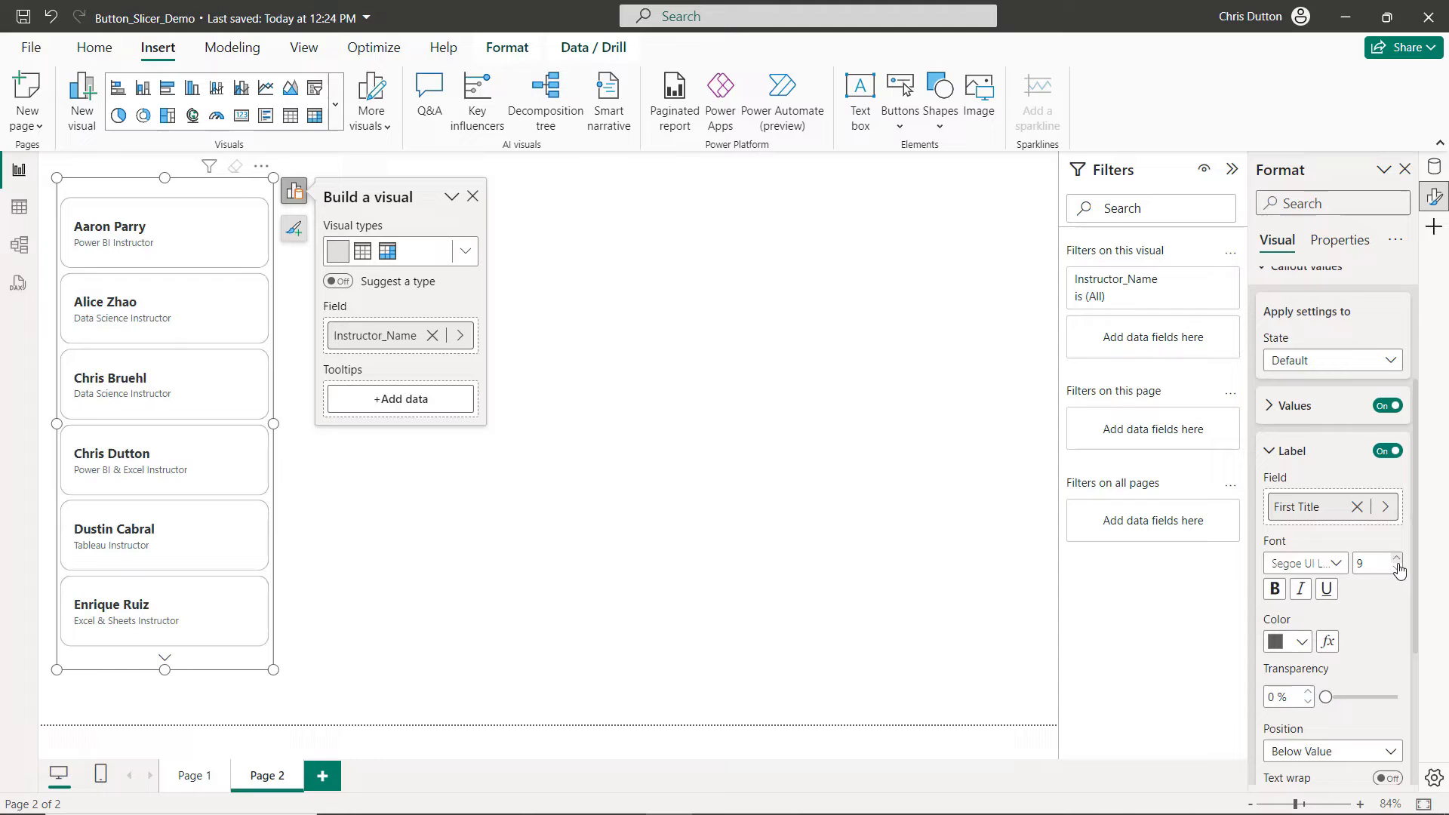
left_click(1297, 641)
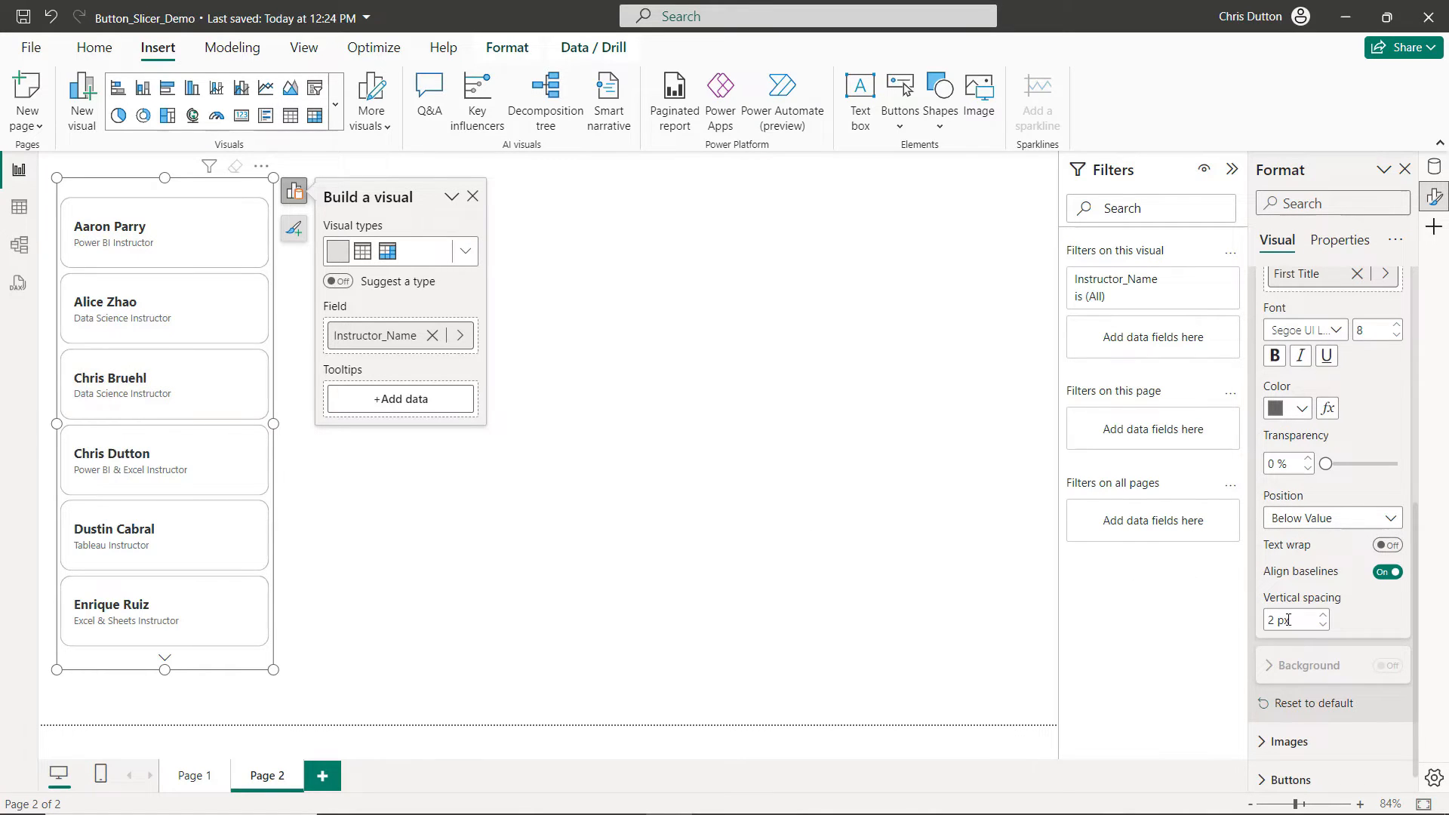
mouse_move(1349, 602)
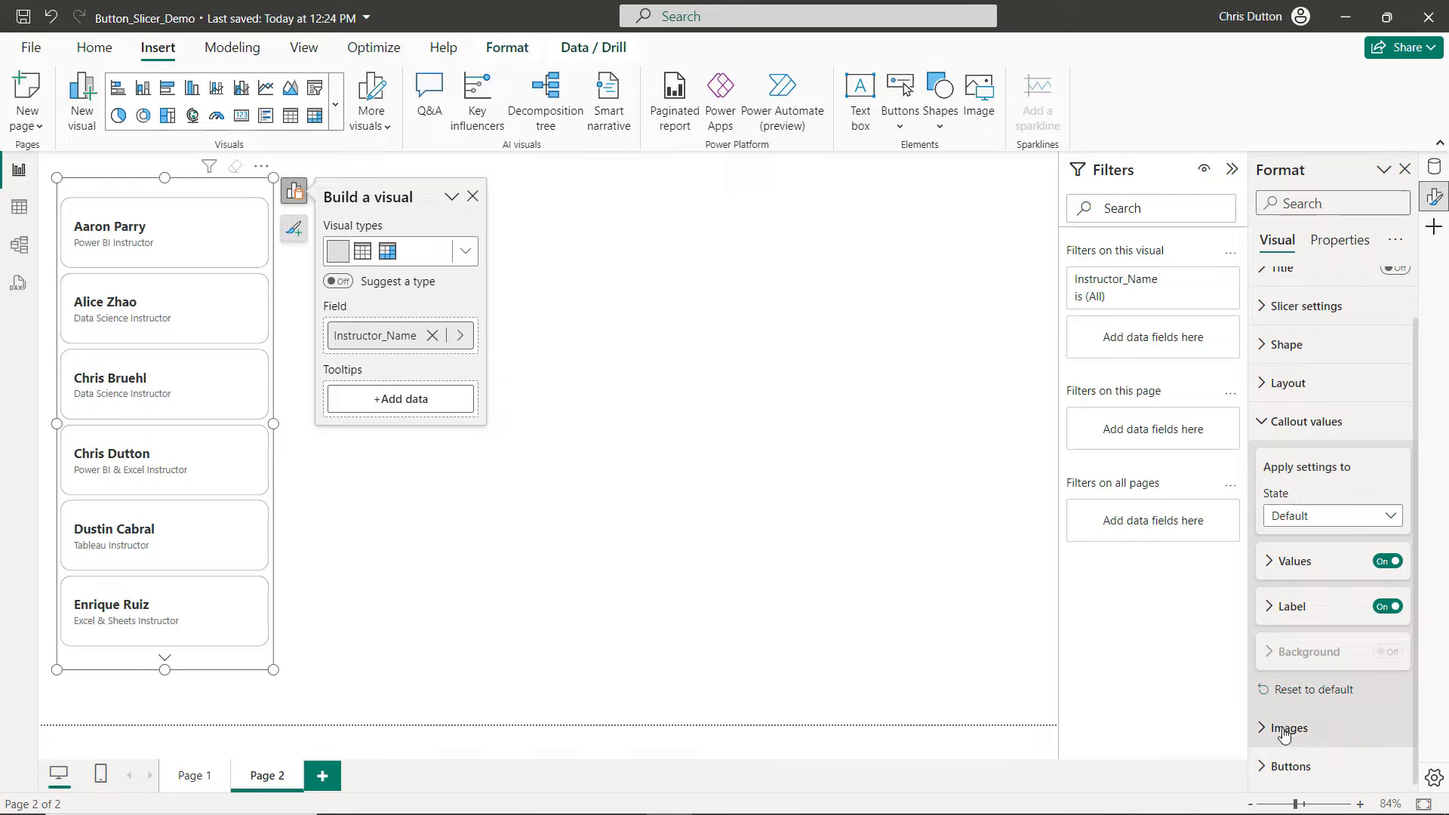
Add headshots as card images, fitted to the image area and positioned left of names
left_click(1285, 728)
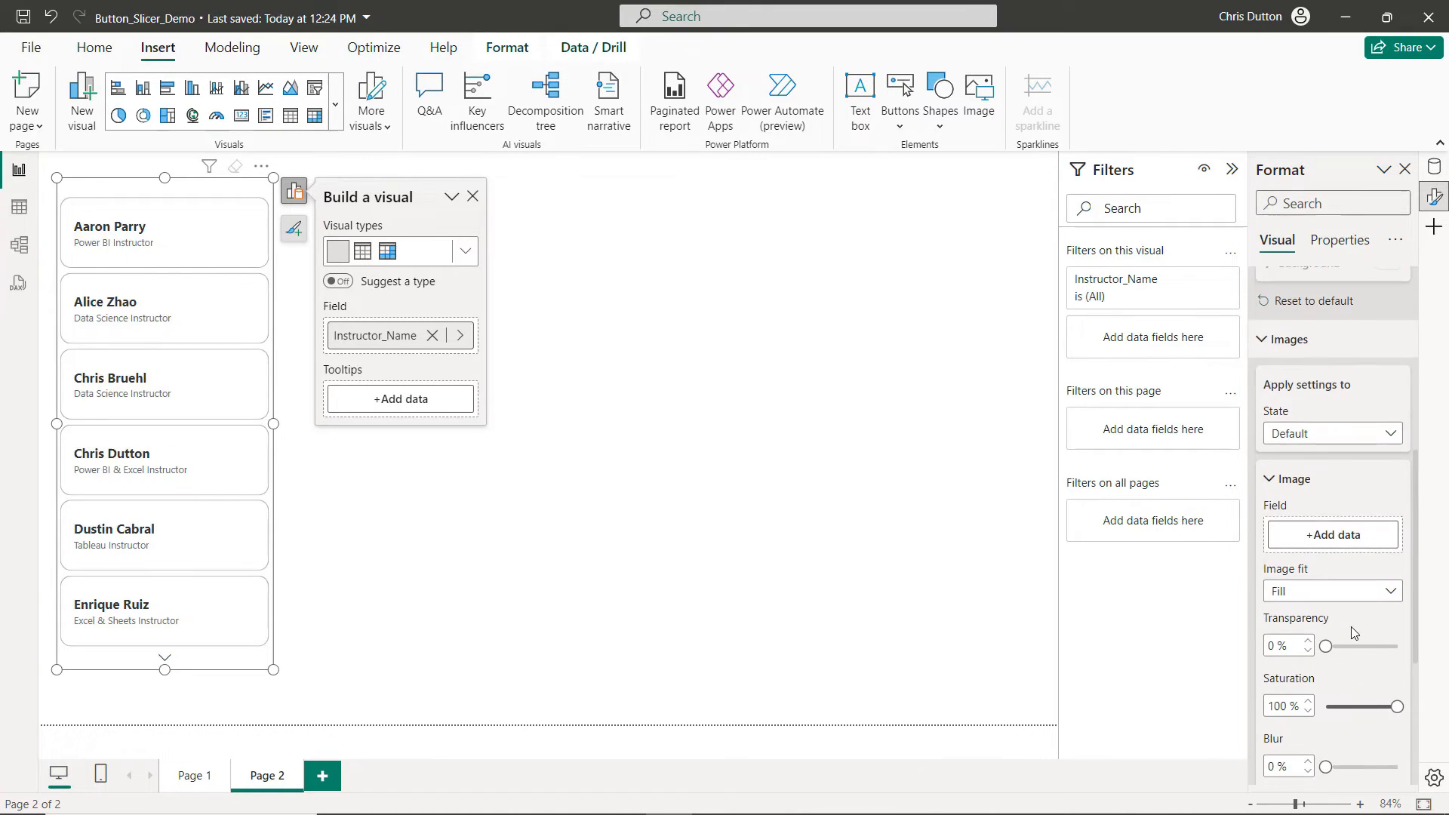
left_click(1332, 534)
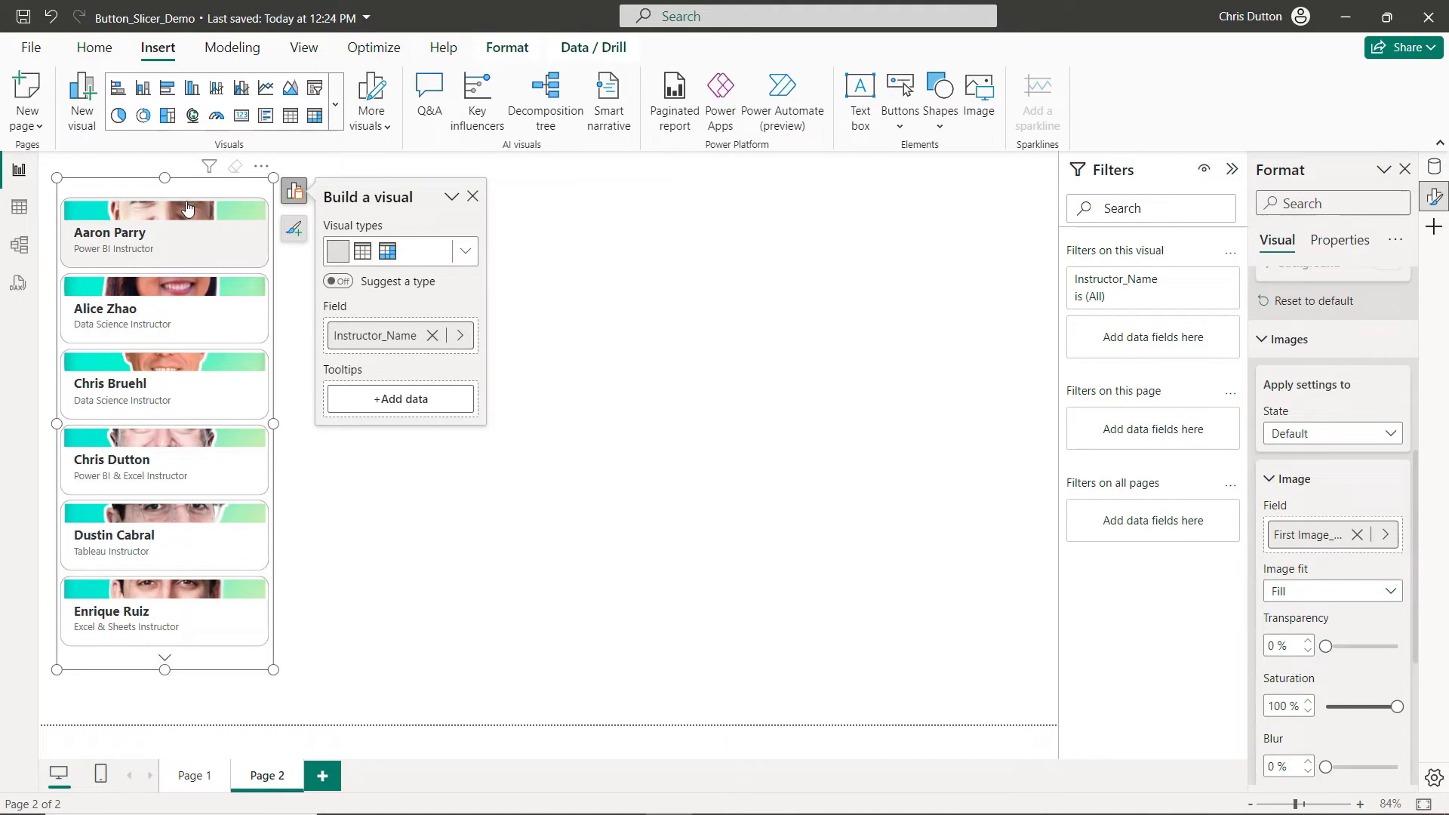
left_click(1331, 591)
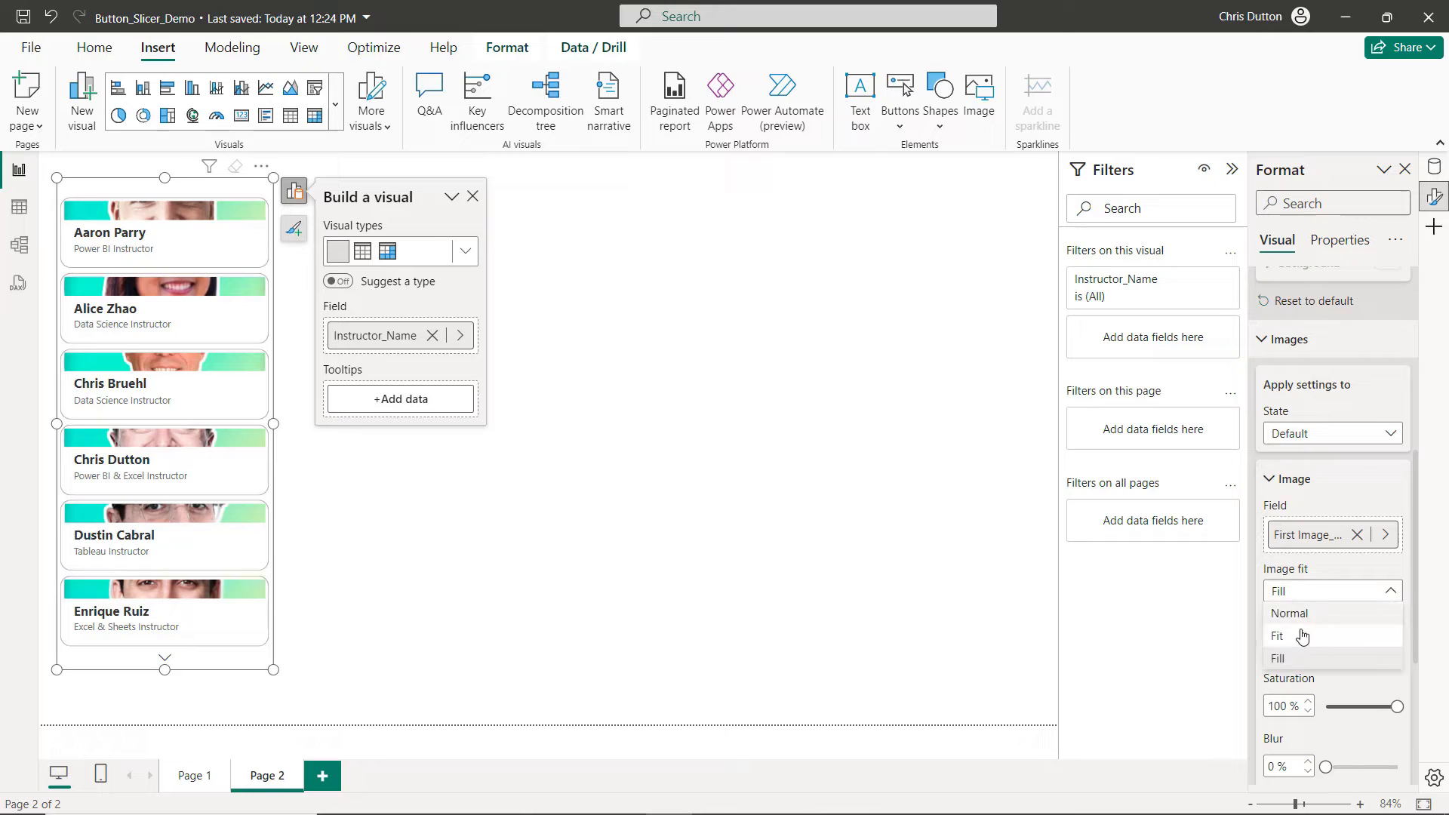
left_click(1277, 636)
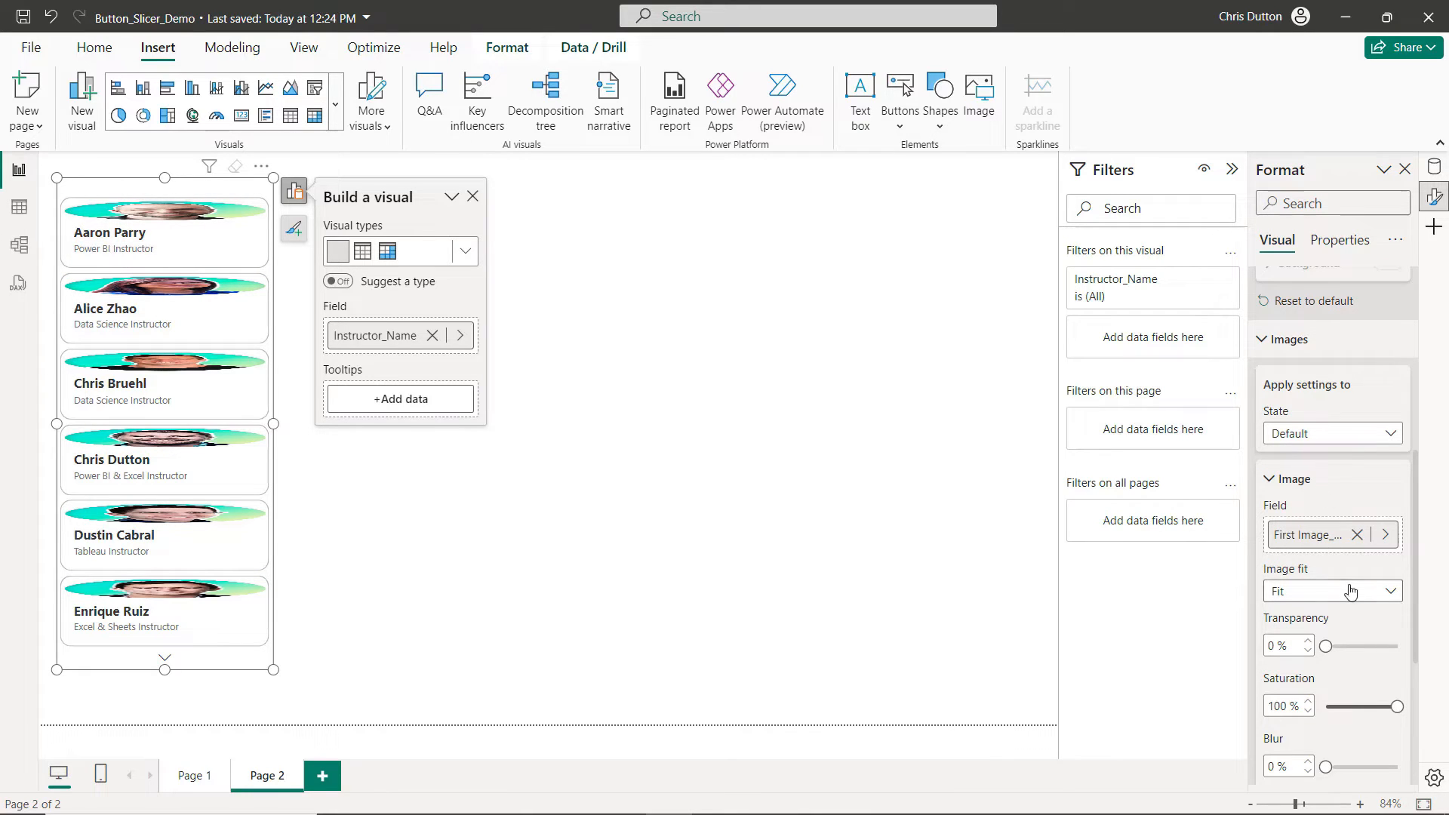
left_click(1331, 590)
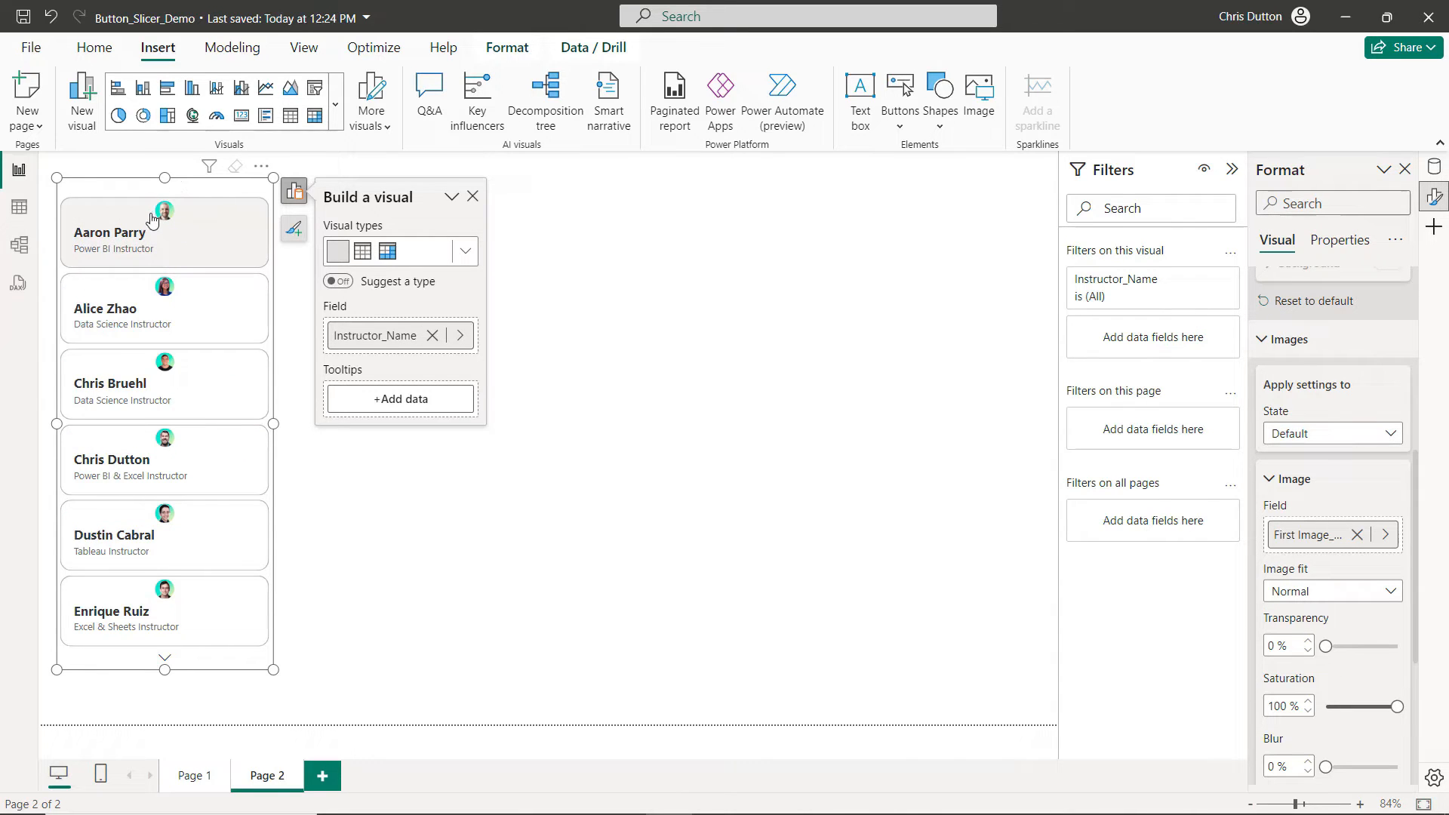
mouse_move(163, 210)
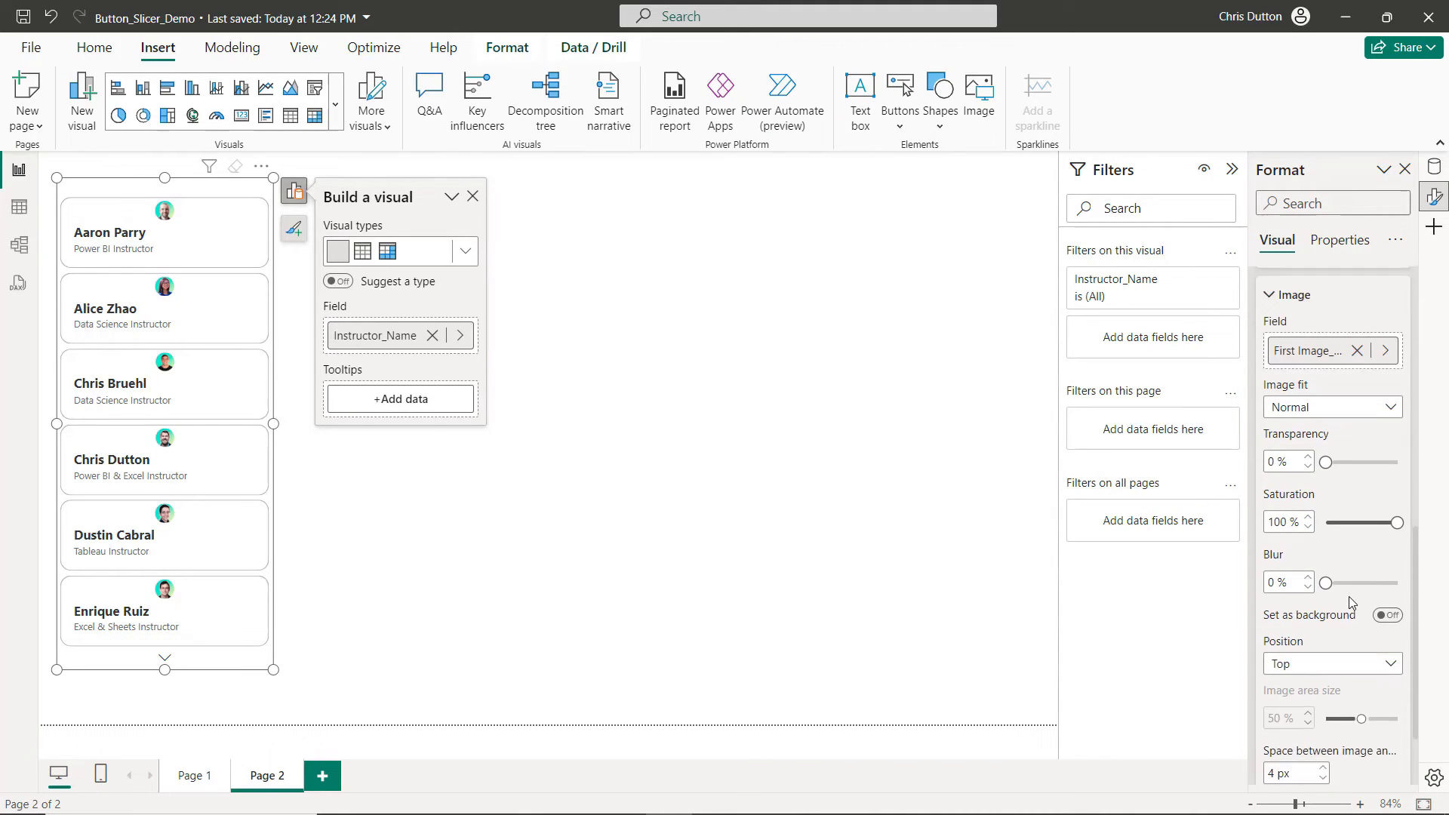
left_click(1330, 553)
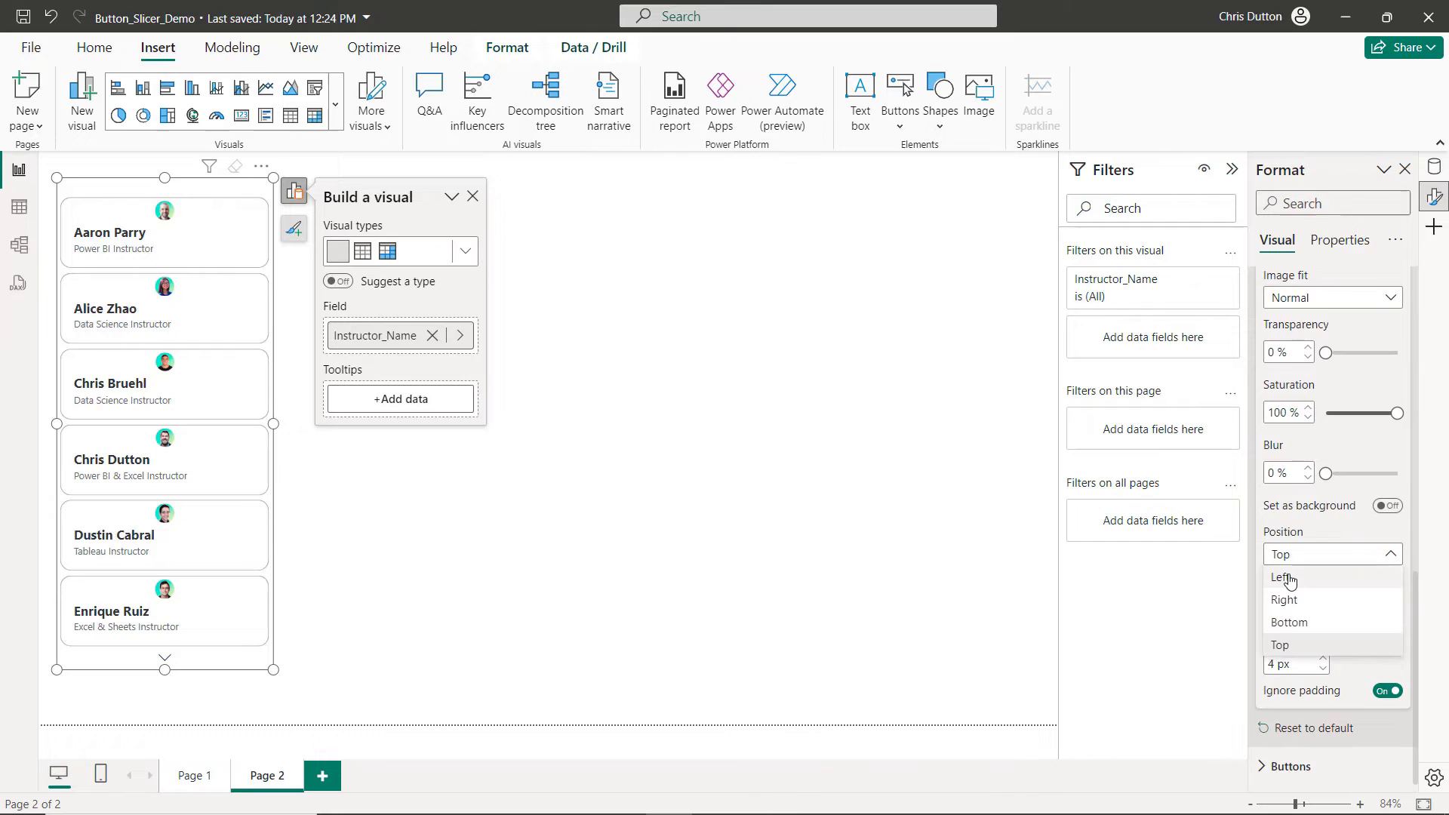
left_click(1284, 579)
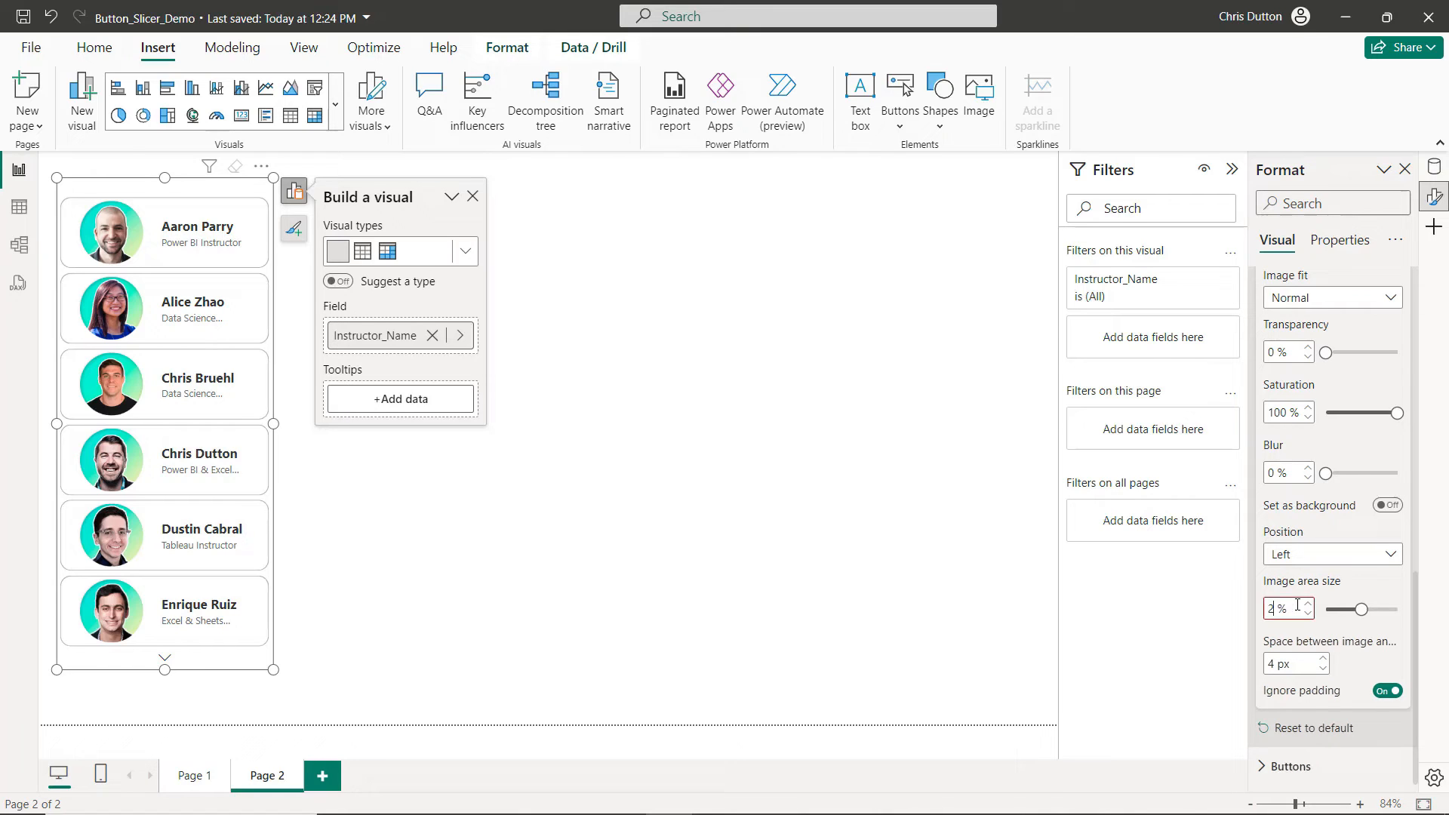
Set image area to 20%, a 10 px image-text gap, and Ignore padding off
type("20")
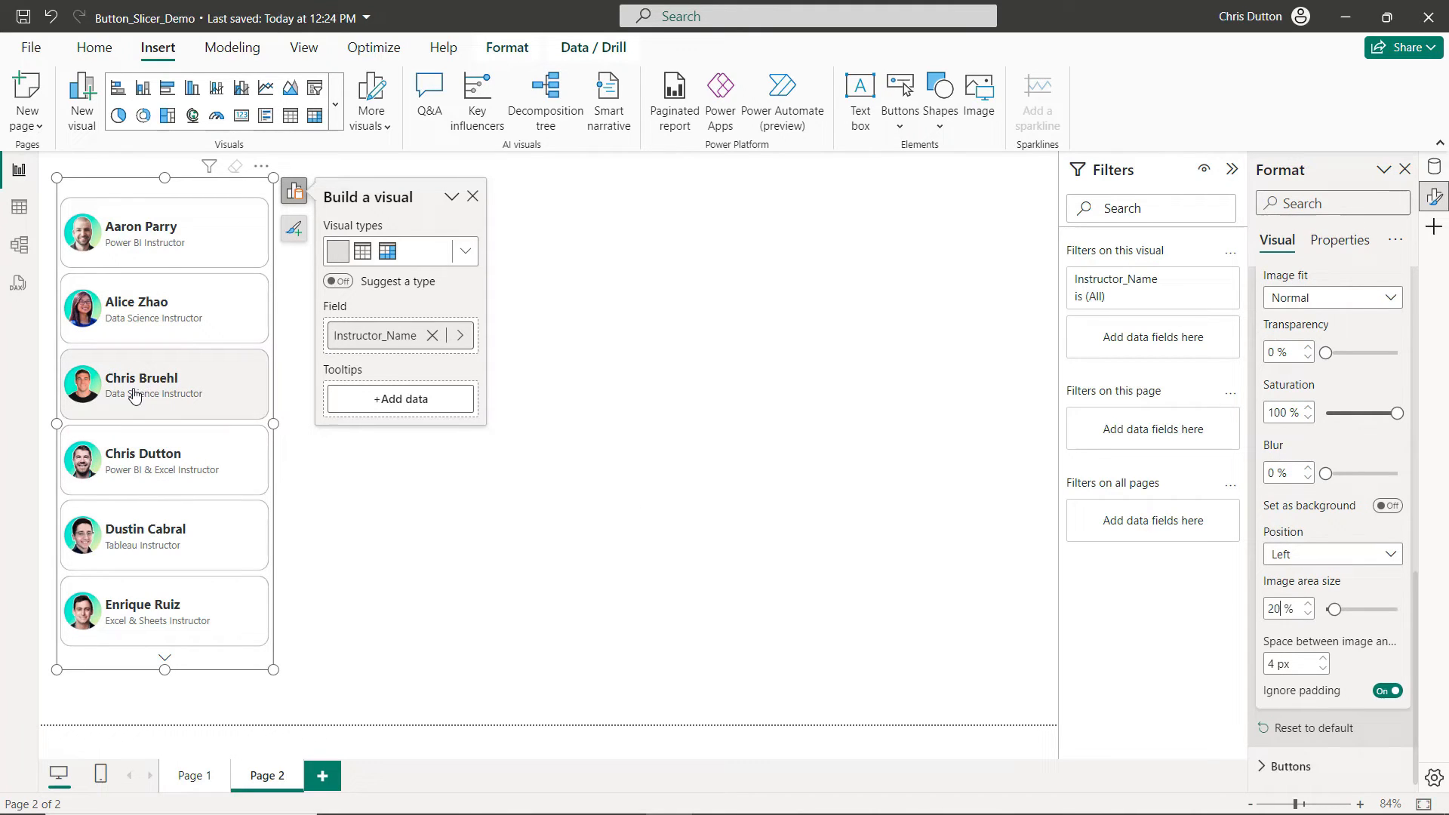
left_click(1306, 659)
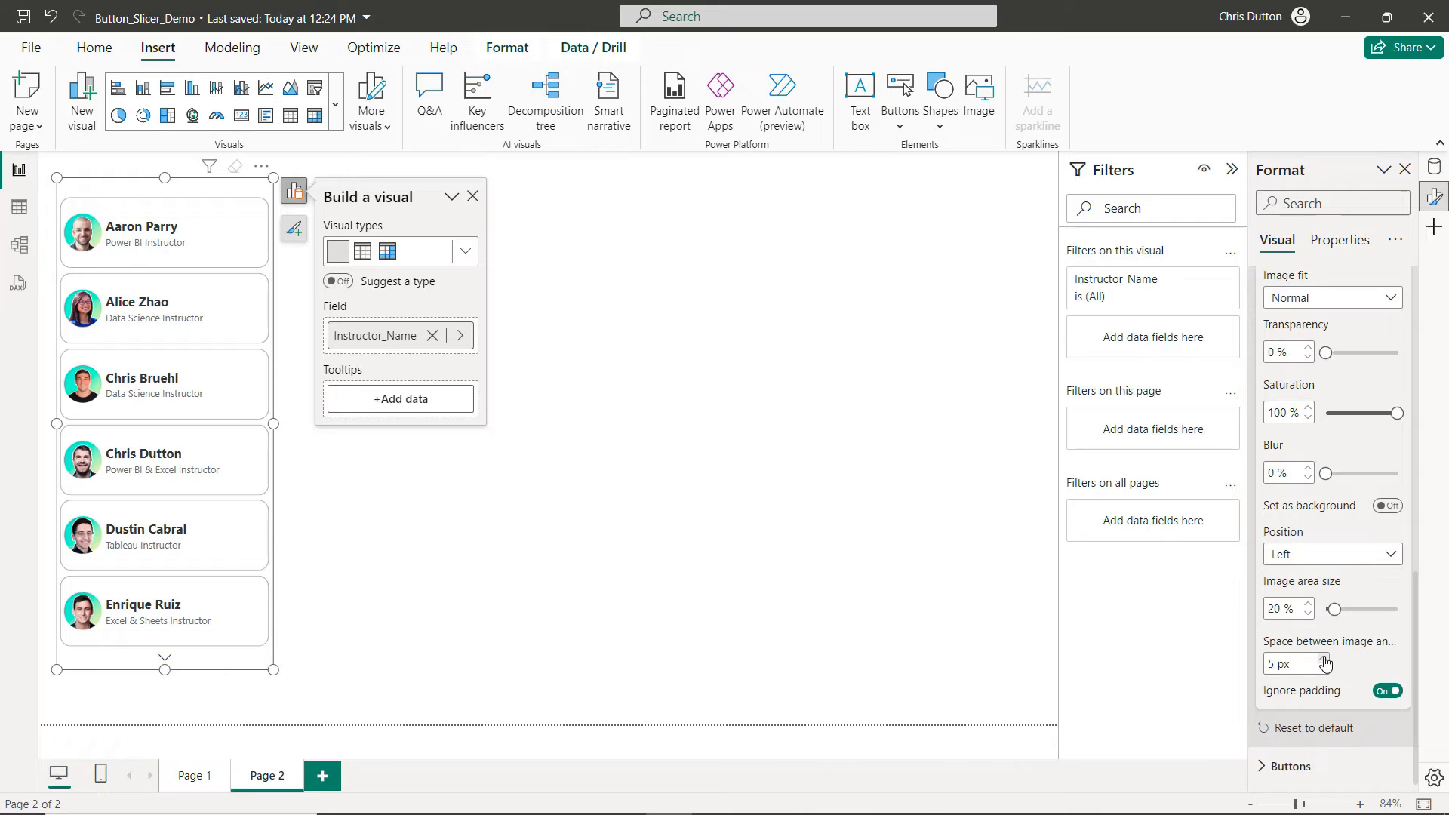
left_click(1319, 660)
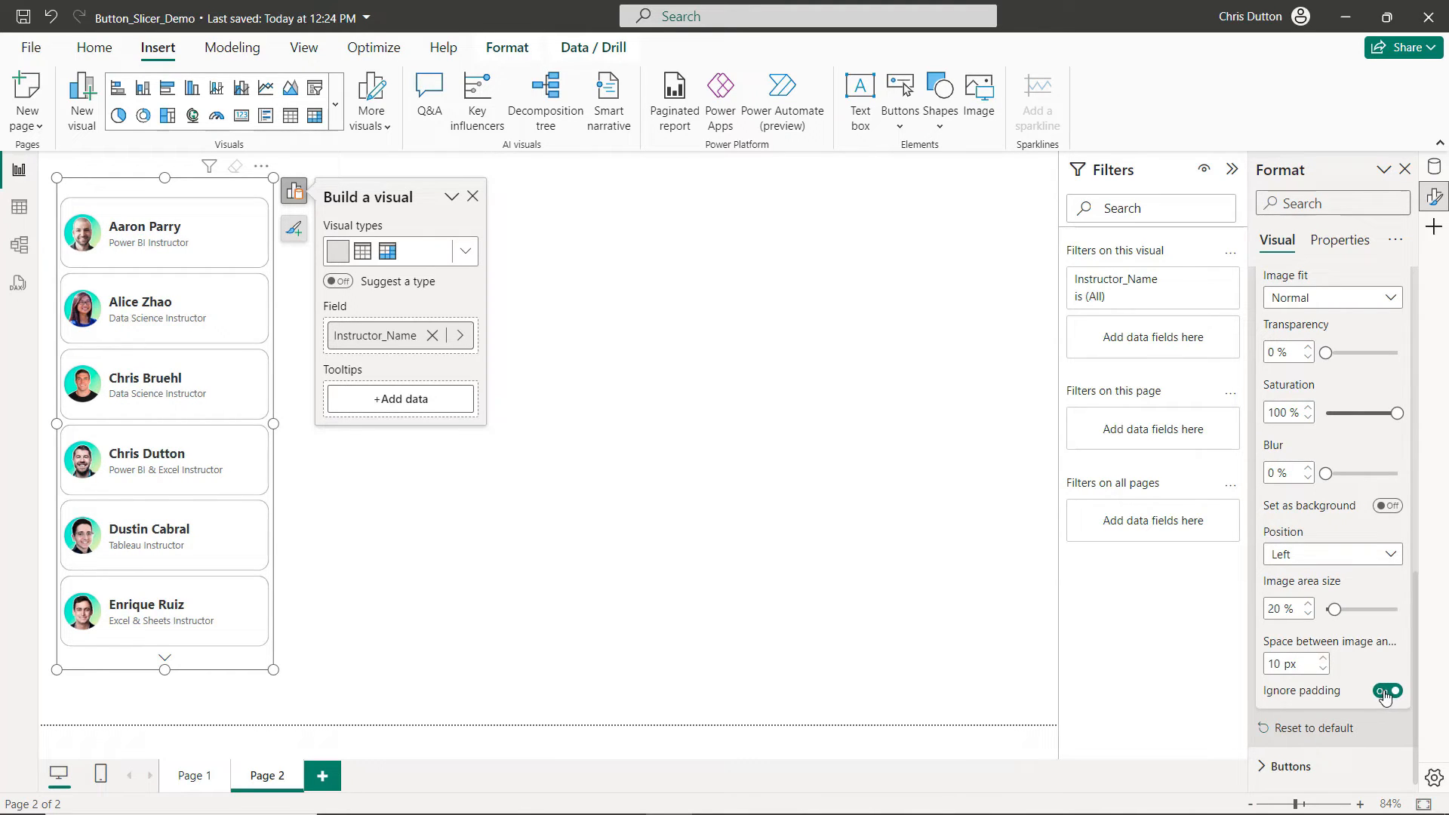
left_click(1386, 691)
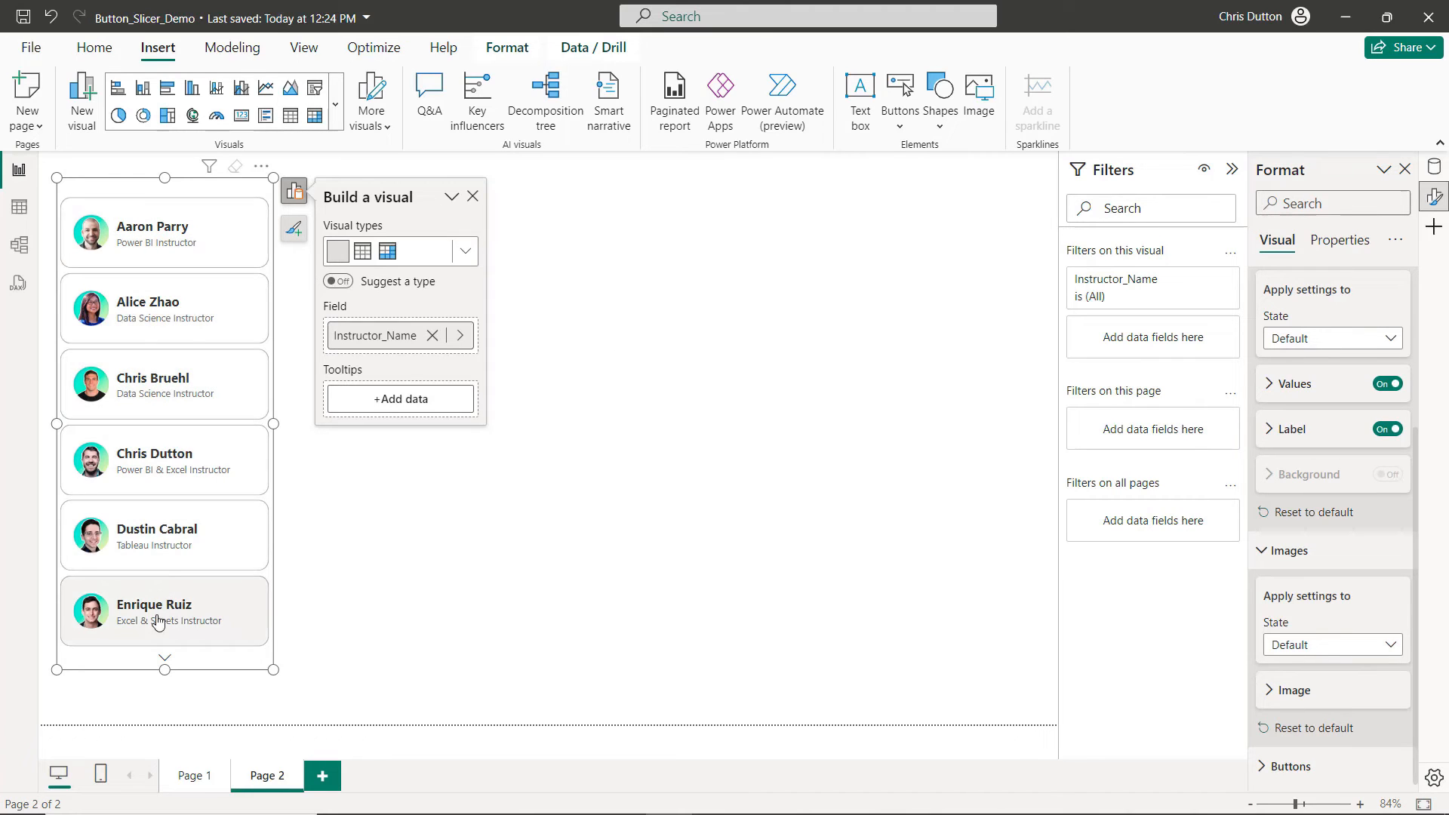
mouse_move(134, 231)
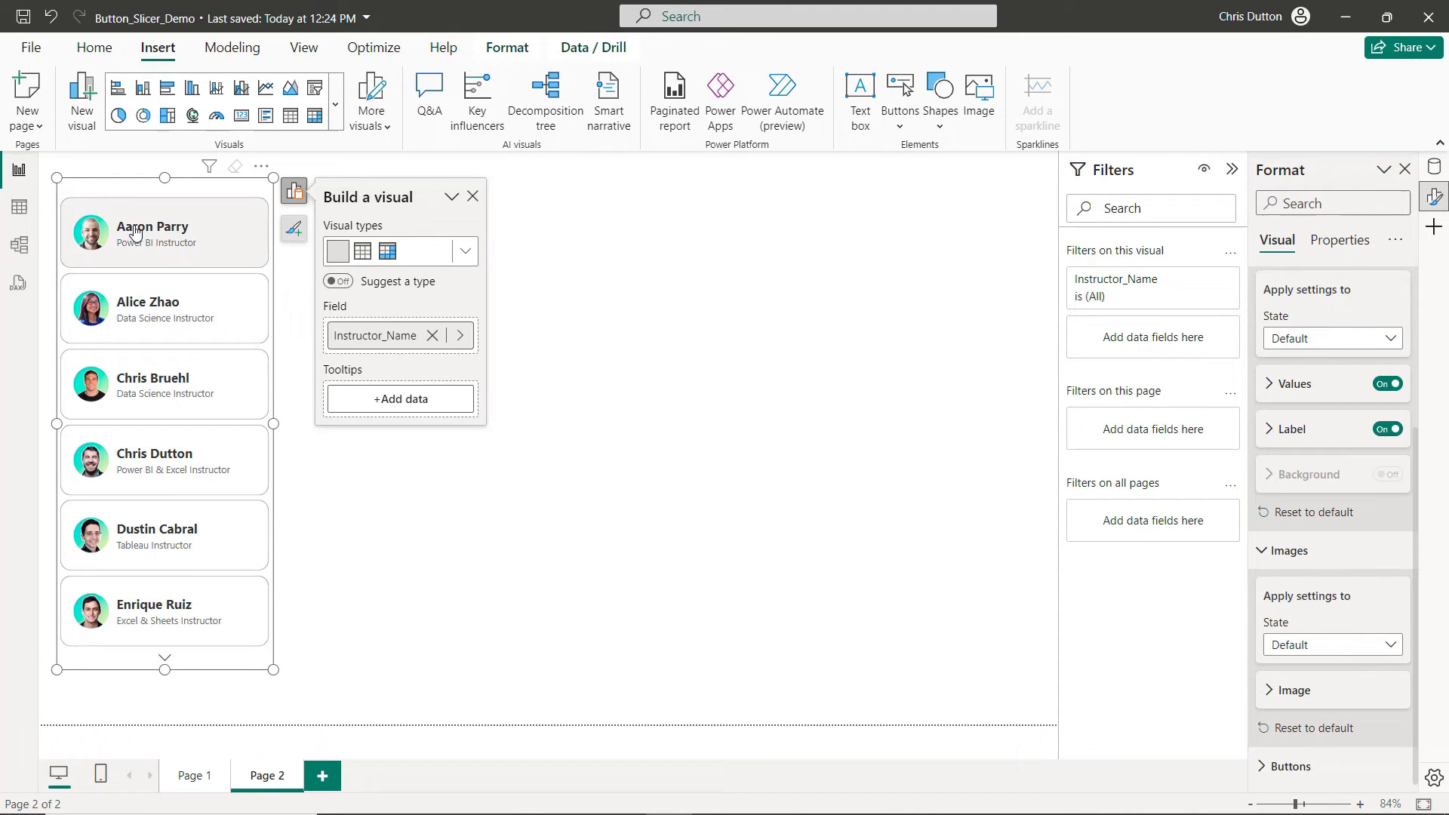
mouse_move(140, 234)
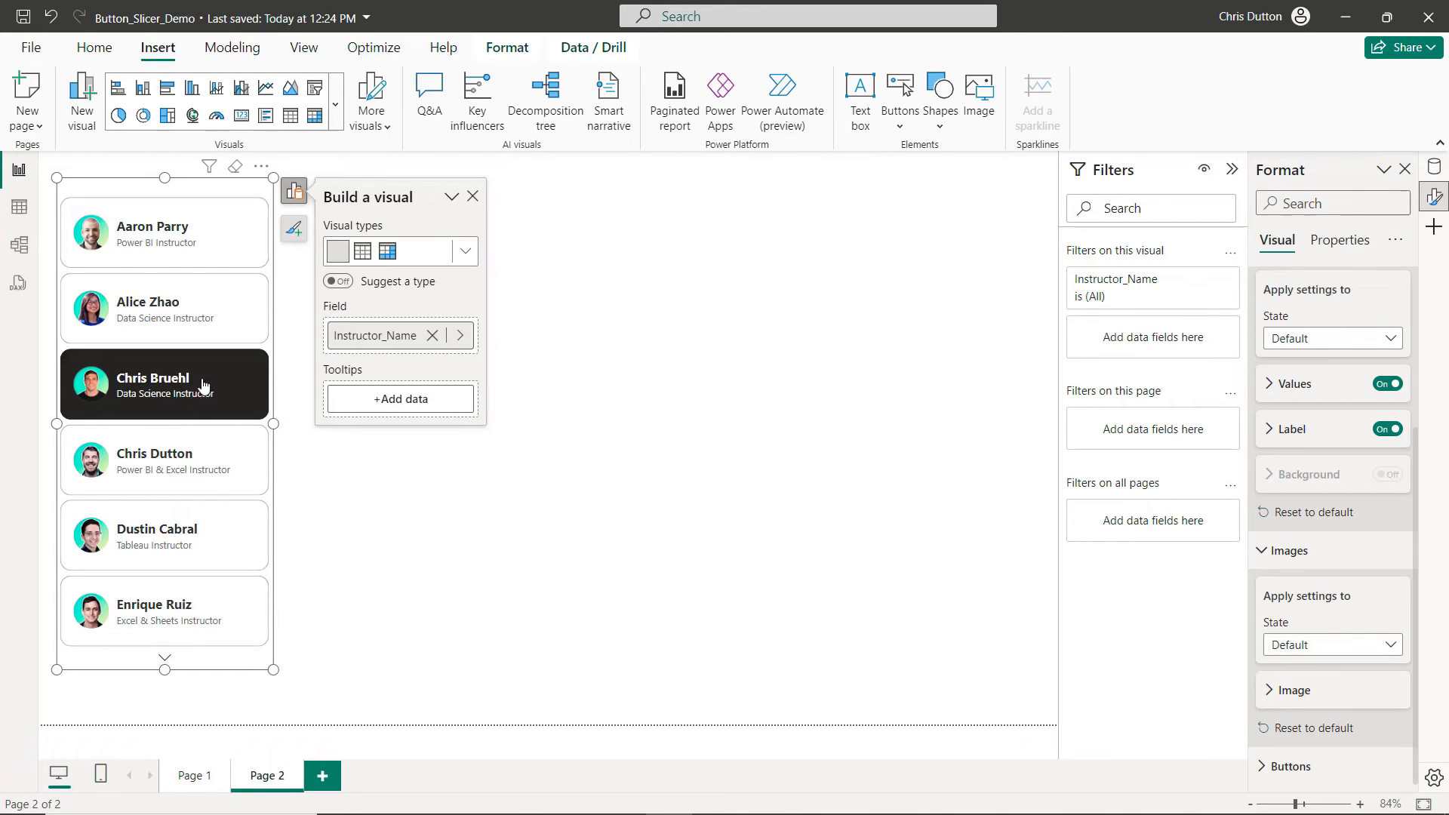
mouse_move(219, 379)
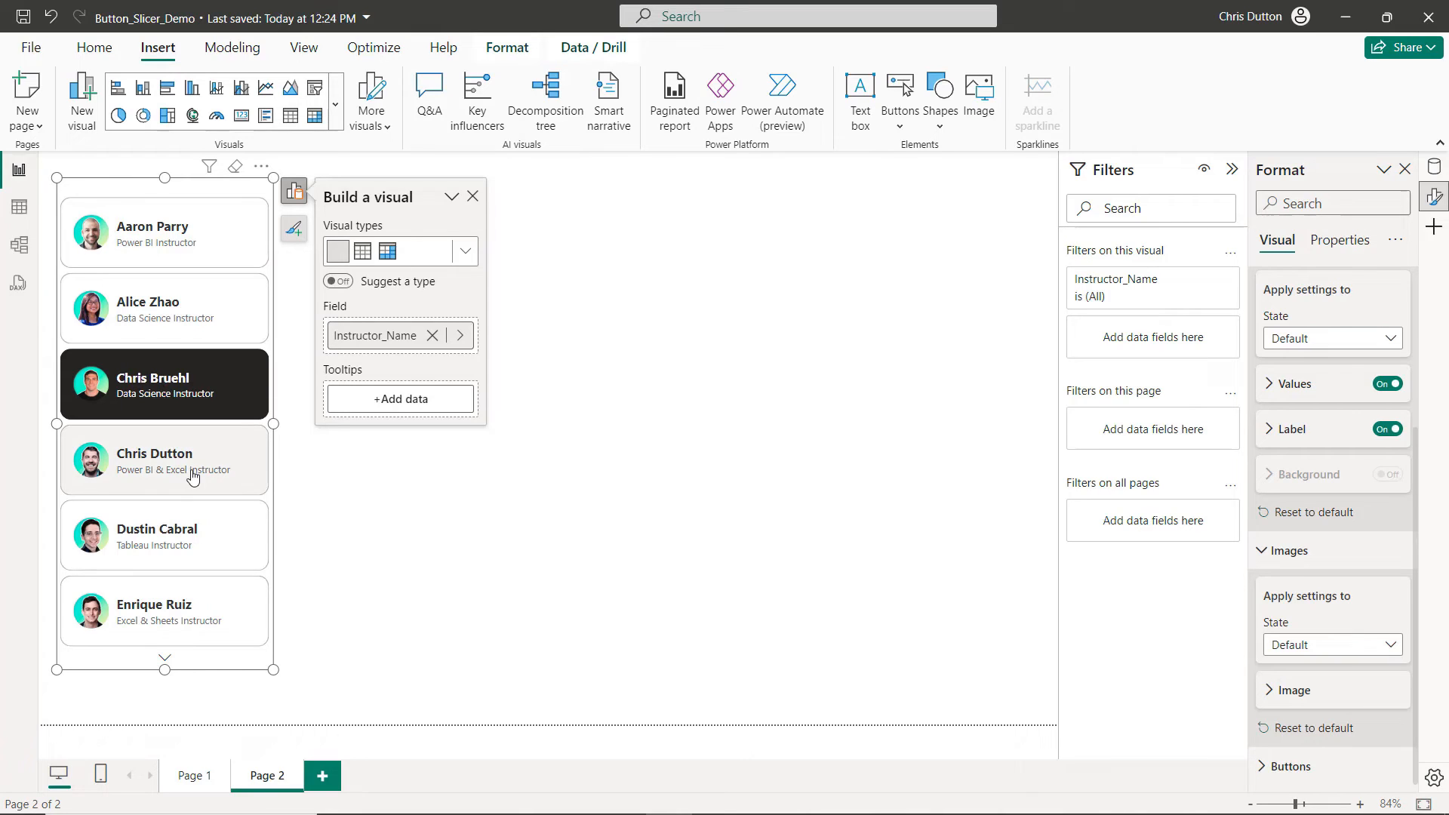
mouse_move(202, 480)
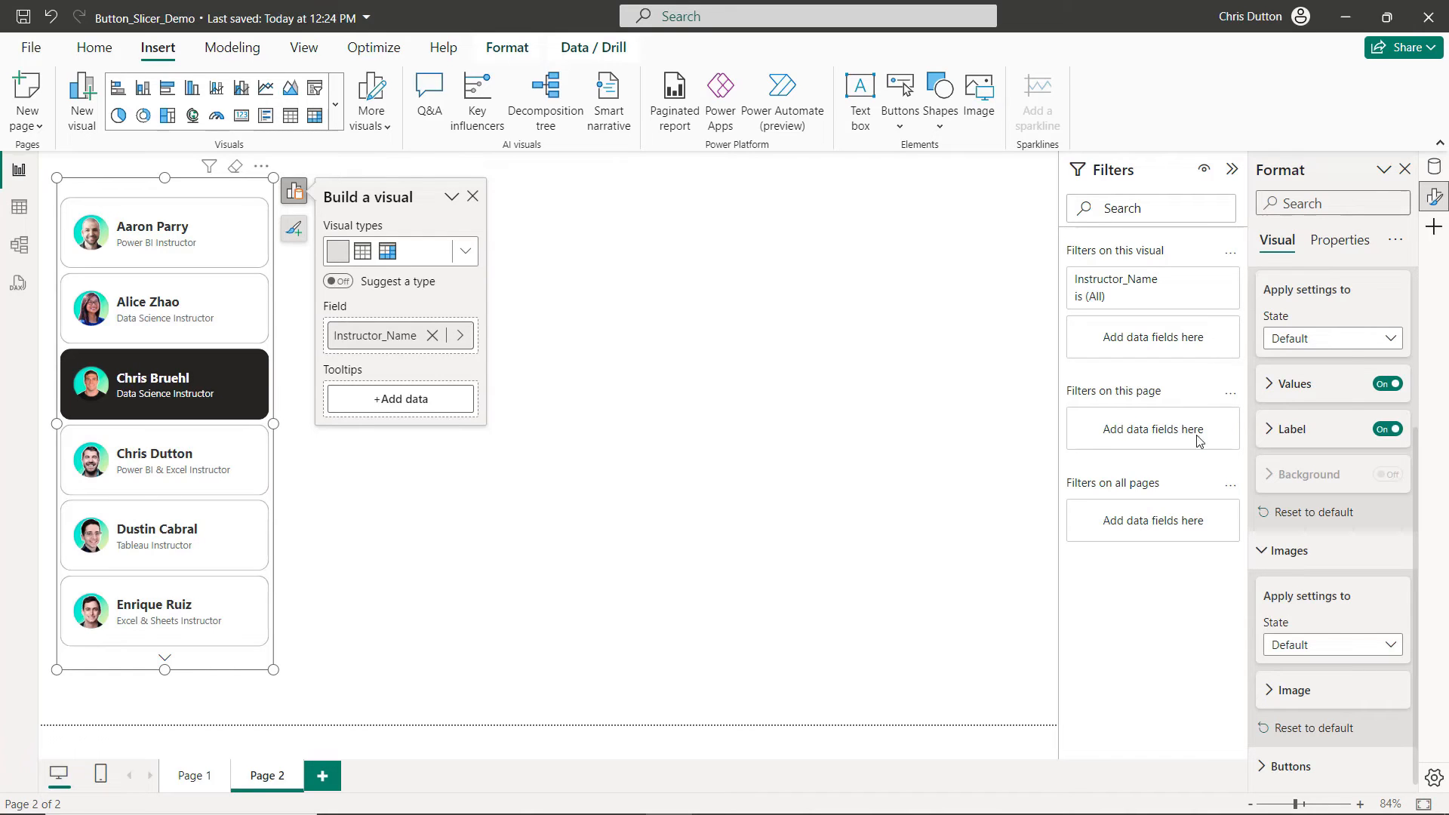
Scroll down the Format pane toward the button styling options
scroll("down", 3)
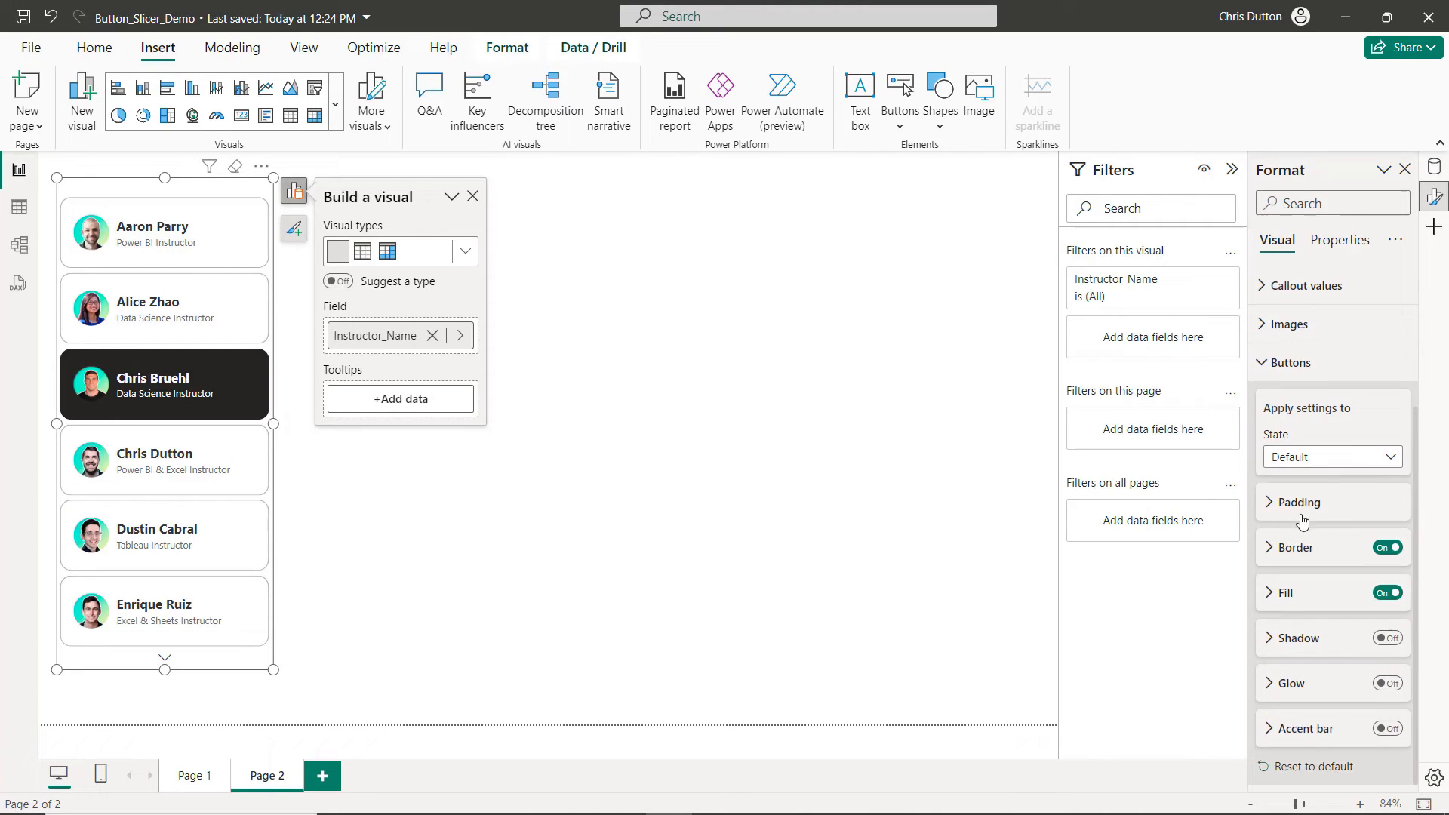
mouse_move(1301, 598)
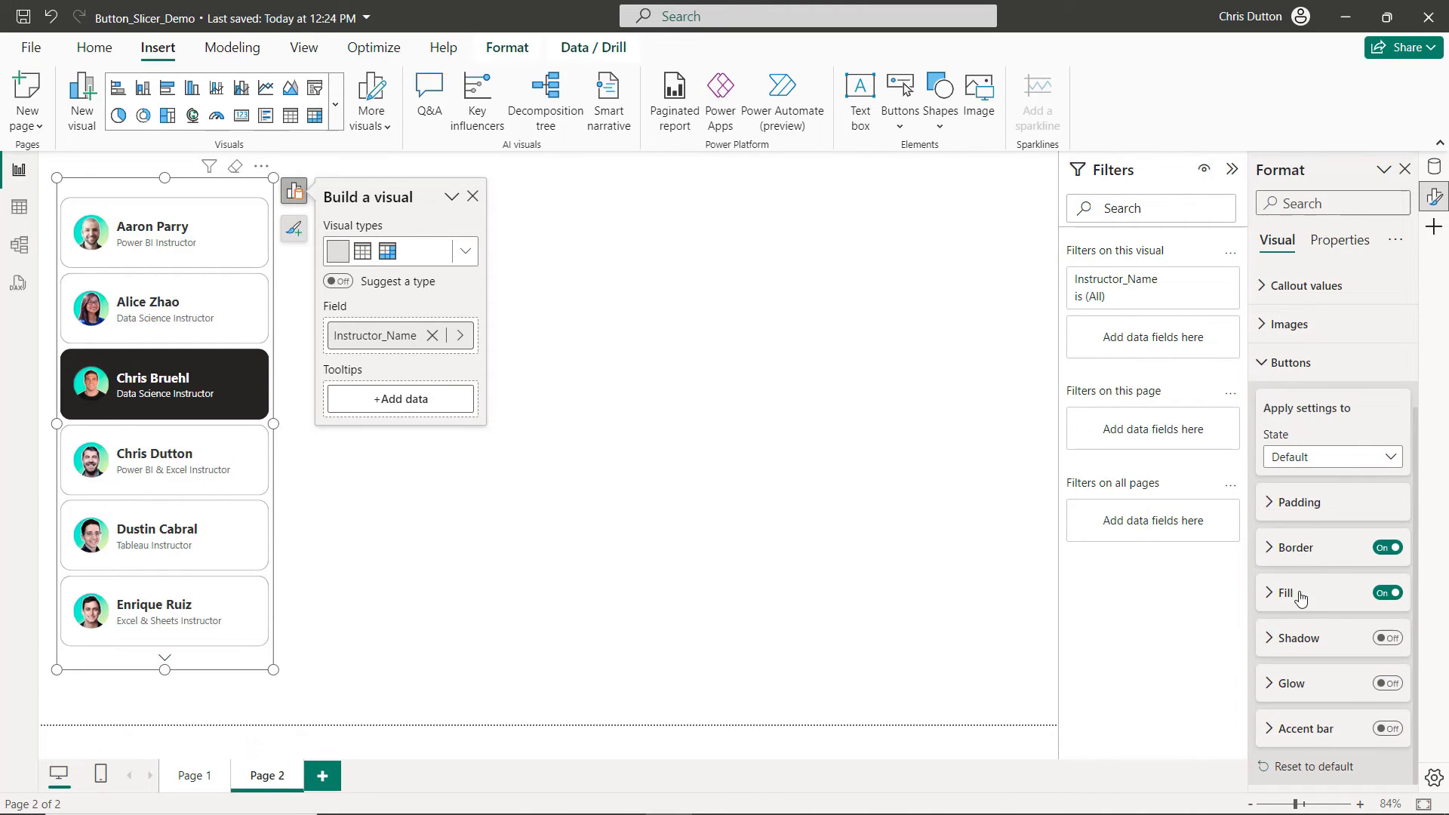
mouse_move(1298, 553)
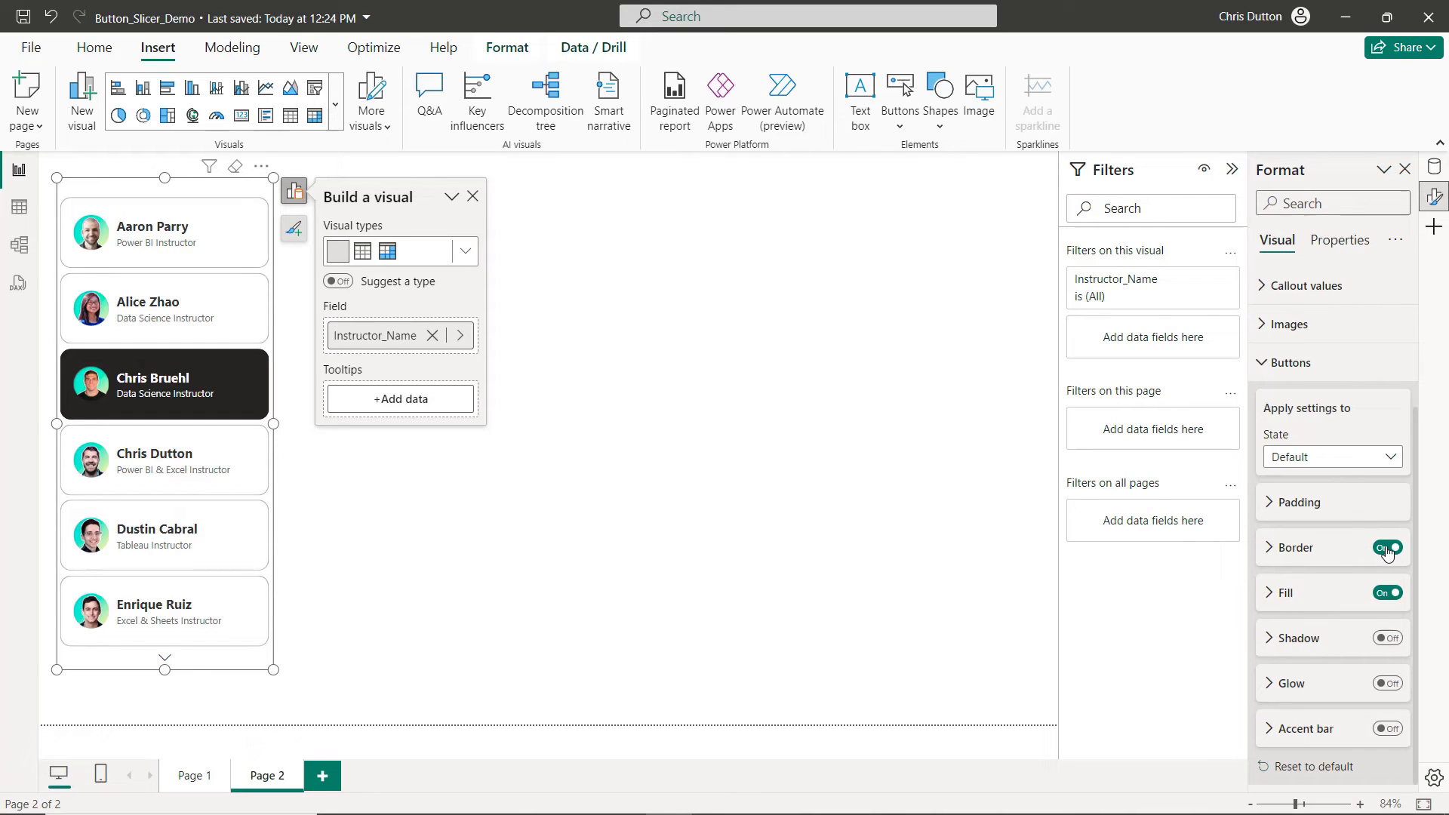
left_click(1386, 547)
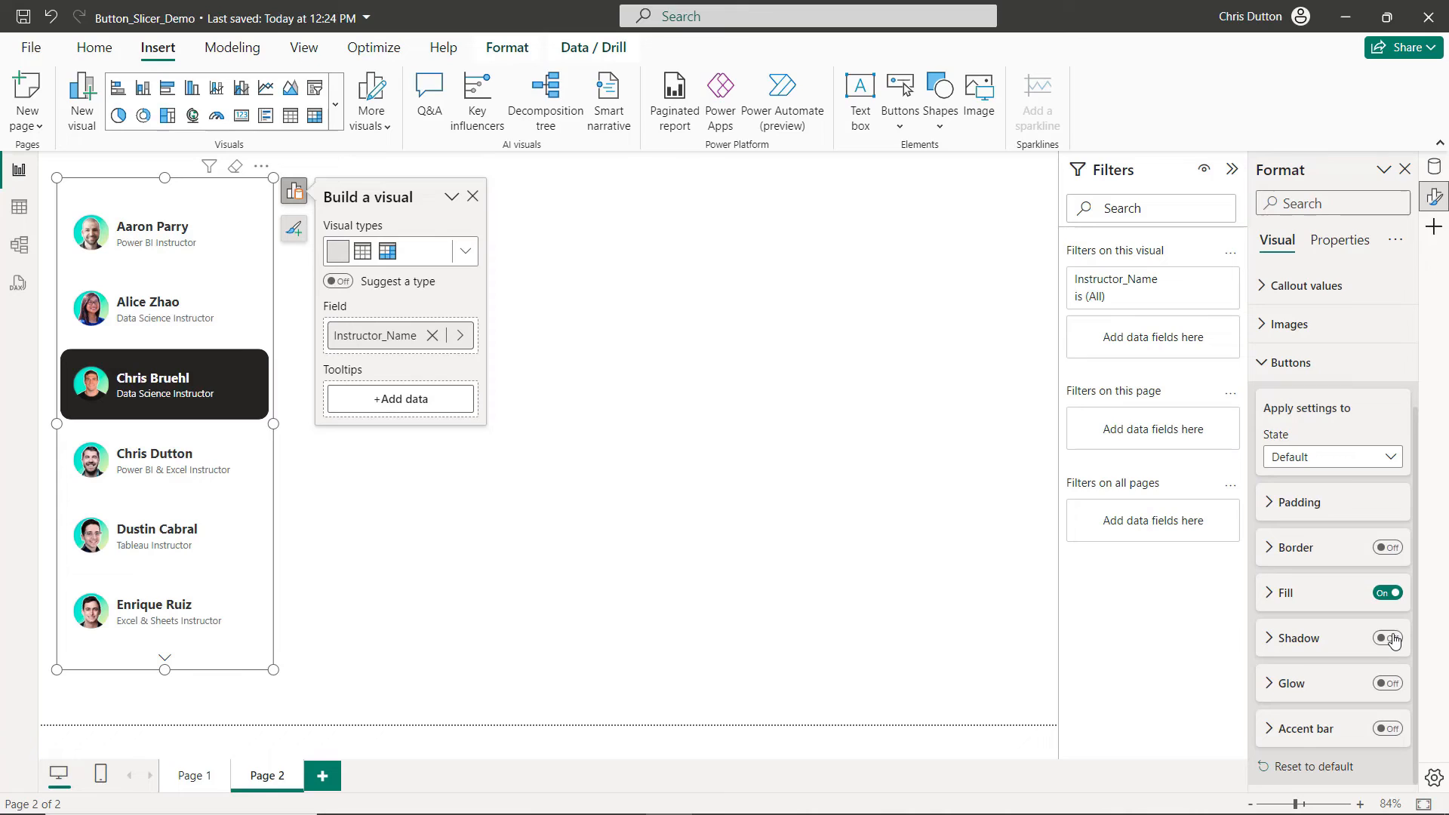
mouse_move(1338, 594)
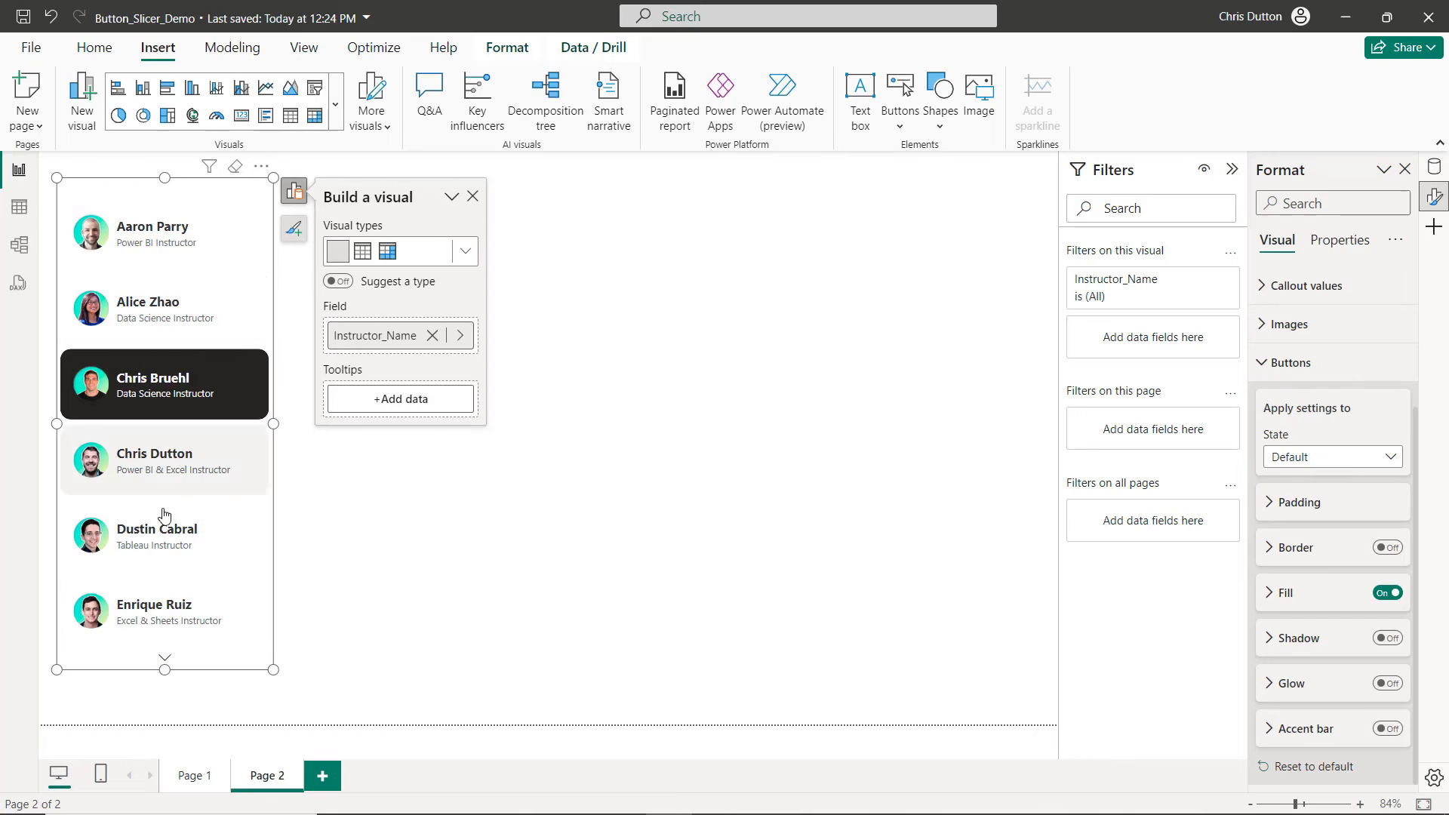
mouse_move(170, 243)
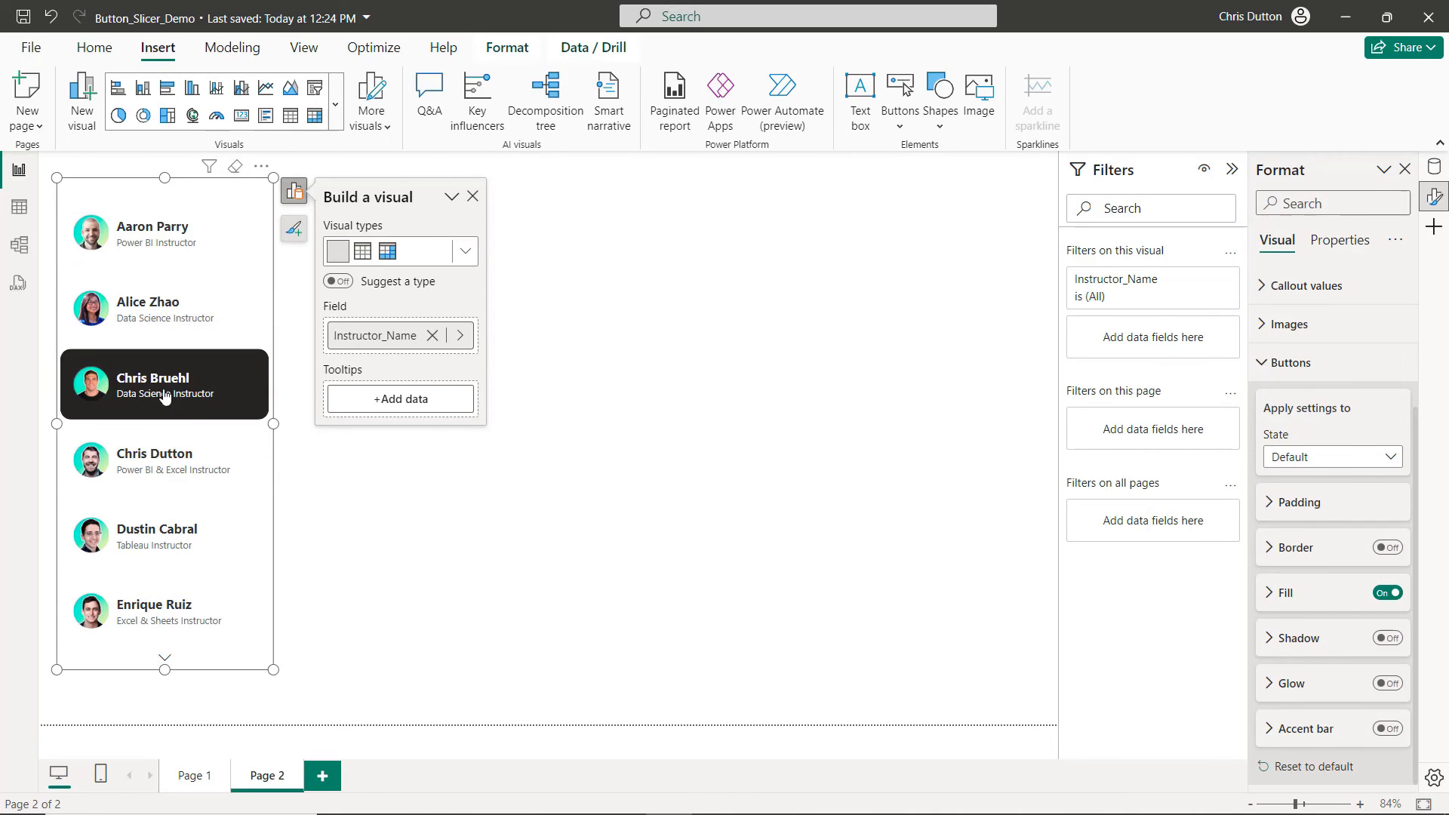
left_click(164, 232)
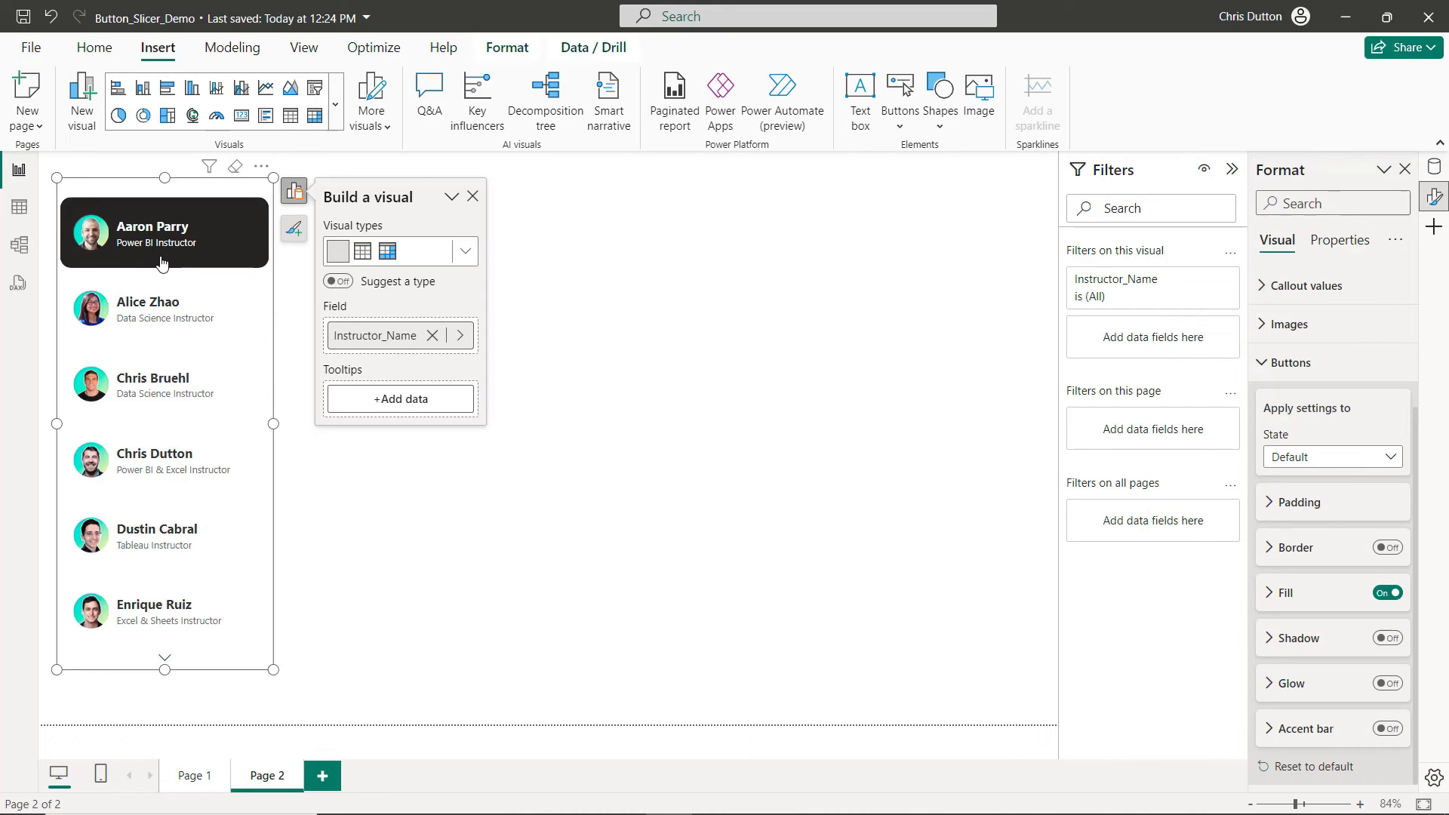
mouse_move(87, 294)
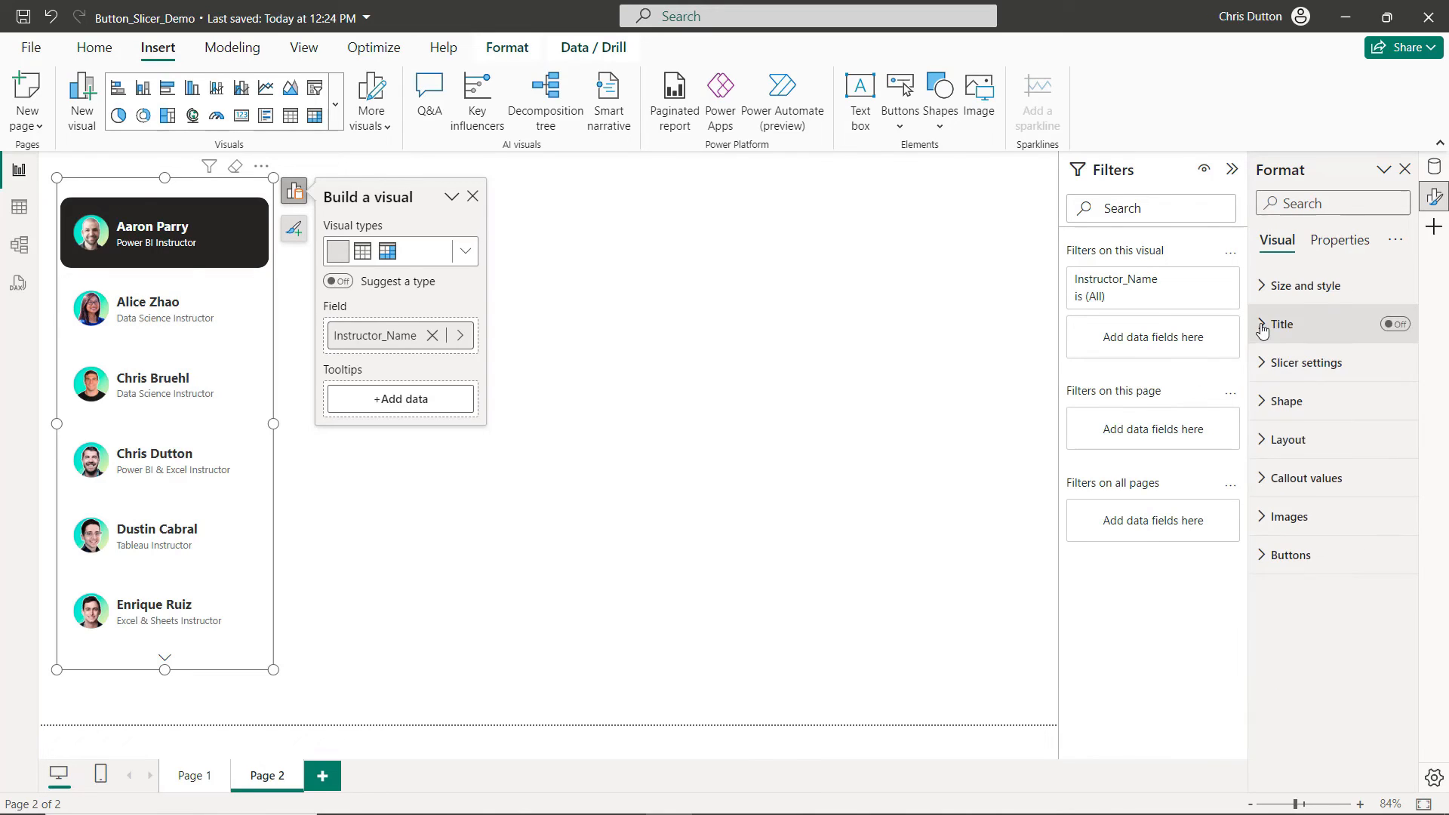
Set the default-state headshot image saturation to 0% so headshots appear grayscale
left_click(1288, 516)
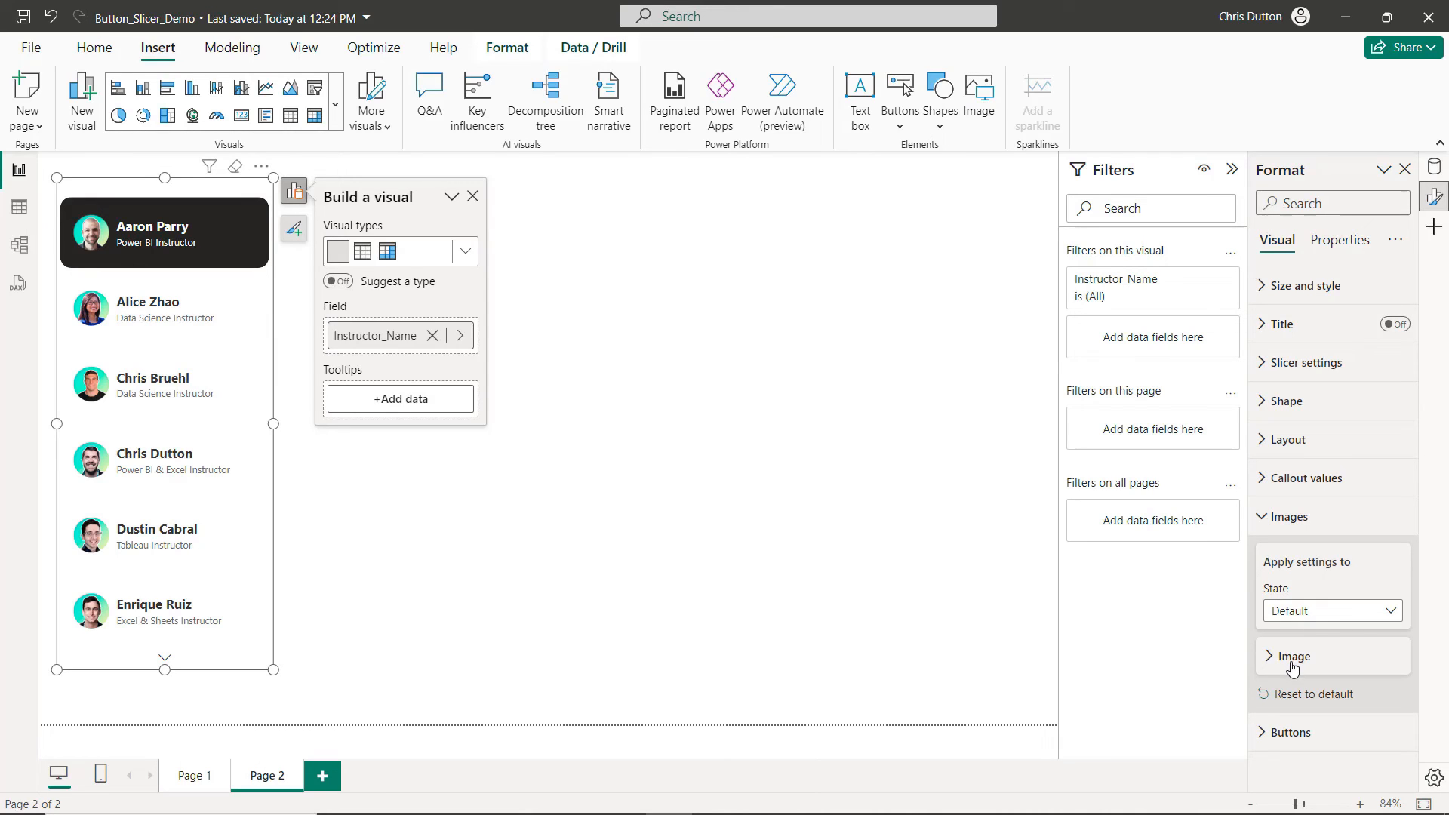
left_click(1291, 656)
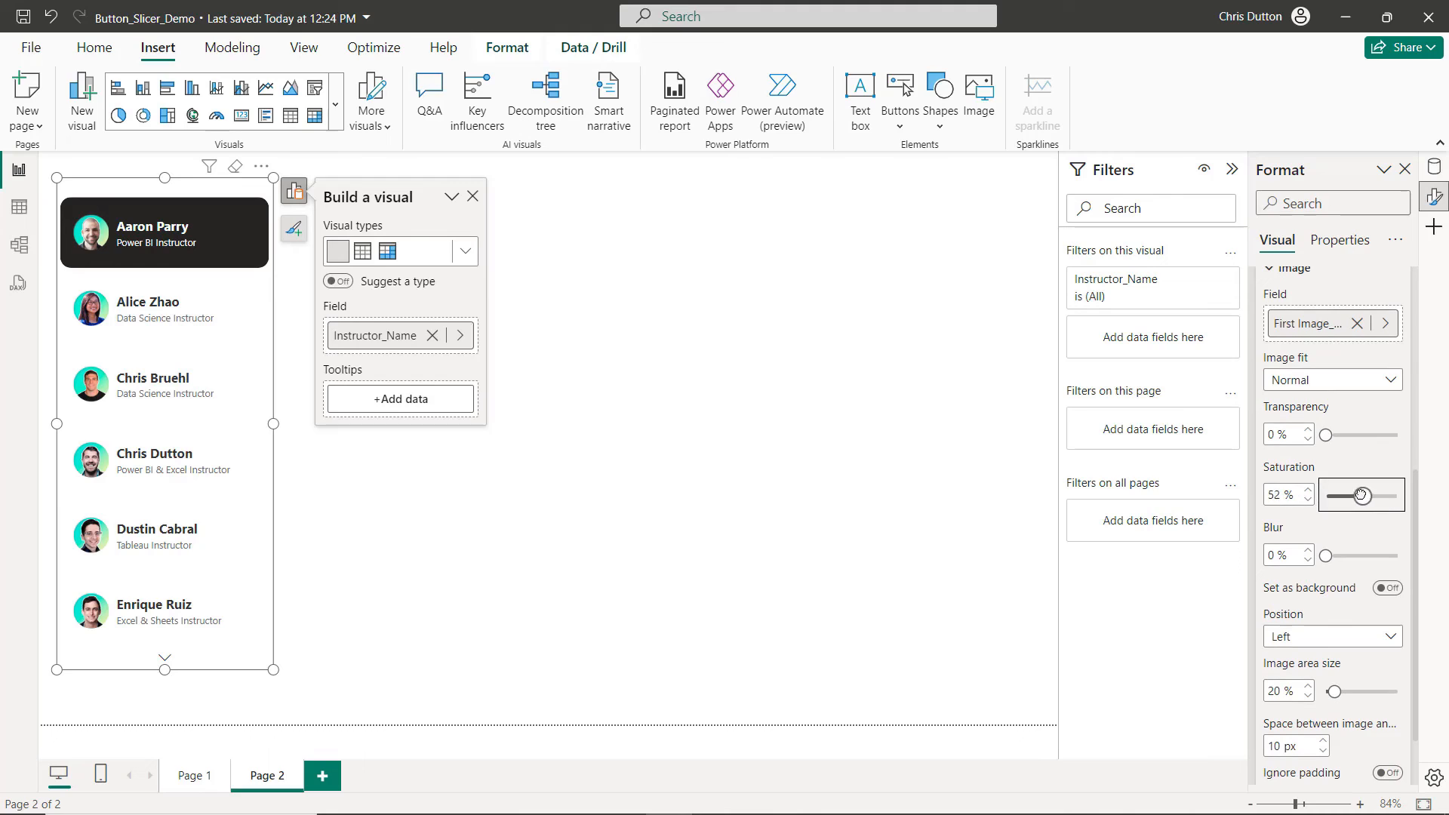
left_click_drag(1358, 495, 1323, 494)
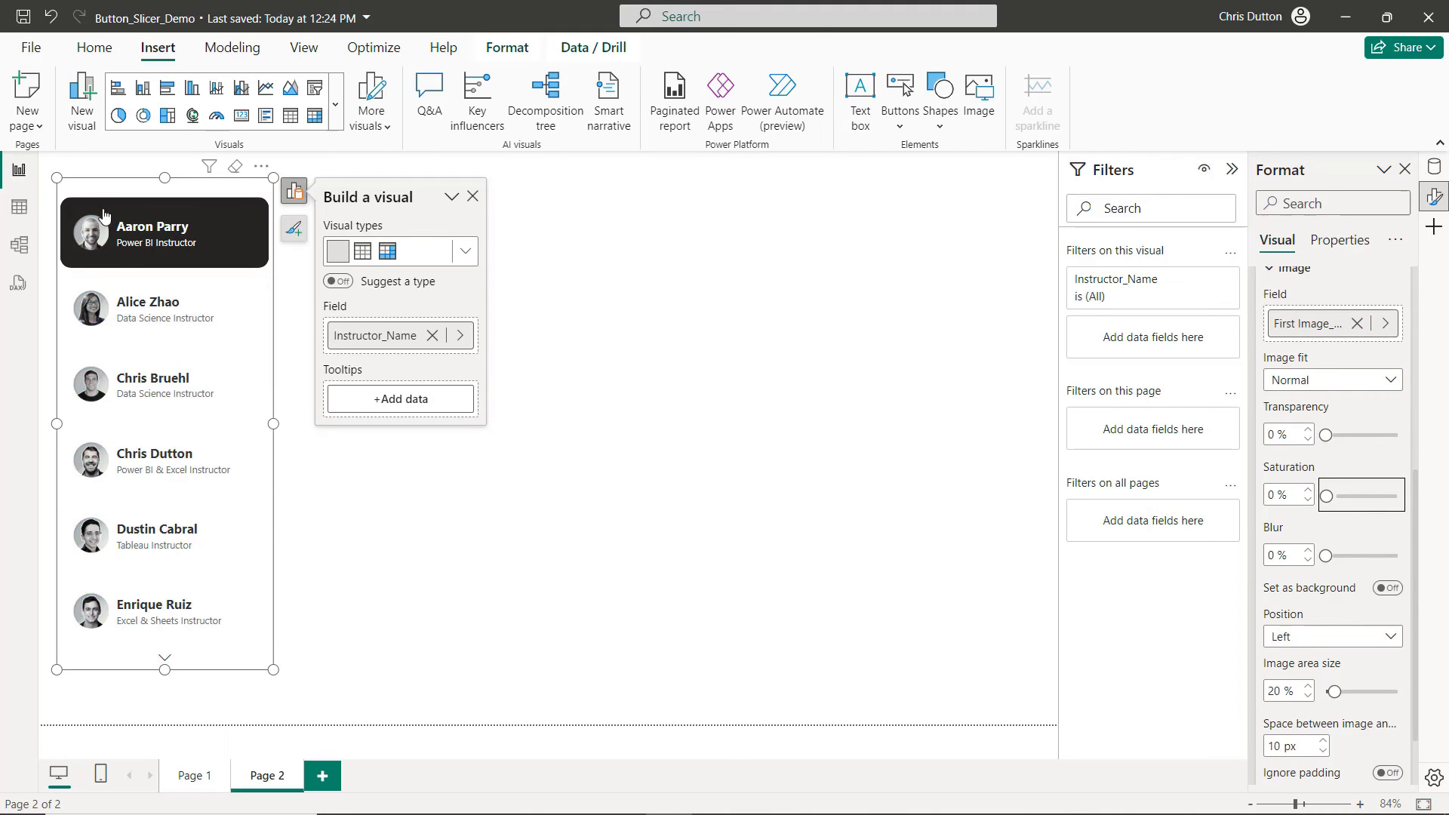
mouse_move(1318, 376)
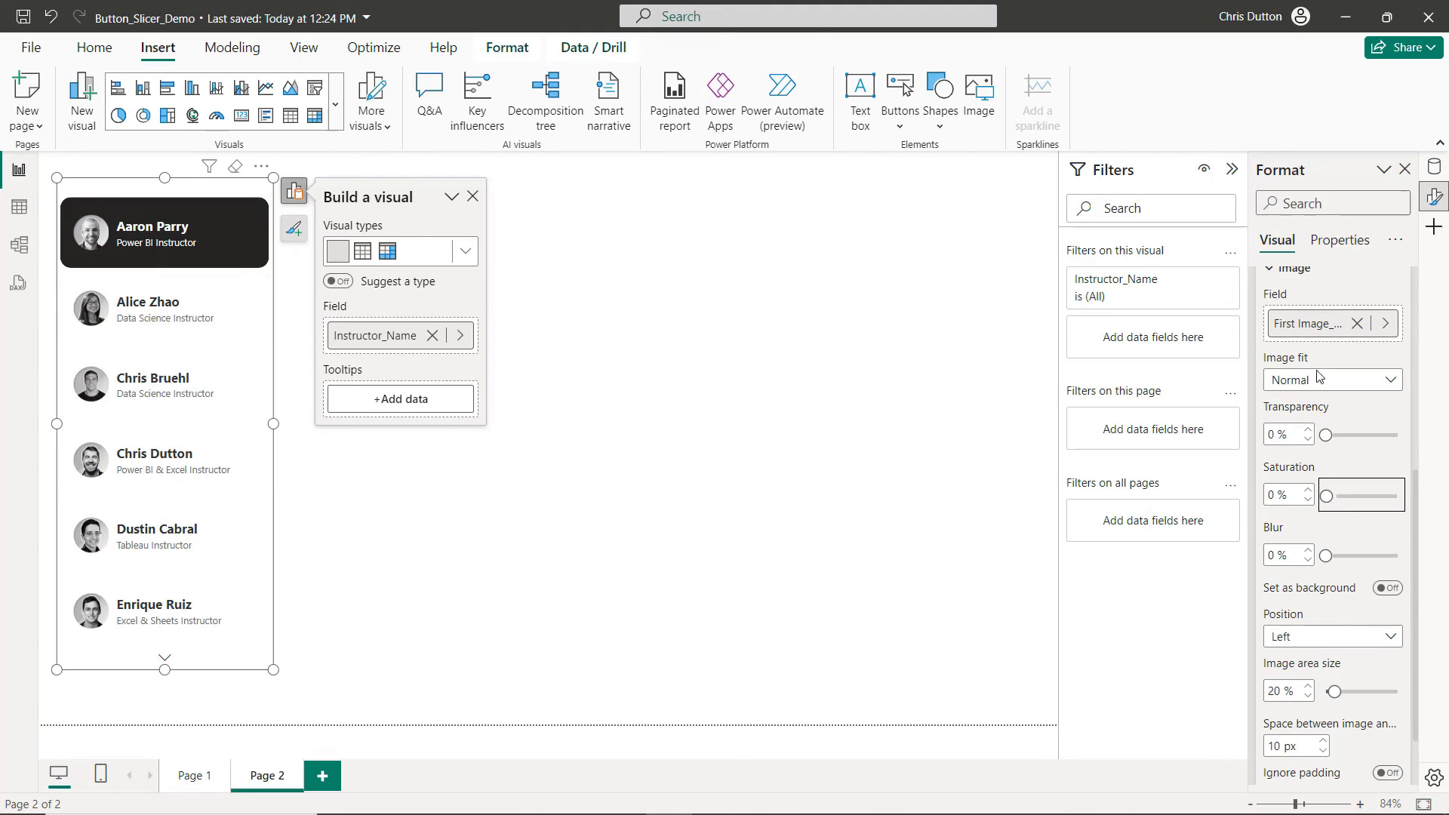
Set the hover-state headshot saturation to 100% for full color
left_click(1330, 377)
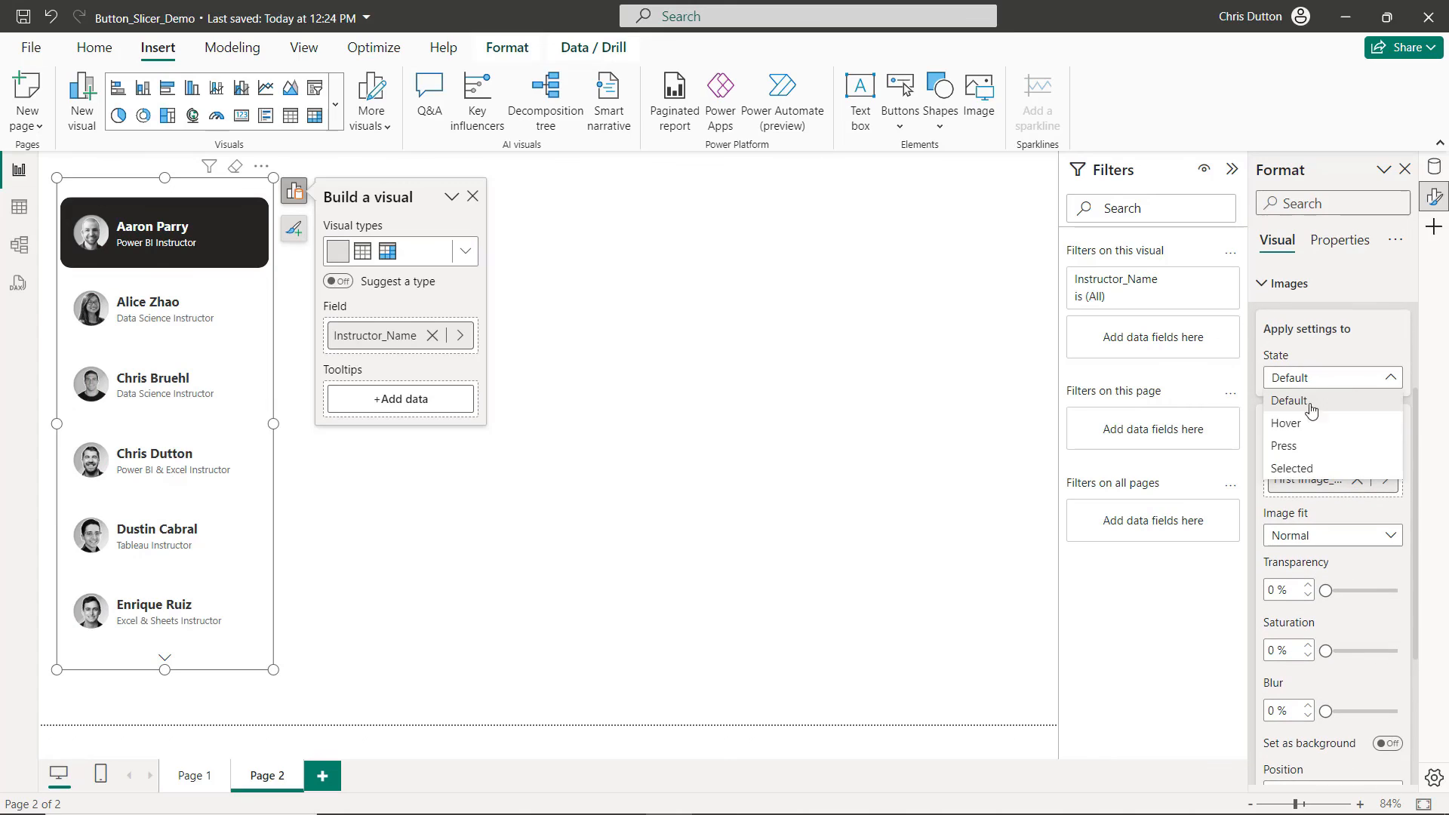
left_click(1285, 423)
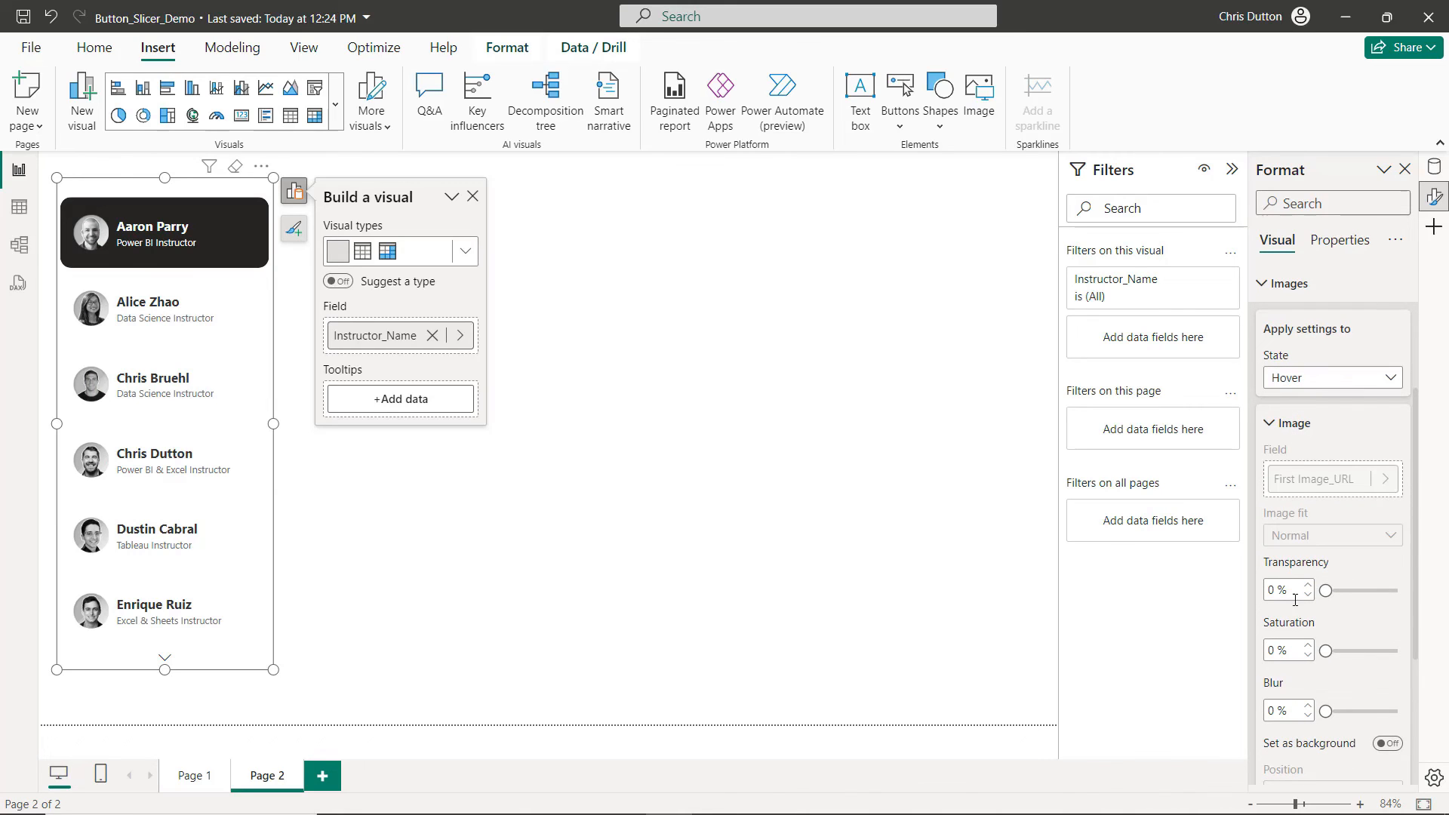
left_click_drag(1328, 650, 1397, 650)
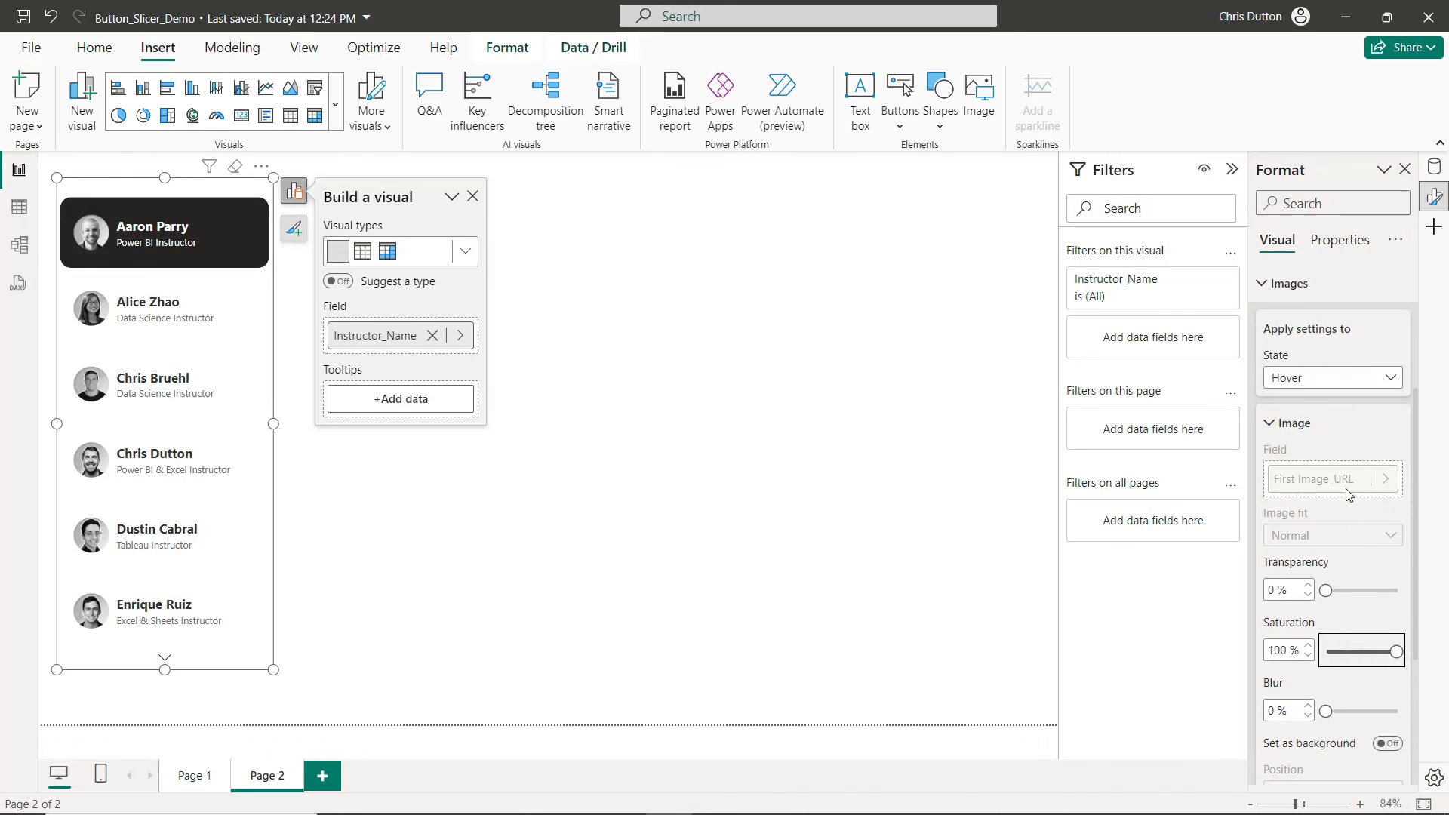
left_click(1330, 377)
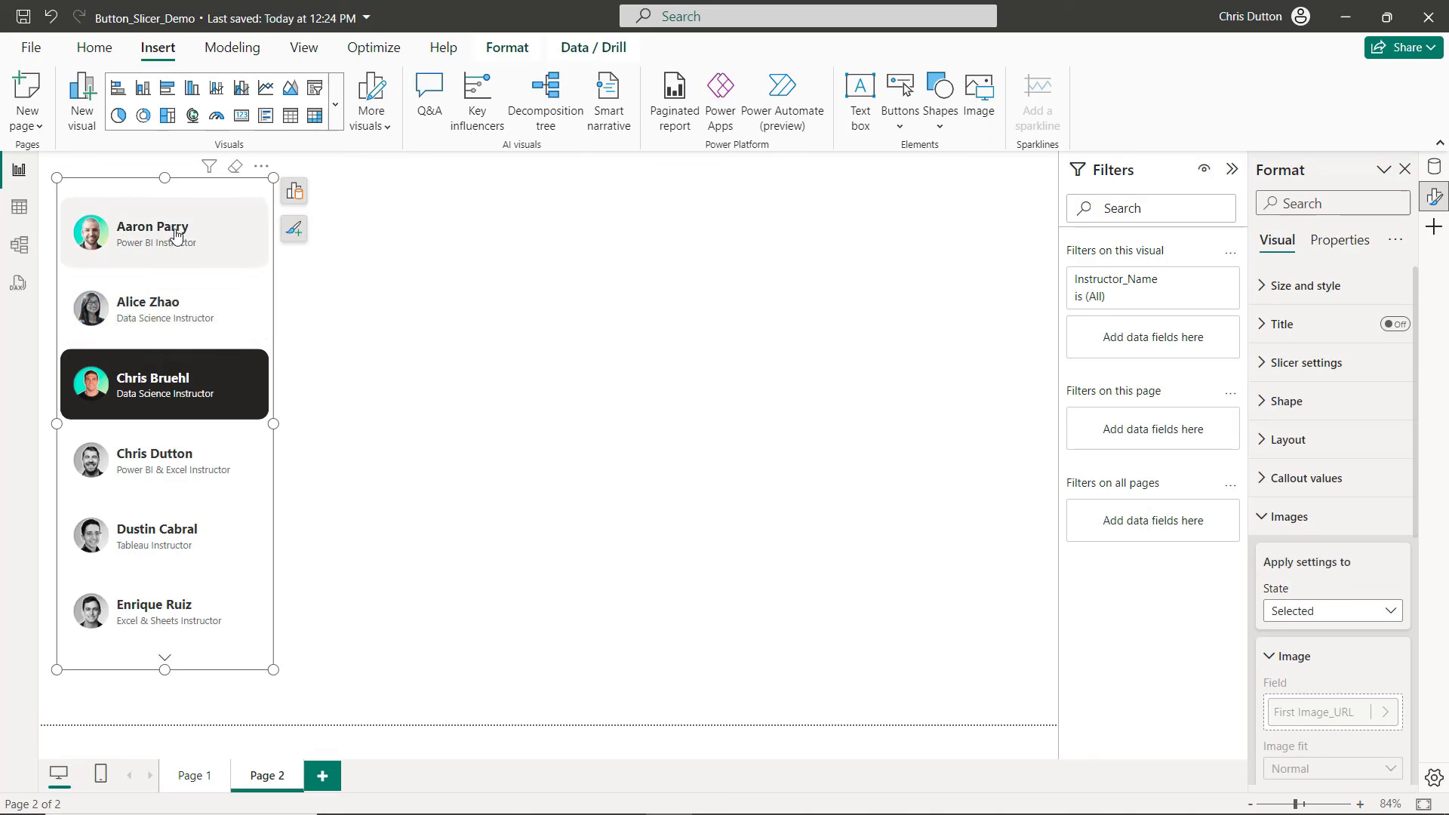
mouse_move(206, 261)
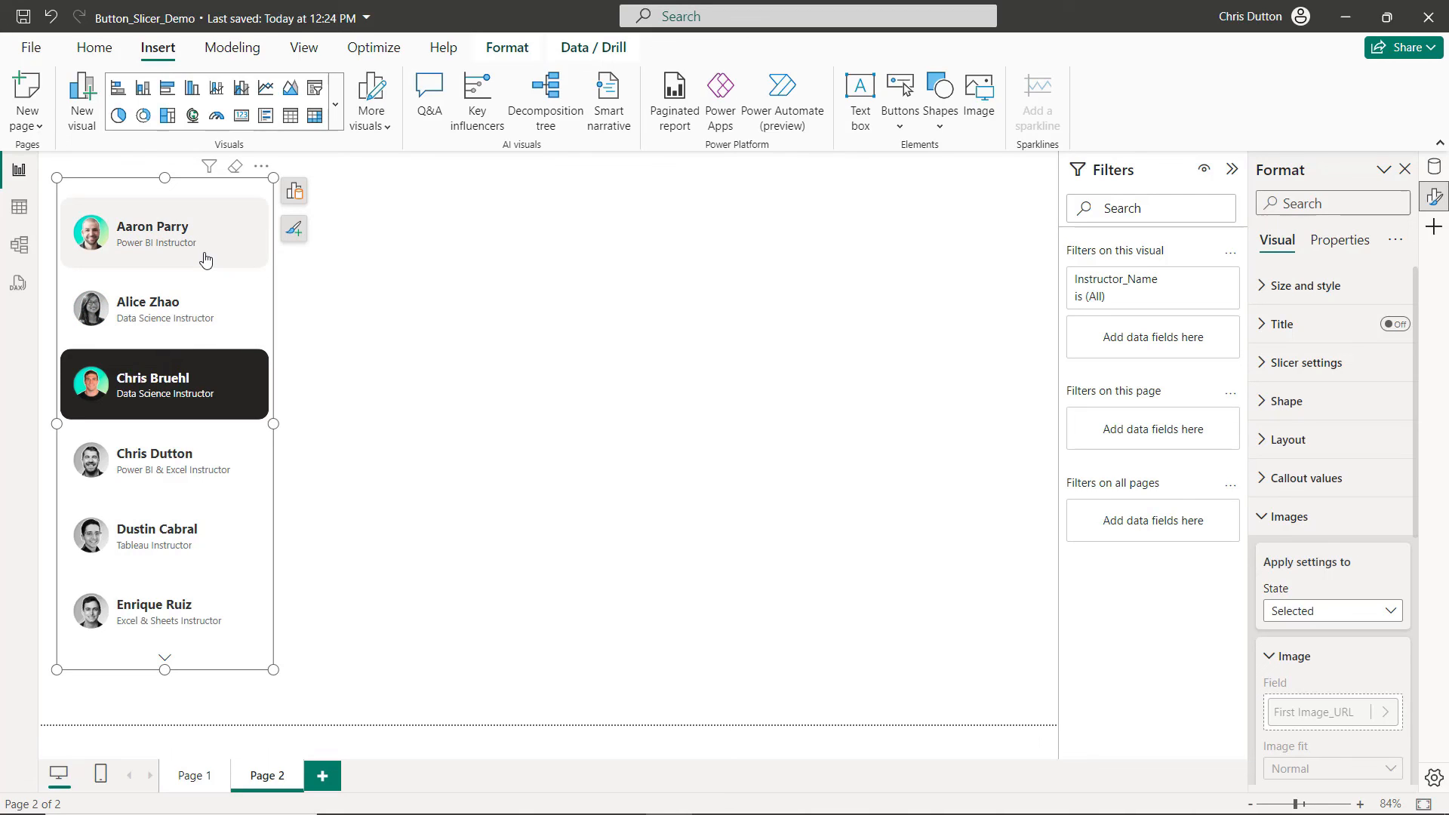